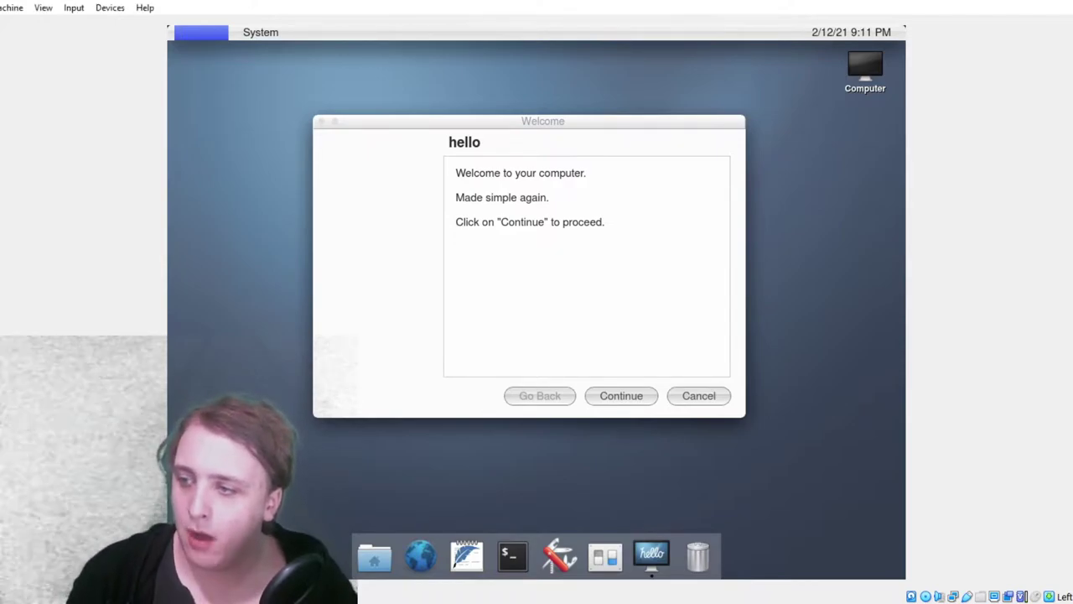
pyautogui.moveTo(881, 520)
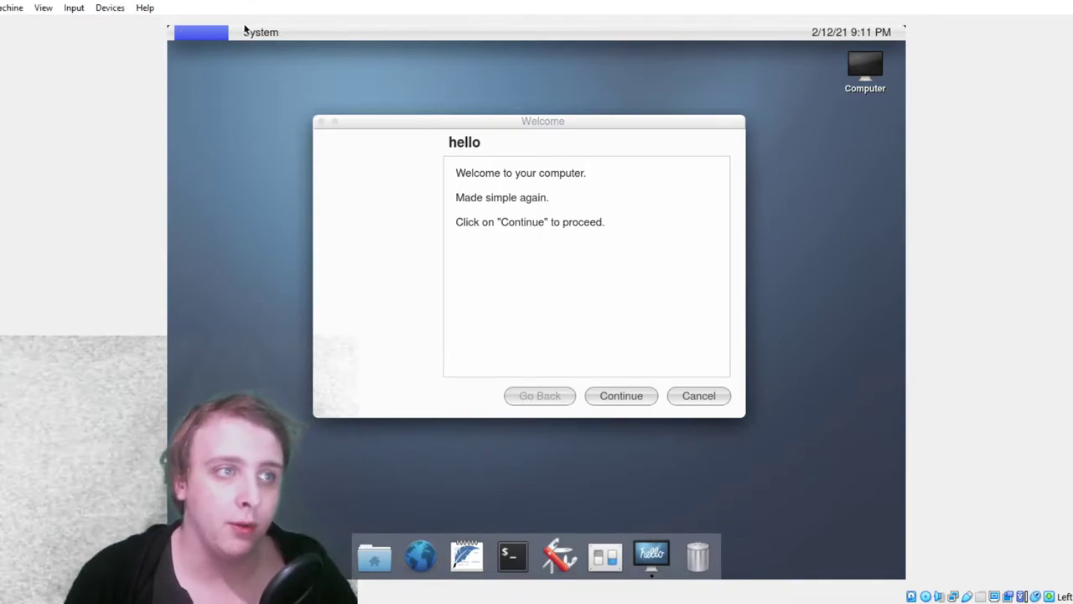
pyautogui.moveTo(622, 207)
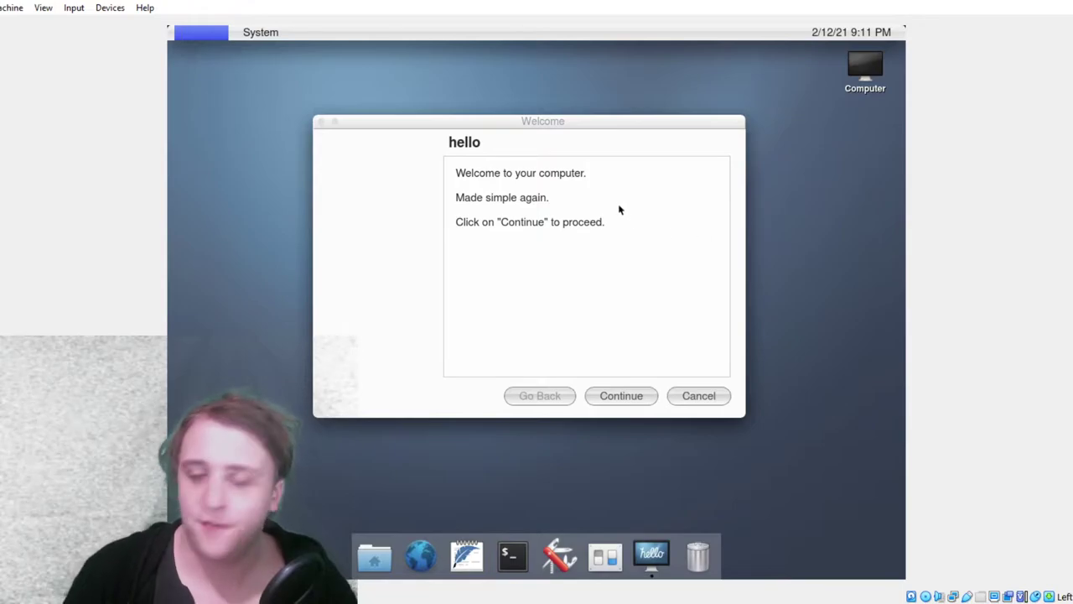
pyautogui.moveTo(323, 124)
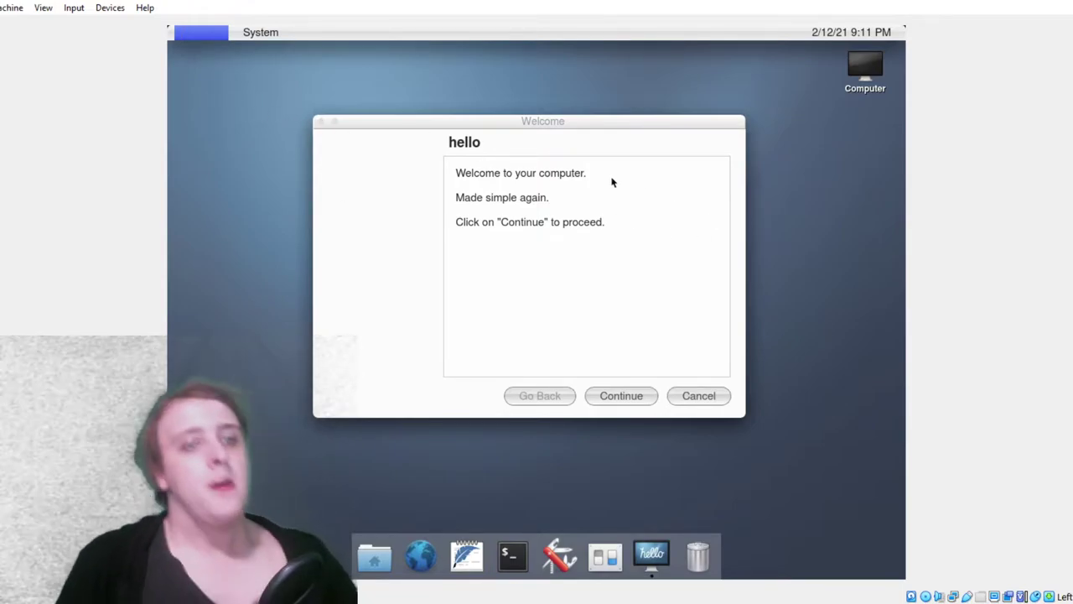
pyautogui.moveTo(524, 134)
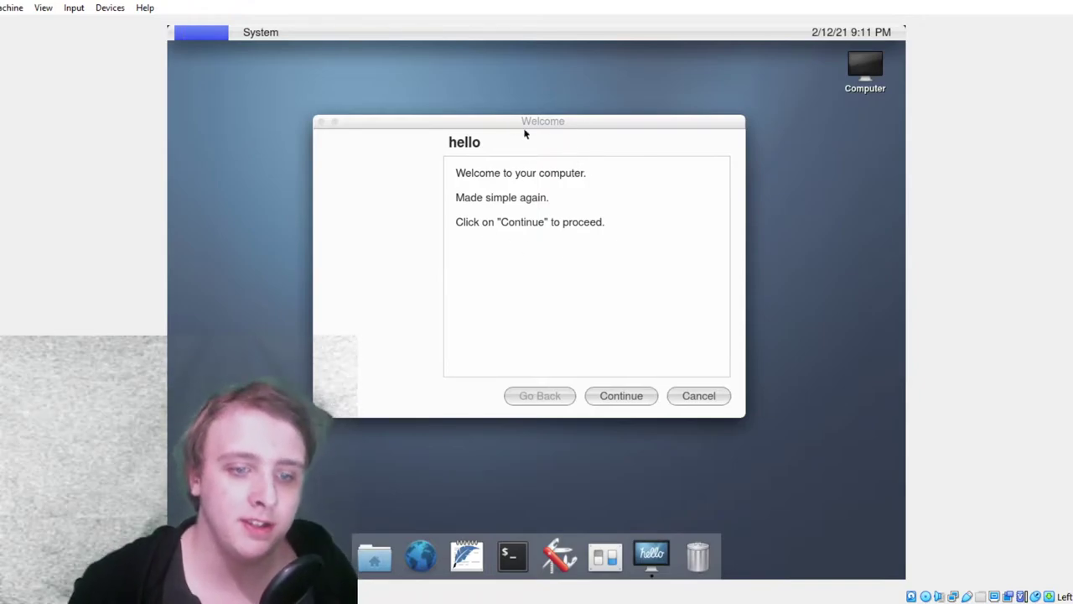
pyautogui.moveTo(501, 198)
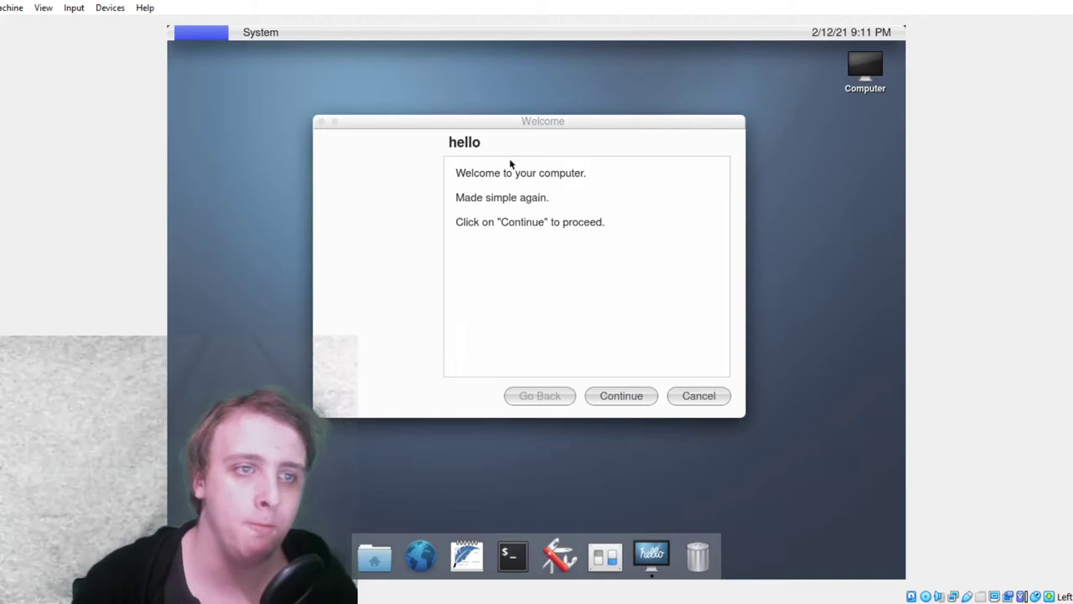
pyautogui.moveTo(518, 207)
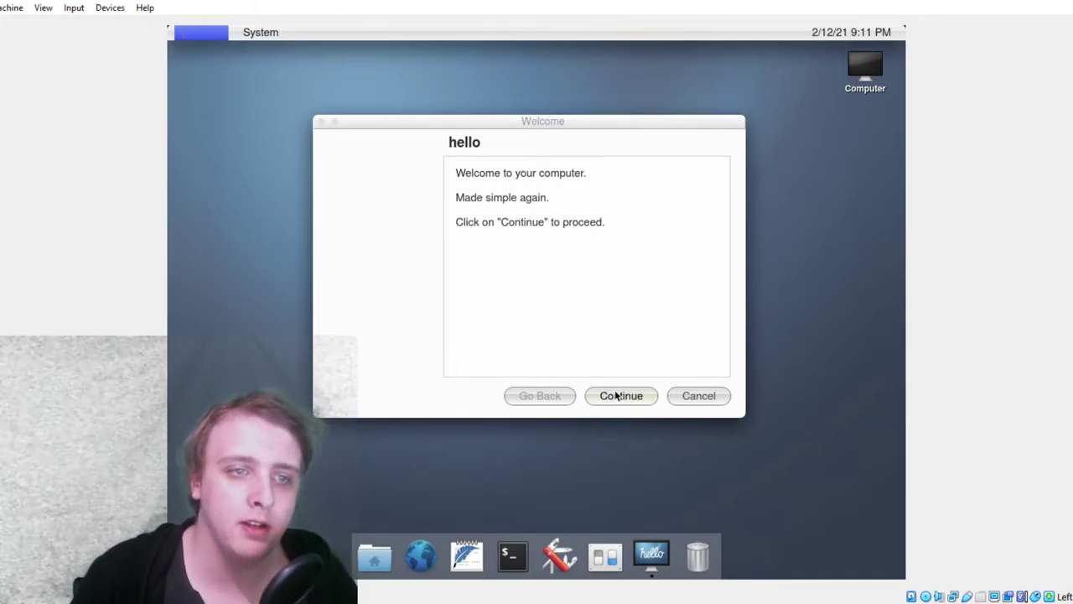
# Advance the welcome assistant past the greeting and the privacy, freedom and security page
pyautogui.click(621, 396)
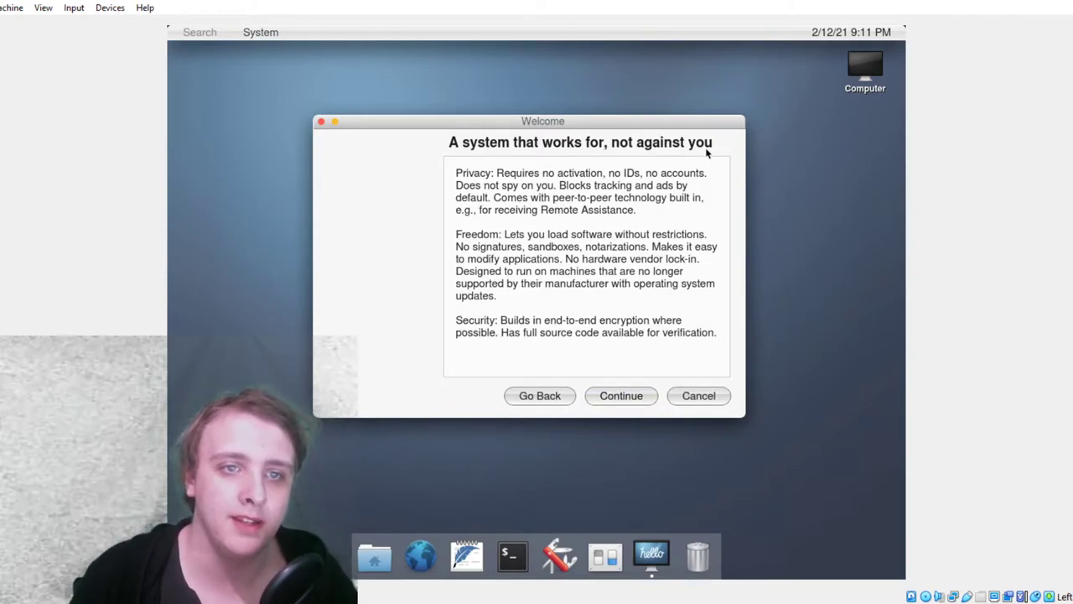
pyautogui.moveTo(687, 149)
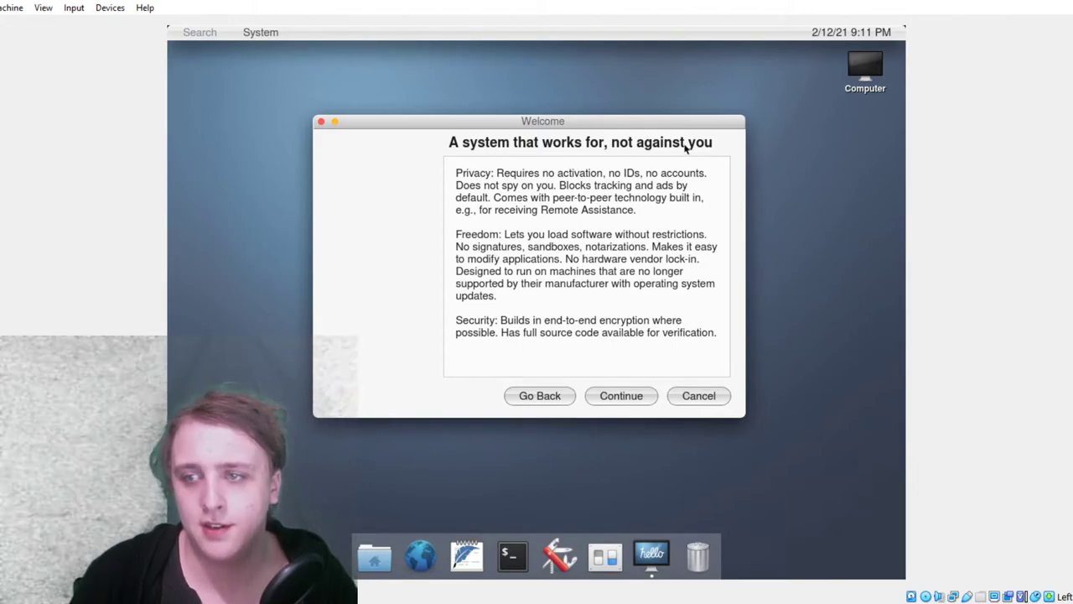
pyautogui.moveTo(637, 151)
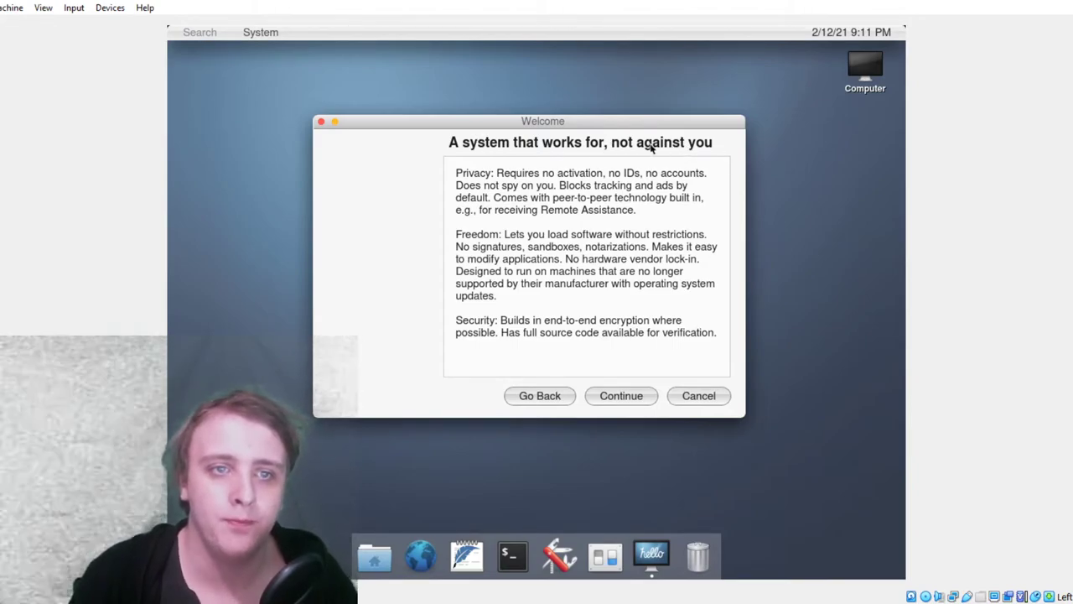
pyautogui.moveTo(679, 199)
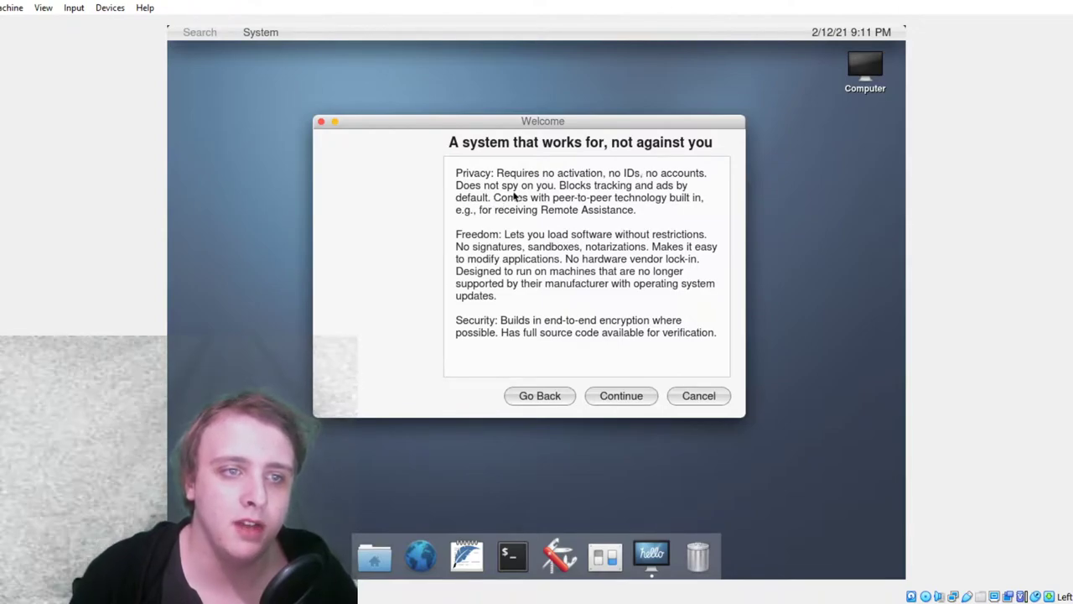
pyautogui.moveTo(410, 206)
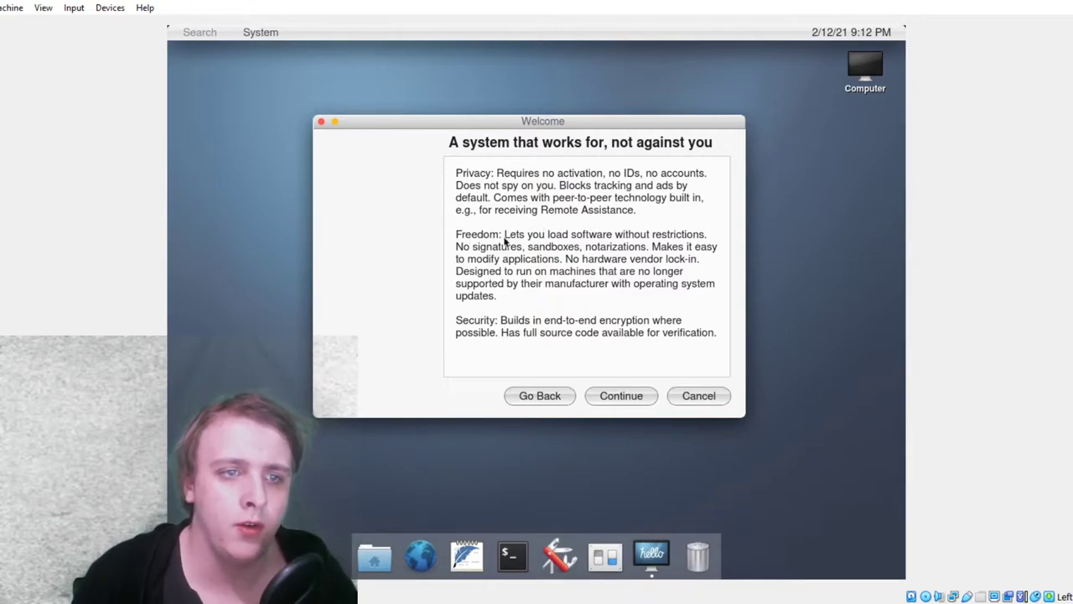
pyautogui.moveTo(437, 257)
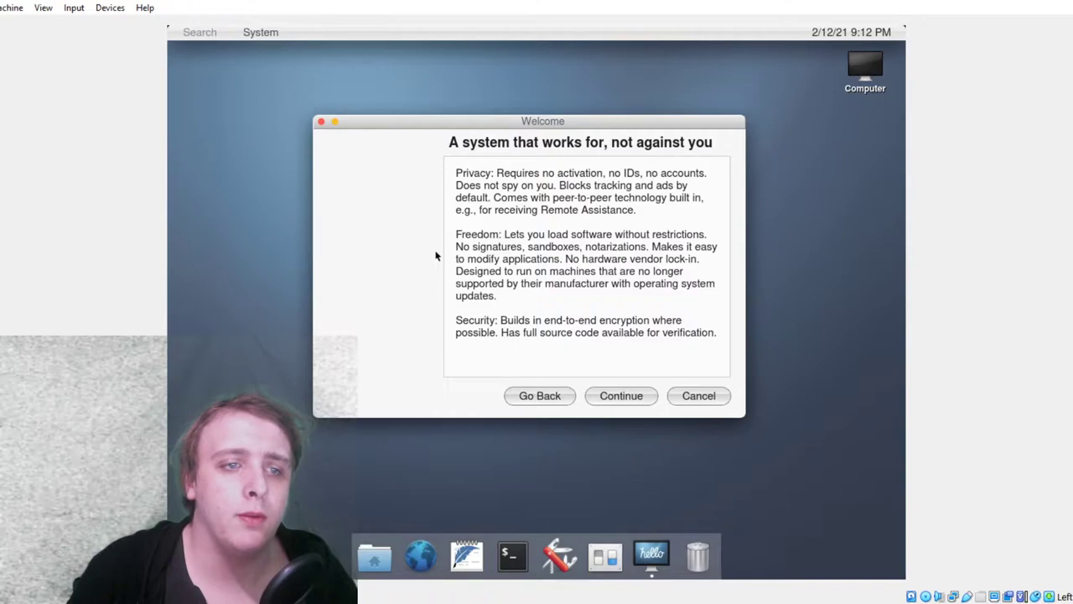
pyautogui.moveTo(608, 256)
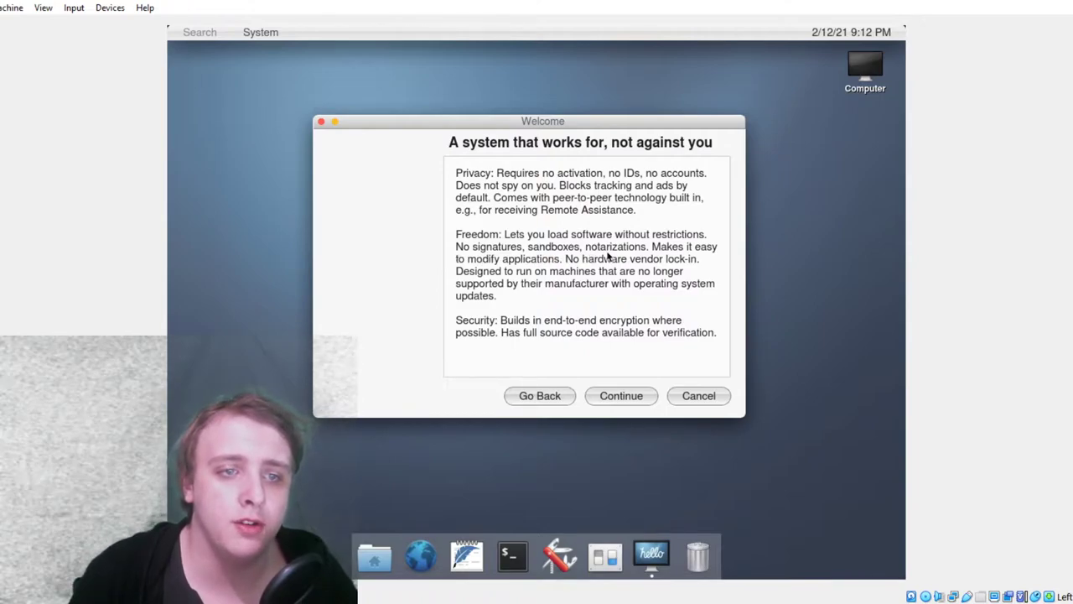
pyautogui.moveTo(467, 258)
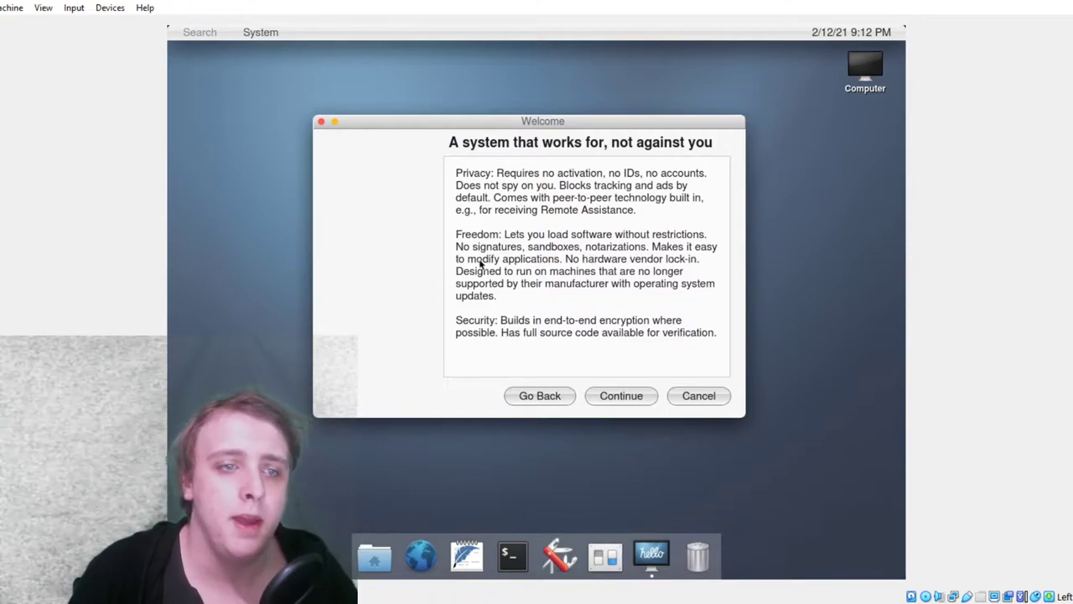
pyautogui.moveTo(649, 270)
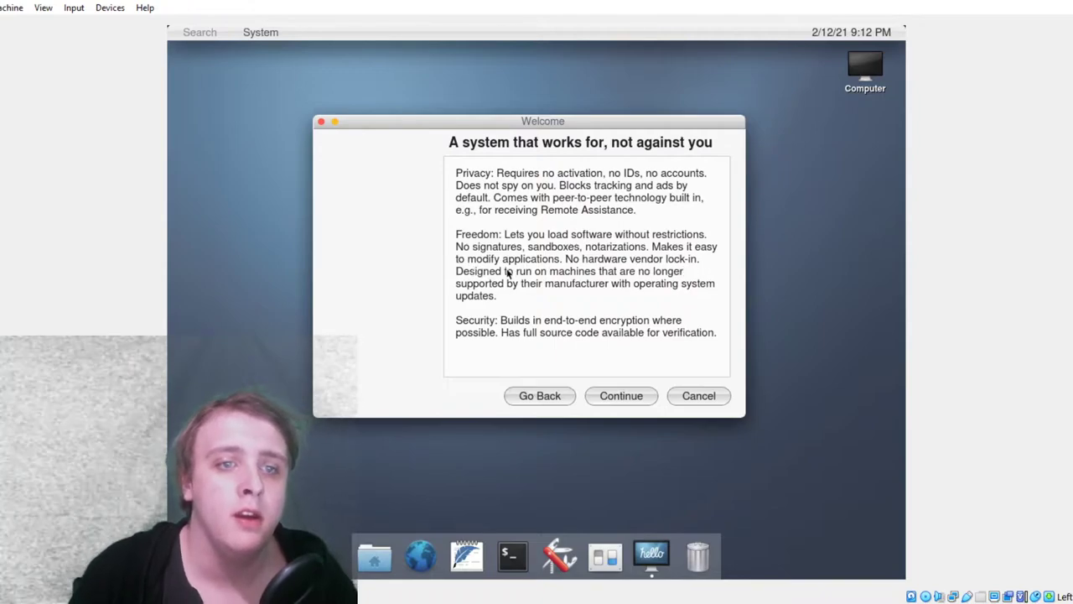
pyautogui.moveTo(641, 283)
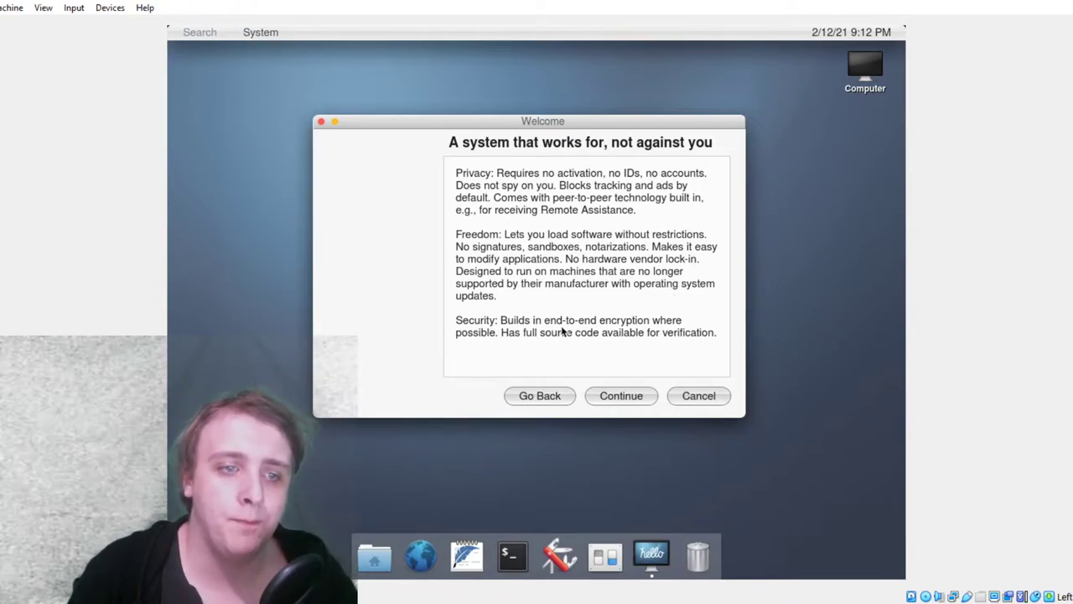
pyautogui.moveTo(618, 329)
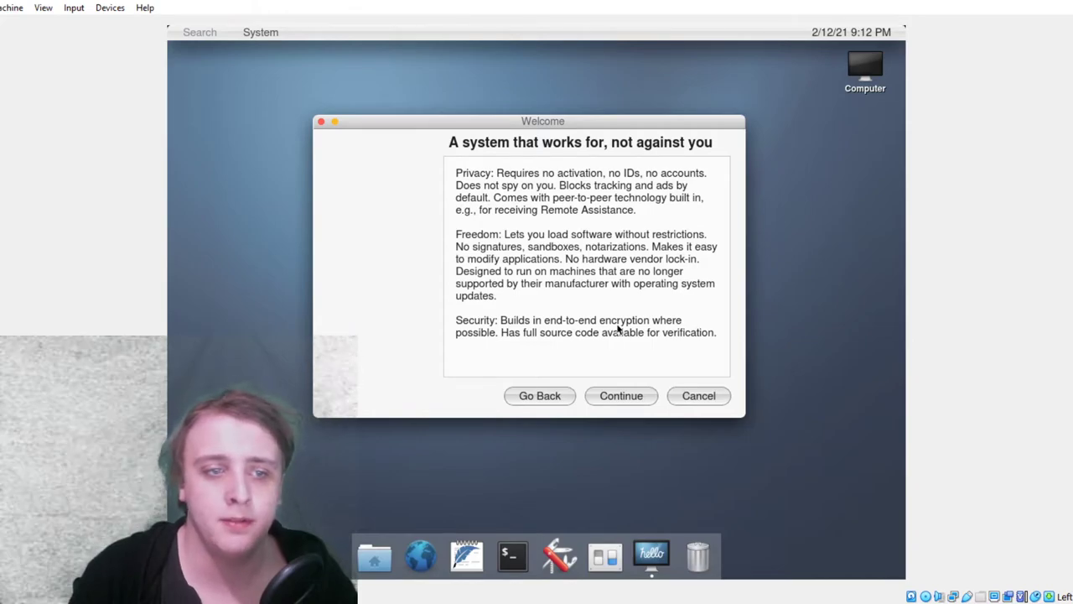
pyautogui.moveTo(536, 331)
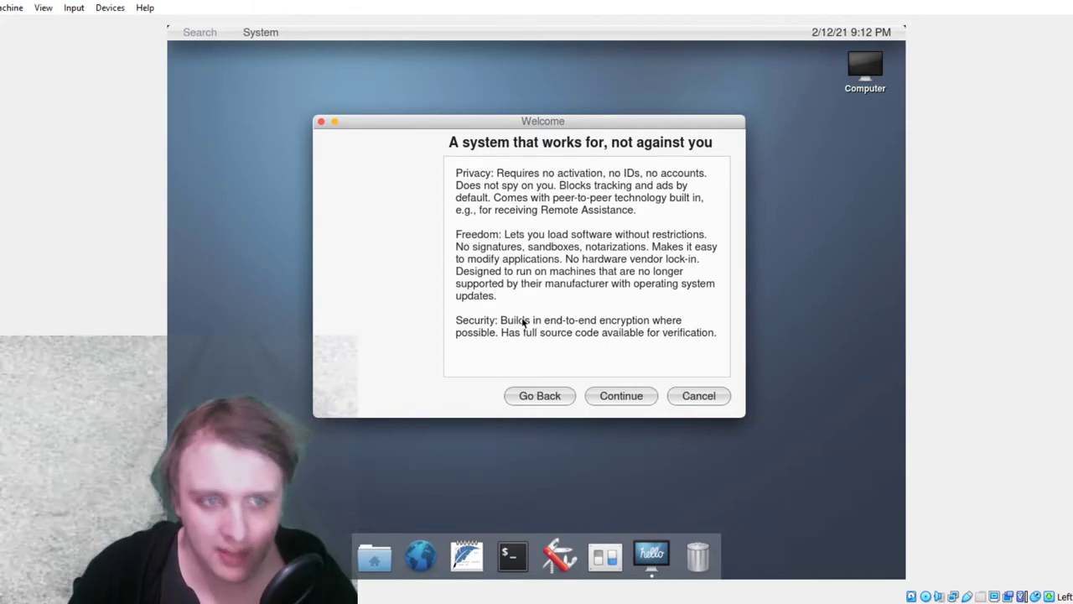
pyautogui.moveTo(547, 323)
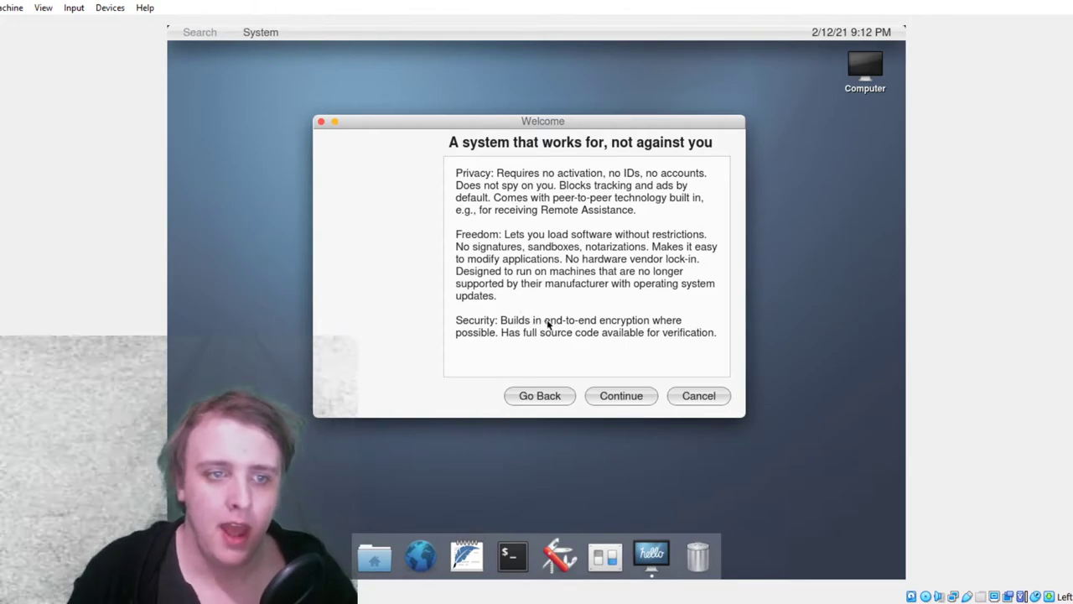
pyautogui.moveTo(588, 345)
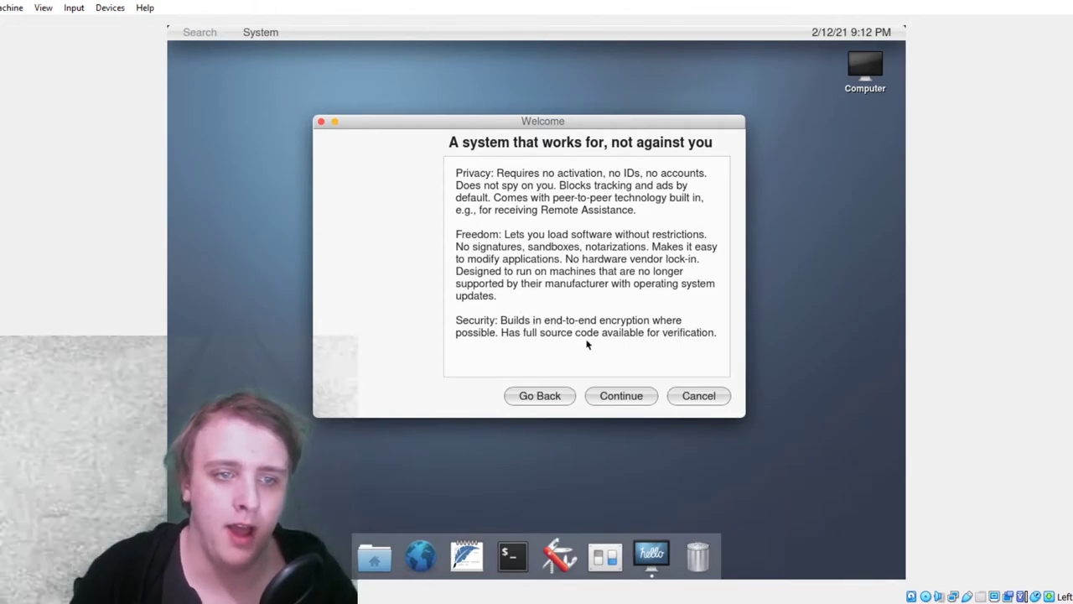
pyautogui.moveTo(603, 338)
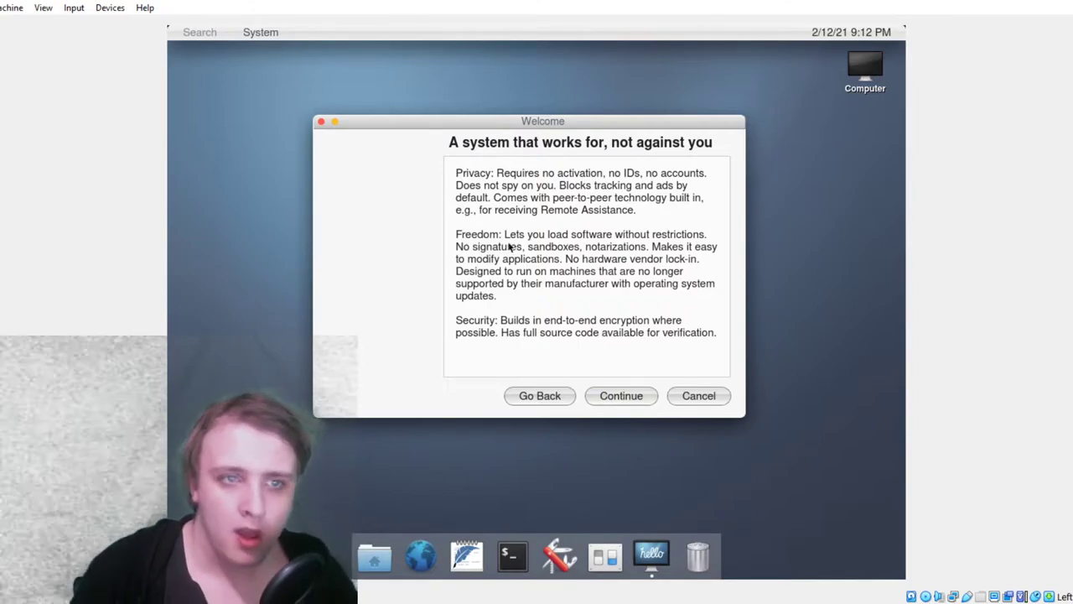
pyautogui.moveTo(516, 197)
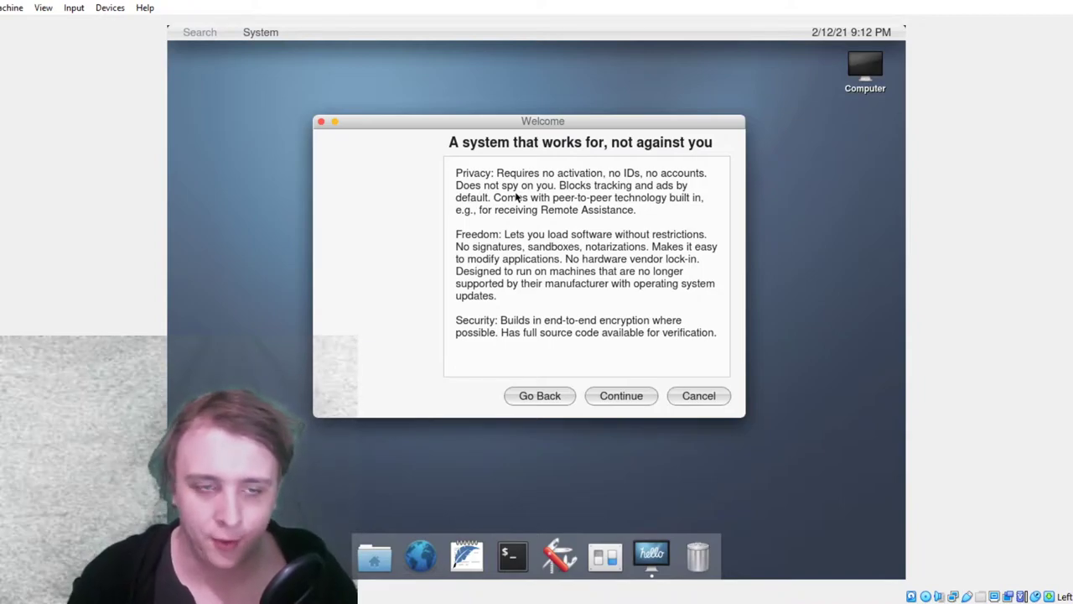
pyautogui.moveTo(551, 325)
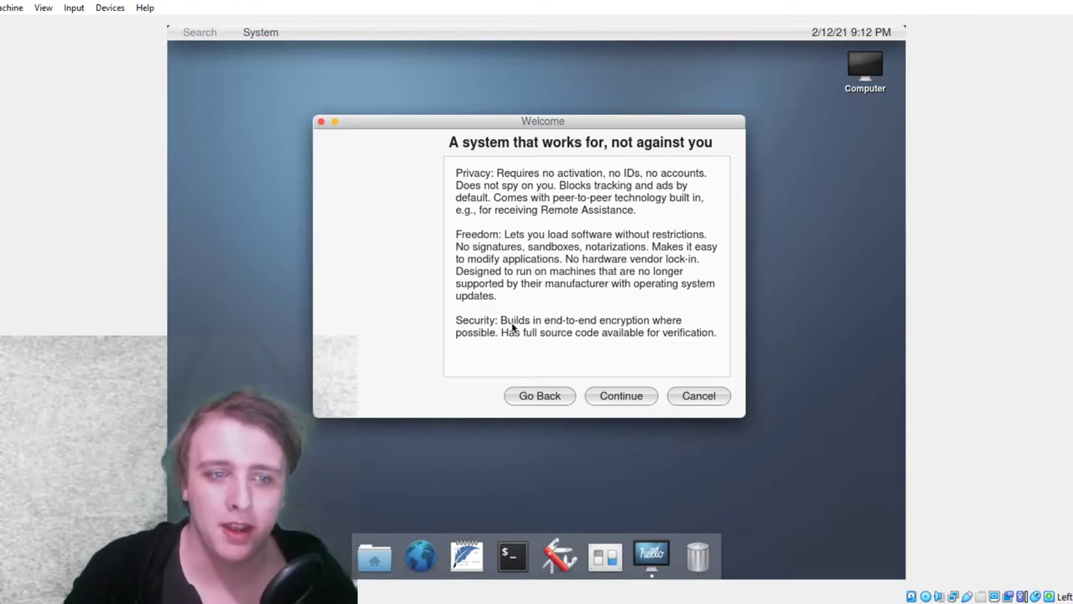
pyautogui.moveTo(530, 233)
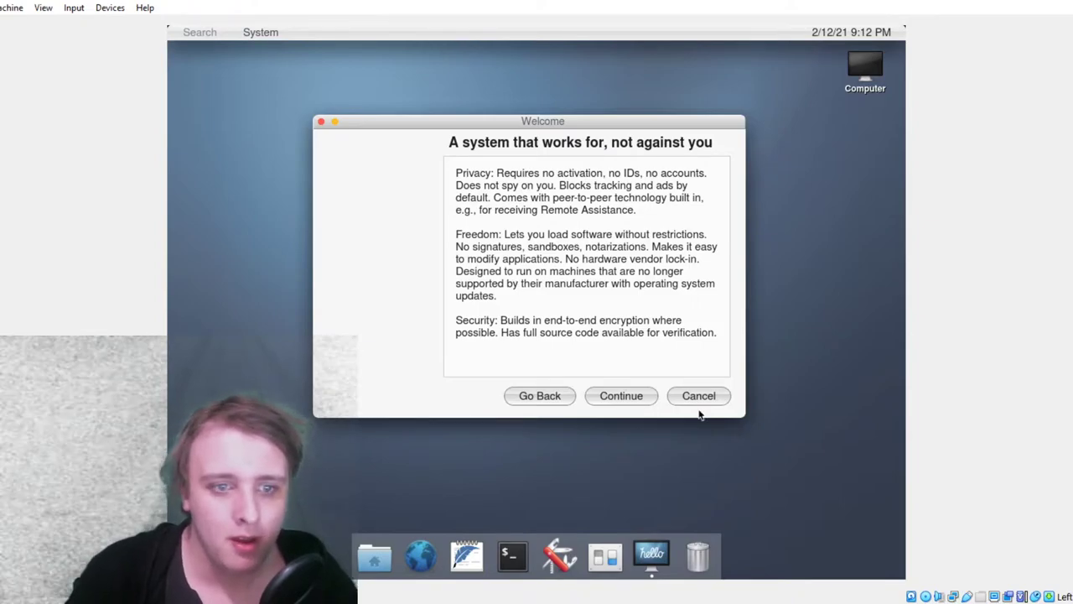
pyautogui.click(621, 396)
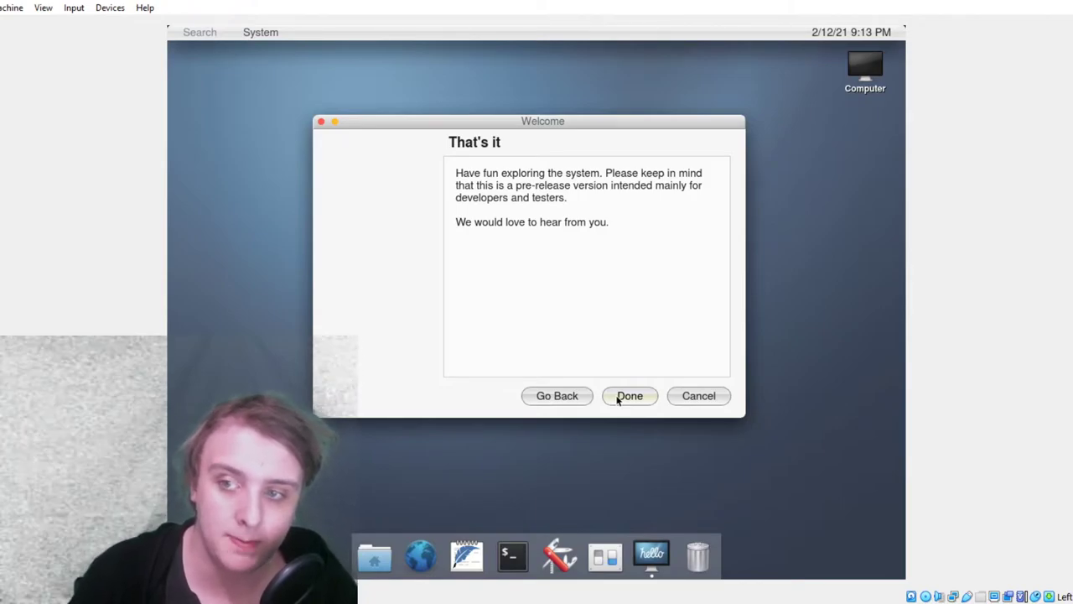
# Click Done on the welcome assistant's final page to close it
pyautogui.click(630, 396)
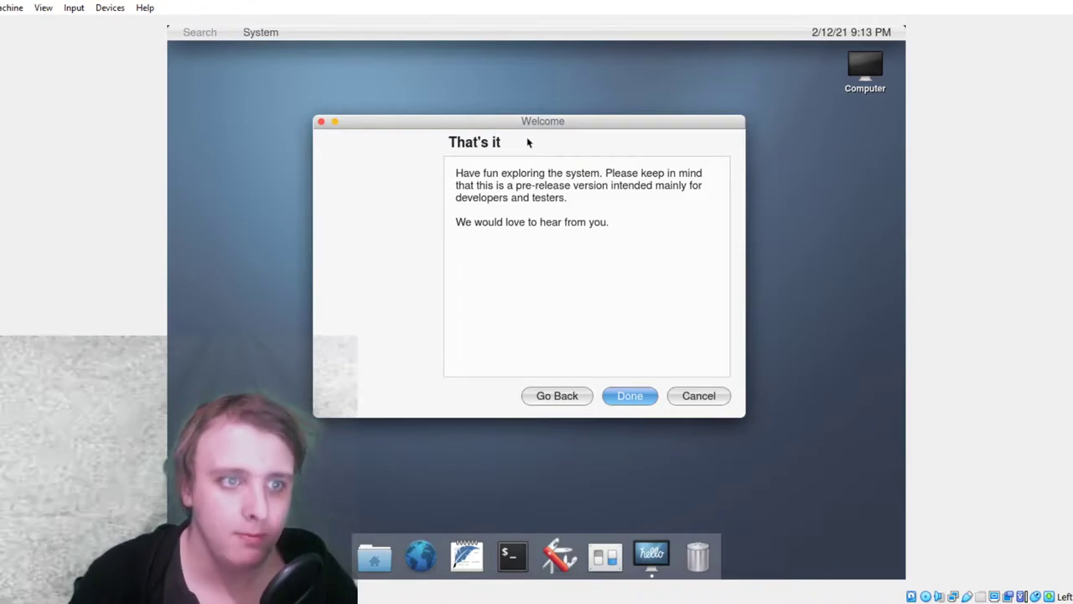
pyautogui.moveTo(566, 181)
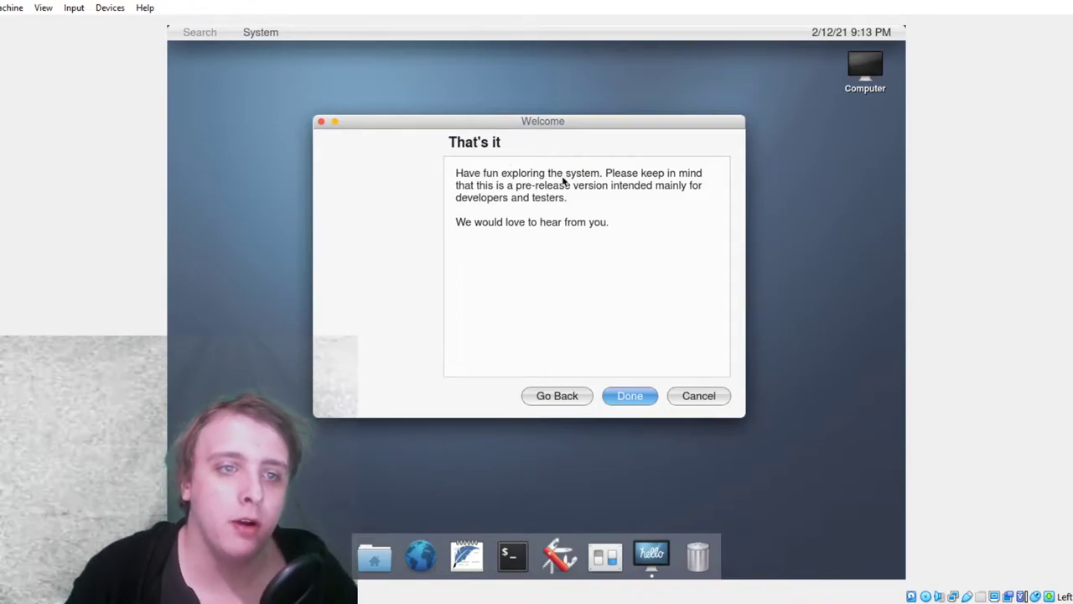
pyautogui.moveTo(605, 192)
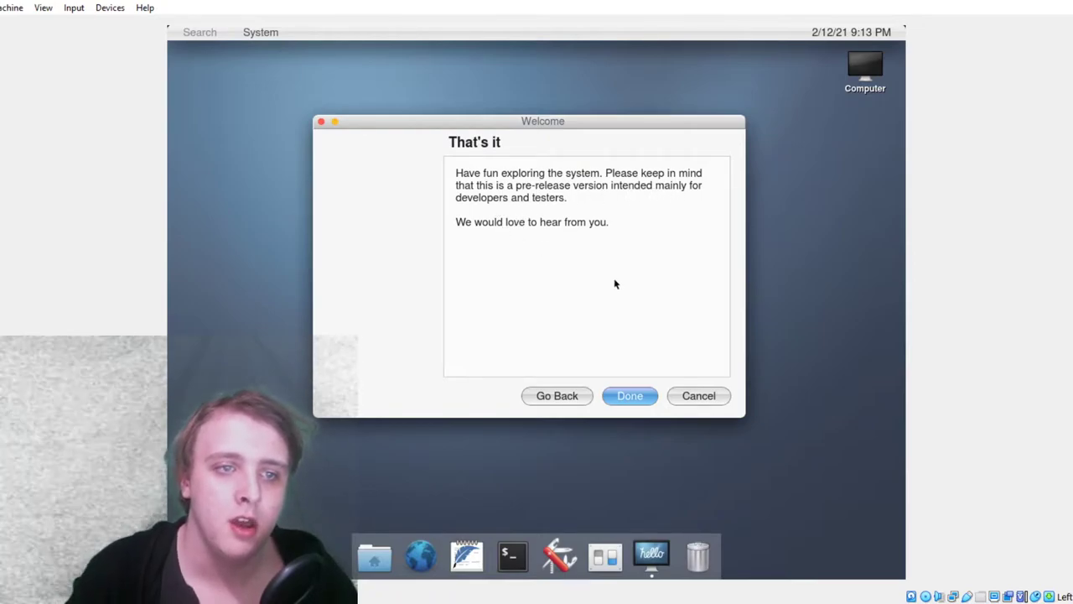
pyautogui.moveTo(651, 369)
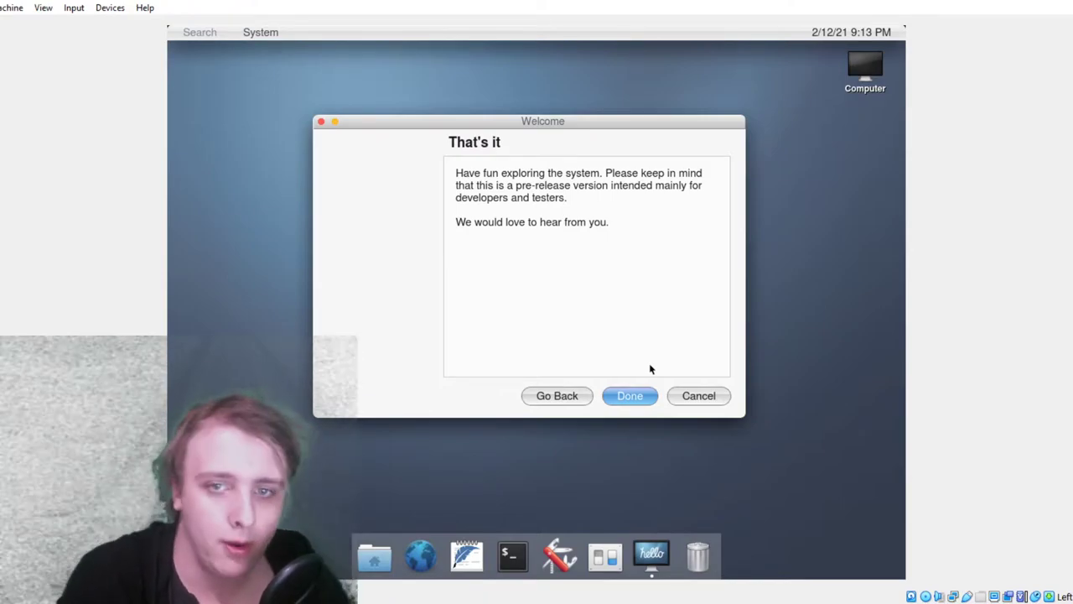
pyautogui.moveTo(345, 386)
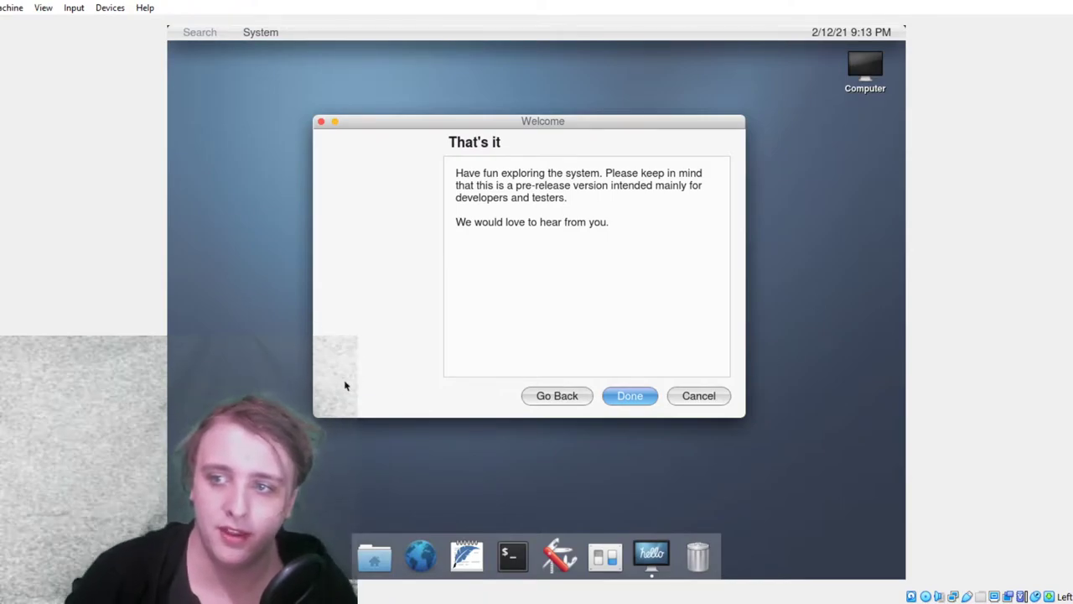
pyautogui.moveTo(729, 150)
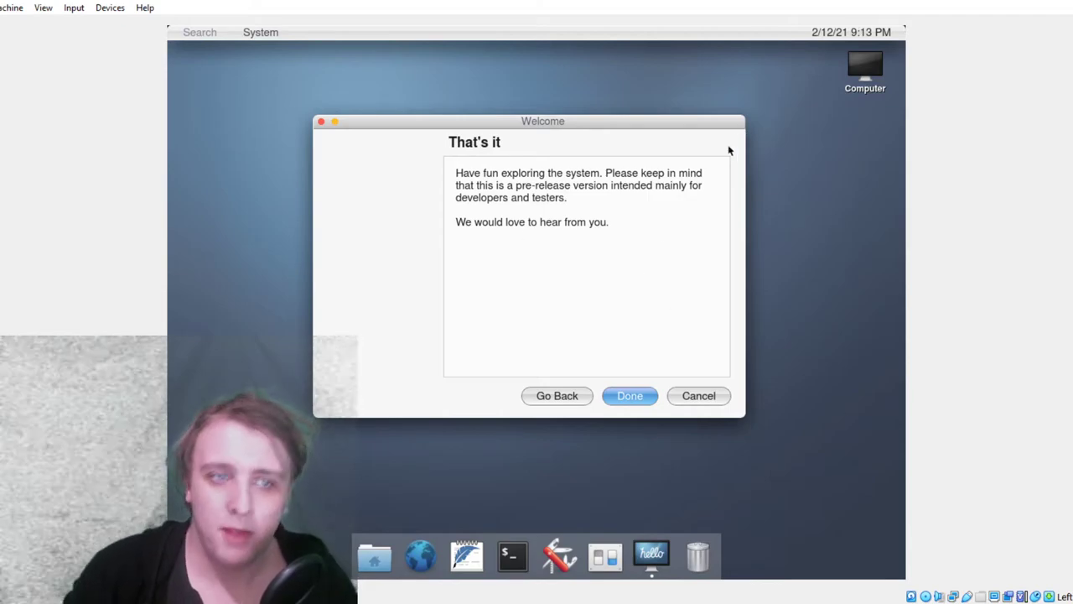
pyautogui.moveTo(363, 294)
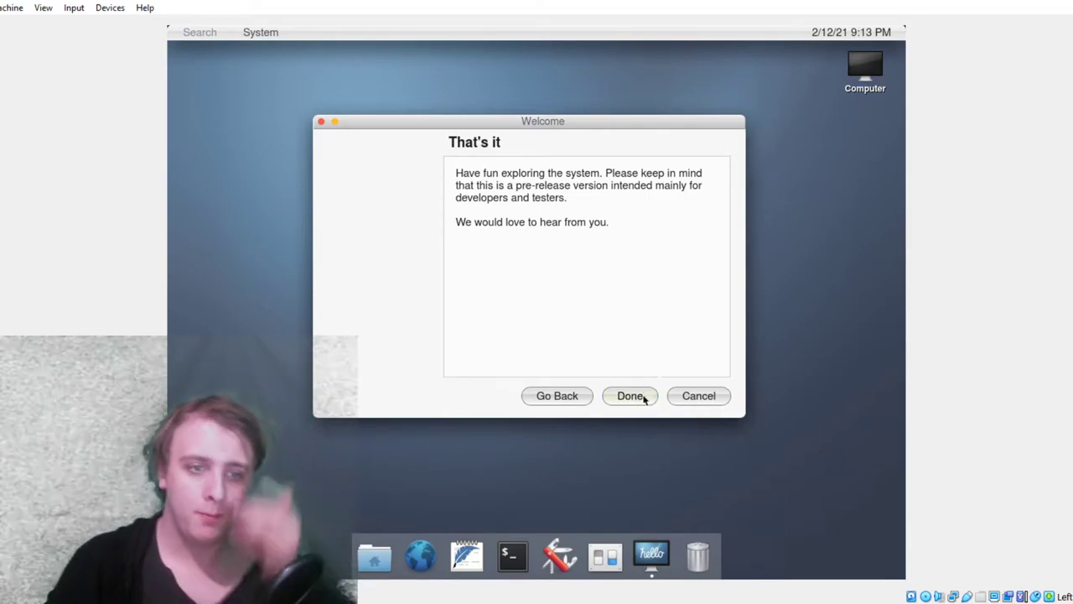
pyautogui.click(630, 396)
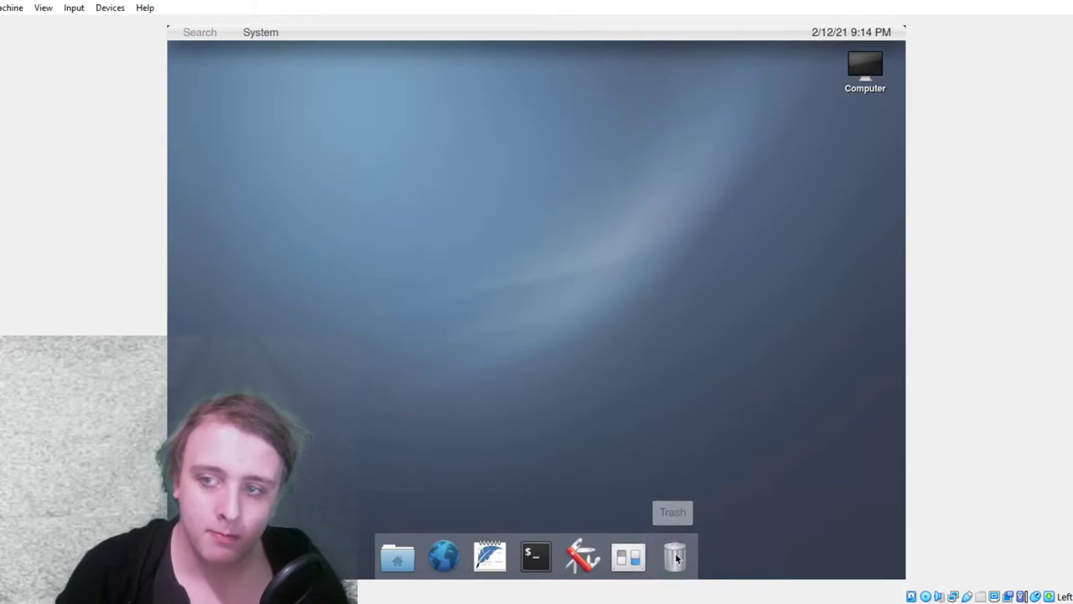
pyautogui.moveTo(641, 428)
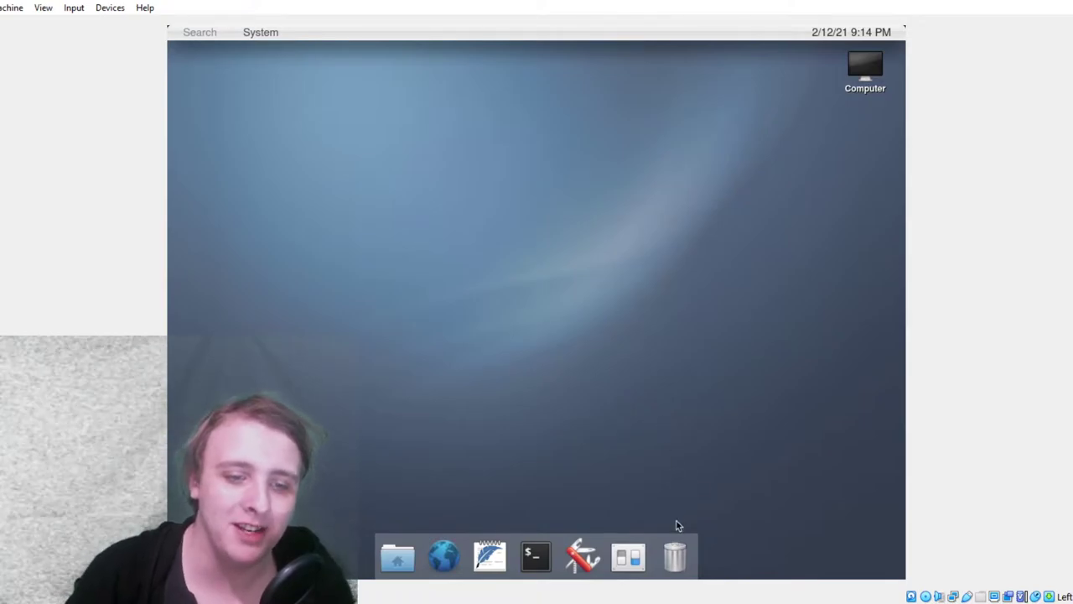
# Open the System menu listing application categories, restart, log out and shut down
pyautogui.click(260, 32)
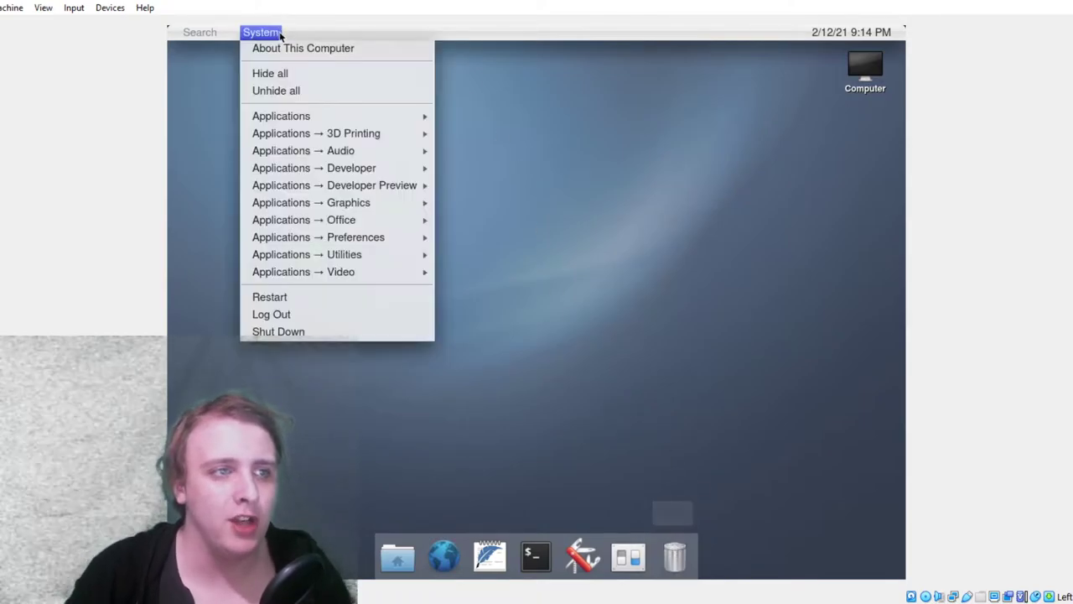
pyautogui.click(307, 134)
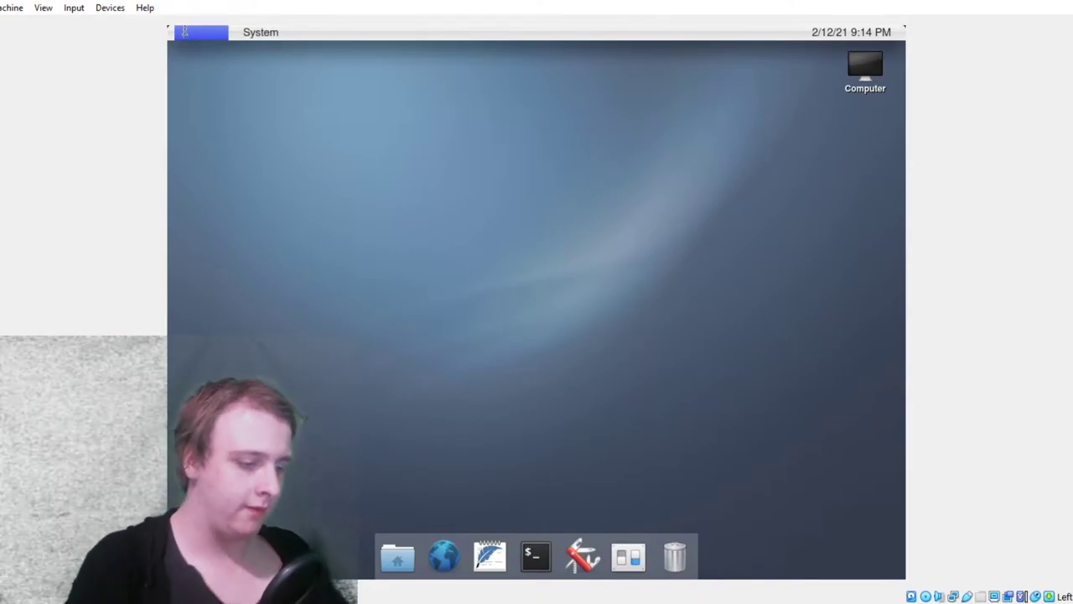
pyautogui.click(194, 32)
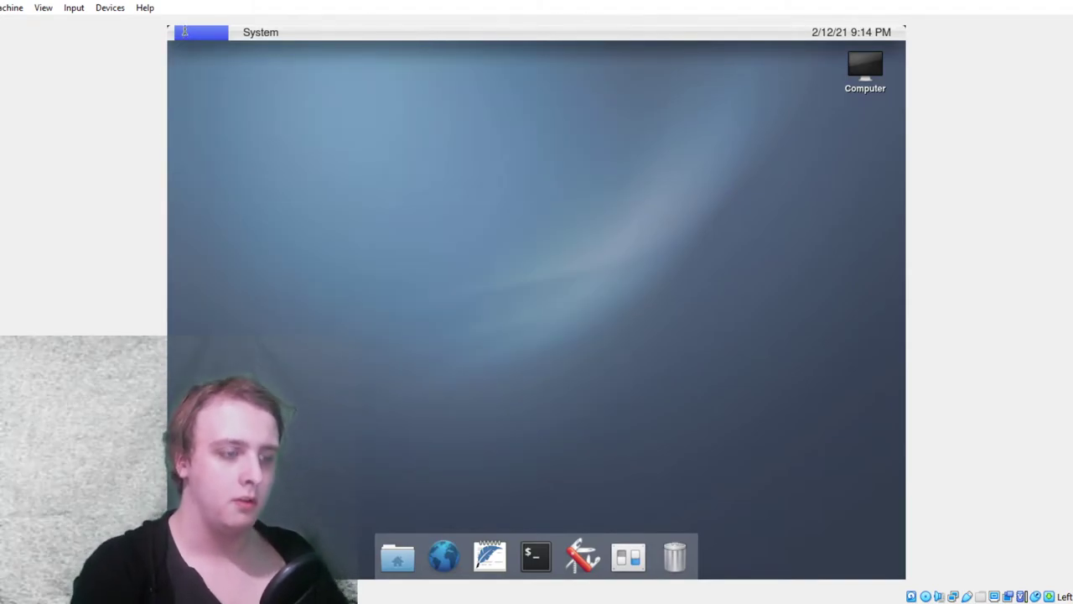
pyautogui.click(200, 32)
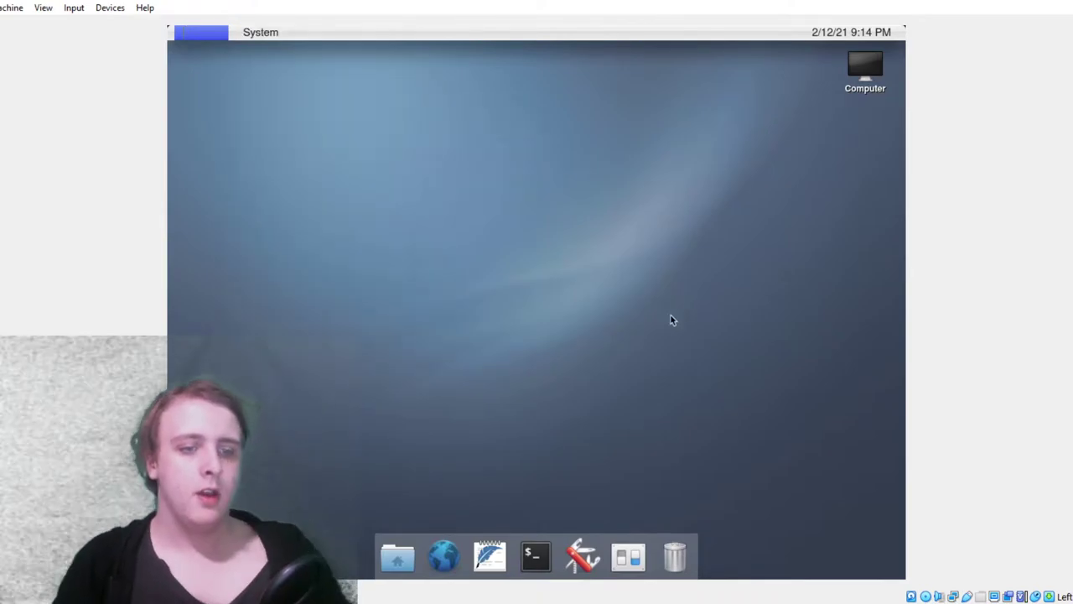
pyautogui.click(443, 556)
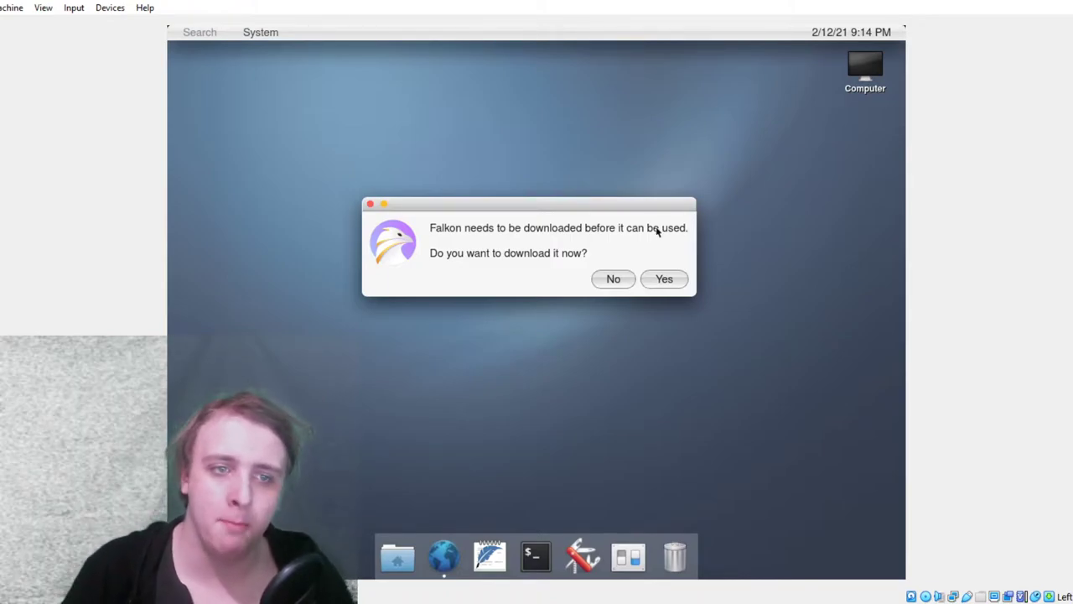
# Accept downloading Falkon, then launch the Terminal from the dock
pyautogui.click(664, 279)
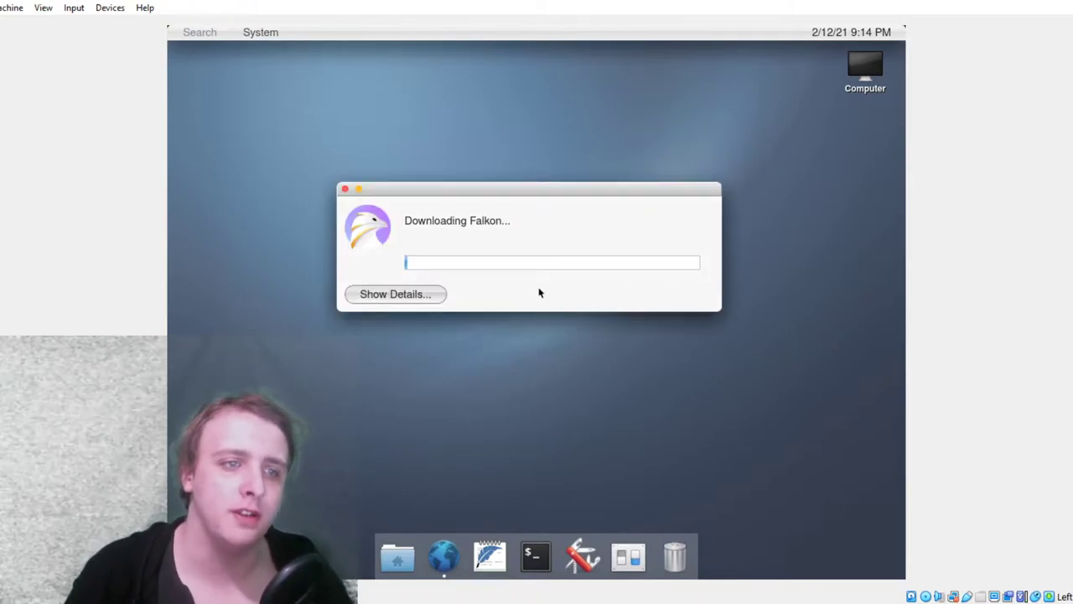
pyautogui.moveTo(534, 289)
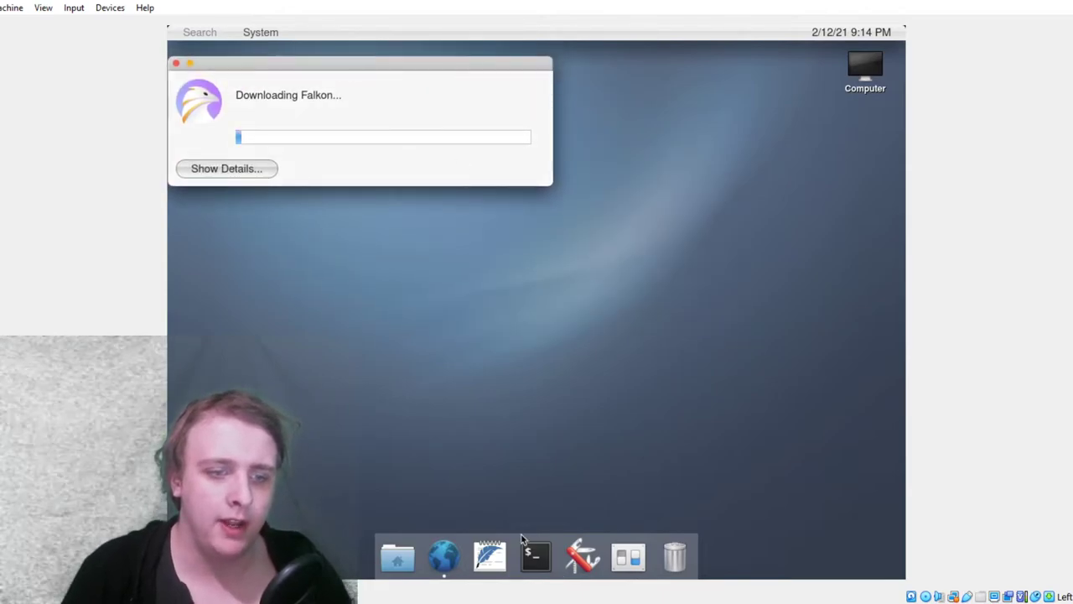
pyautogui.click(536, 557)
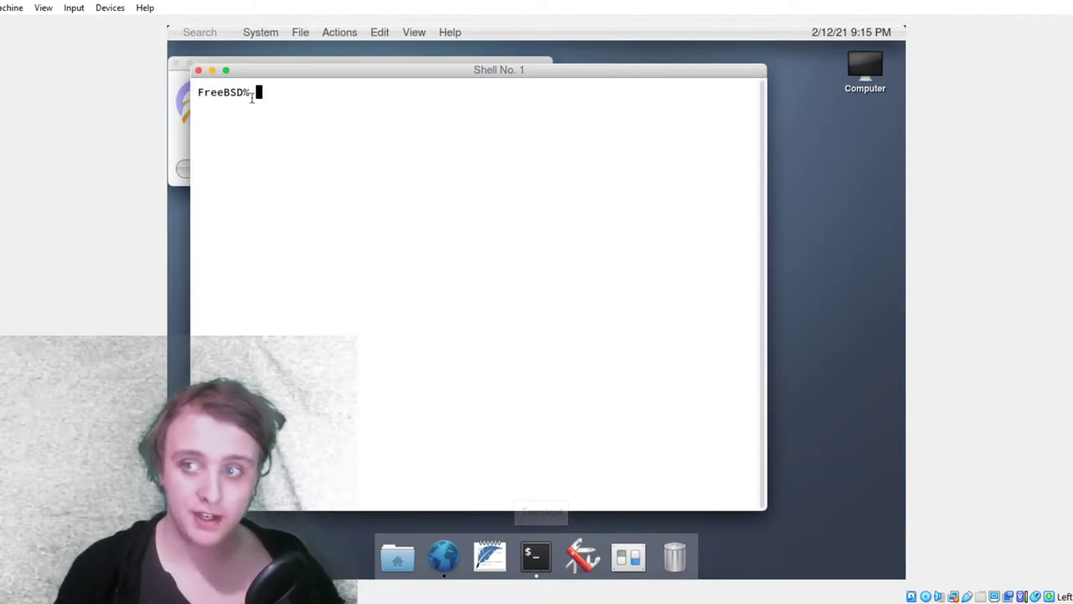
pyautogui.moveTo(348, 102)
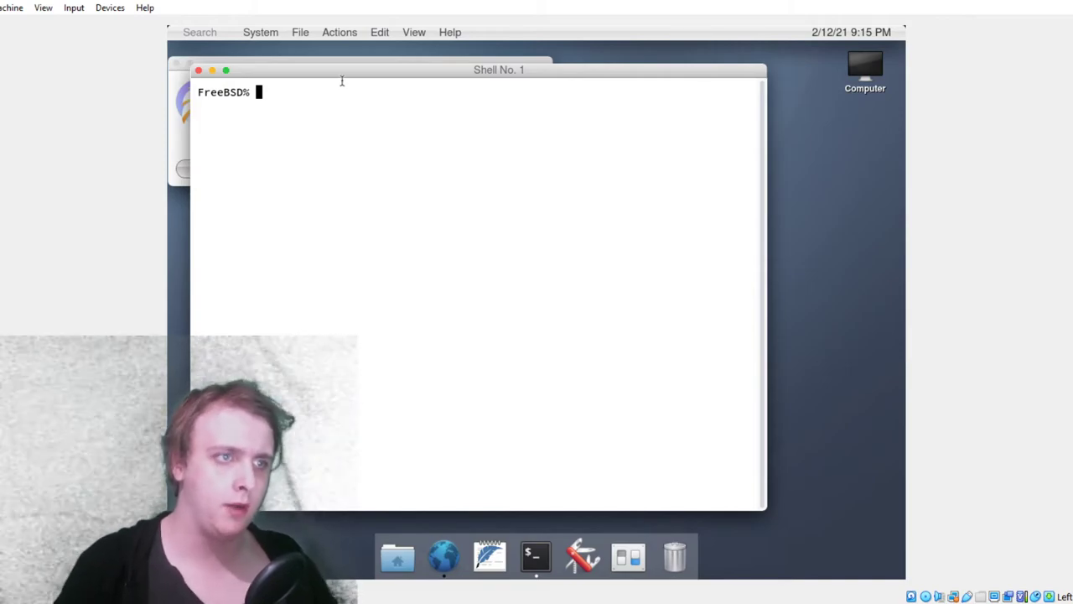
# Move the terminal right and try htop, neofetch, pkg install neofetch, free -h and df
pyautogui.moveTo(499, 70); pyautogui.dragTo(547, 72)
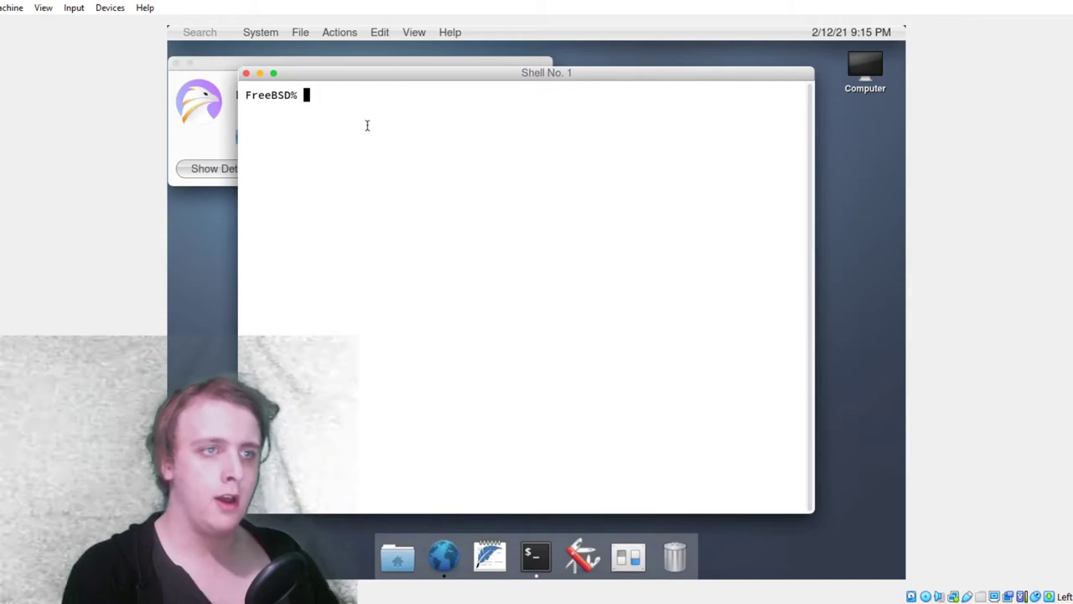
pyautogui.write('htop')
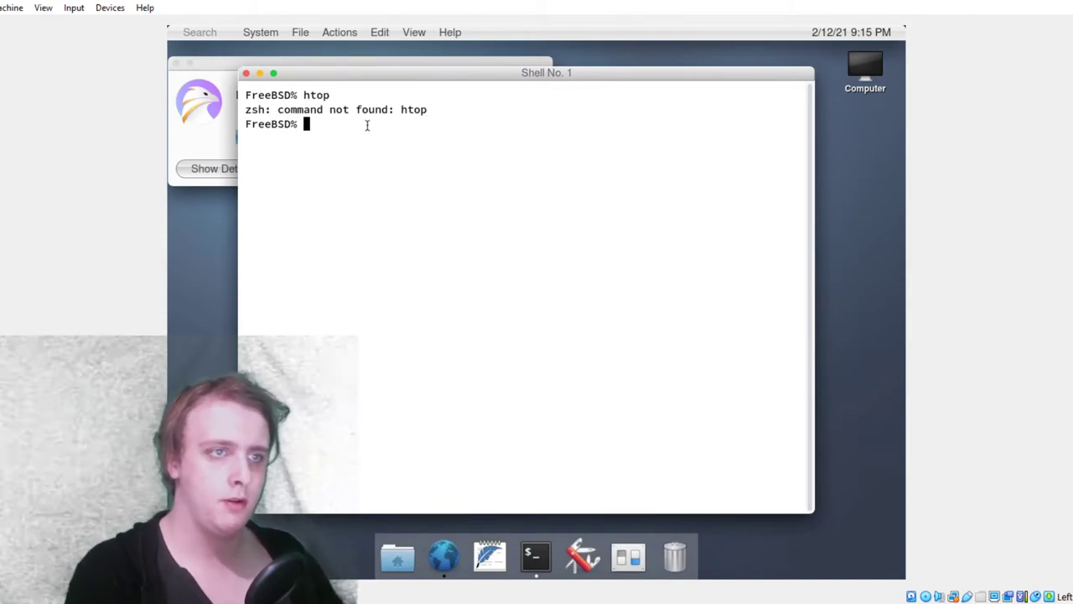
pyautogui.write('nb')
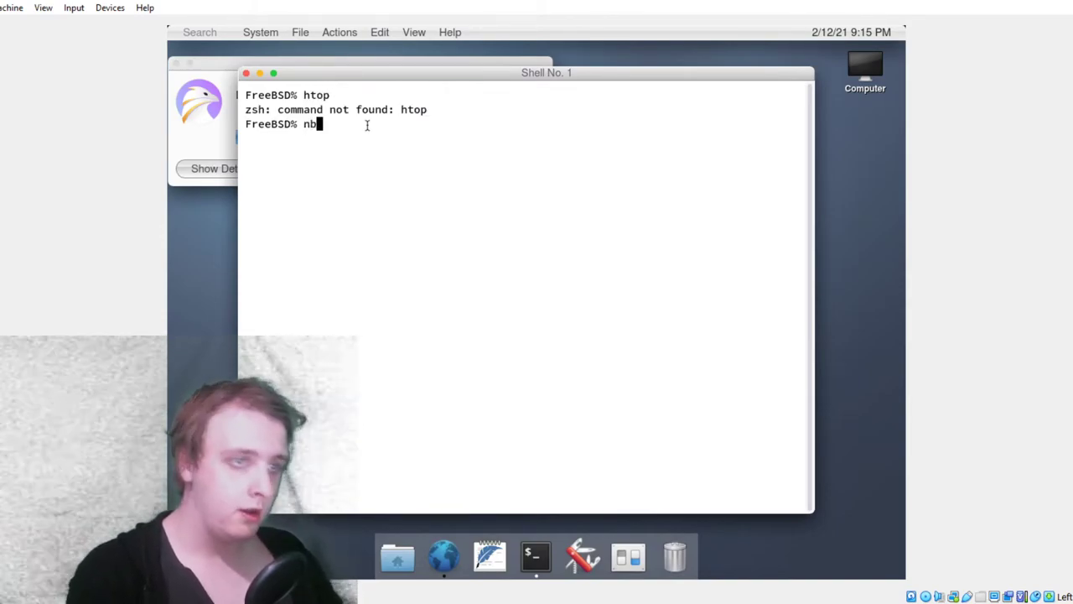
pyautogui.write('eofetch')
pyautogui.write('sudo')
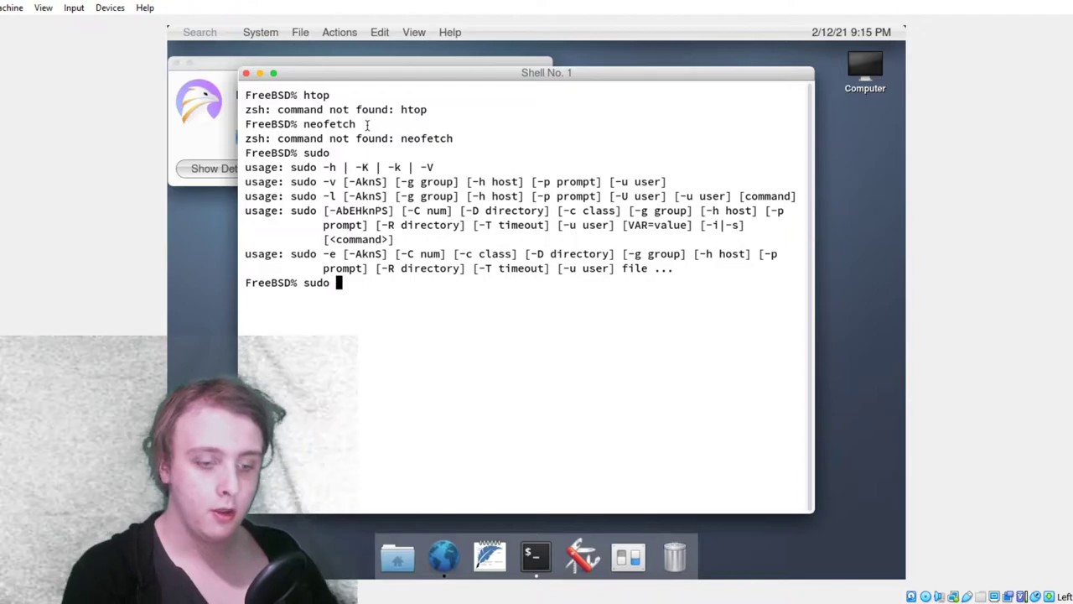
pyautogui.write('pkg install neofetch')
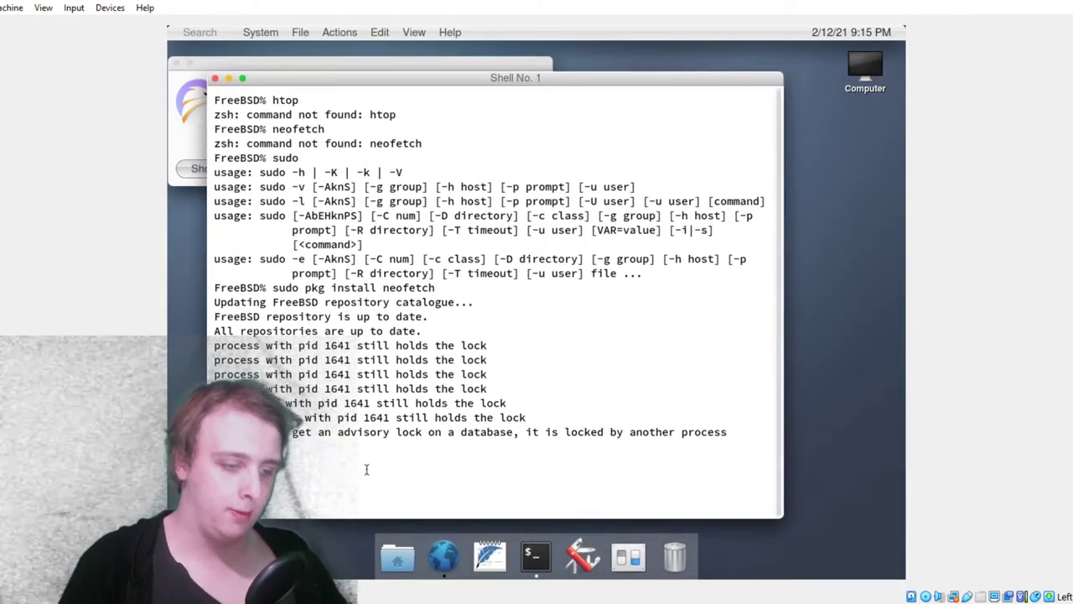
pyautogui.write('-h')
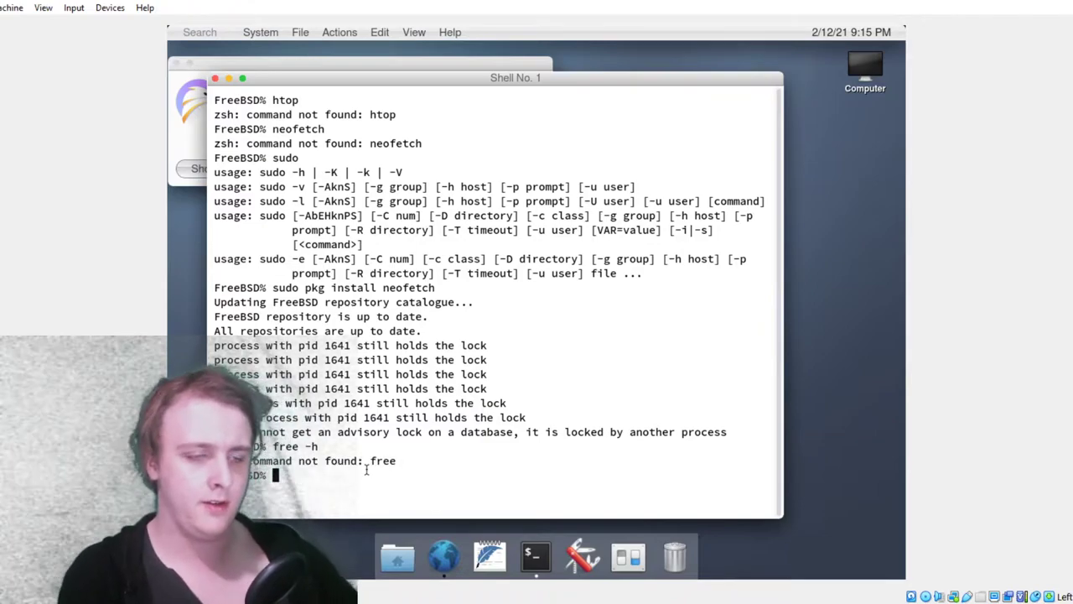
pyautogui.write('df -')
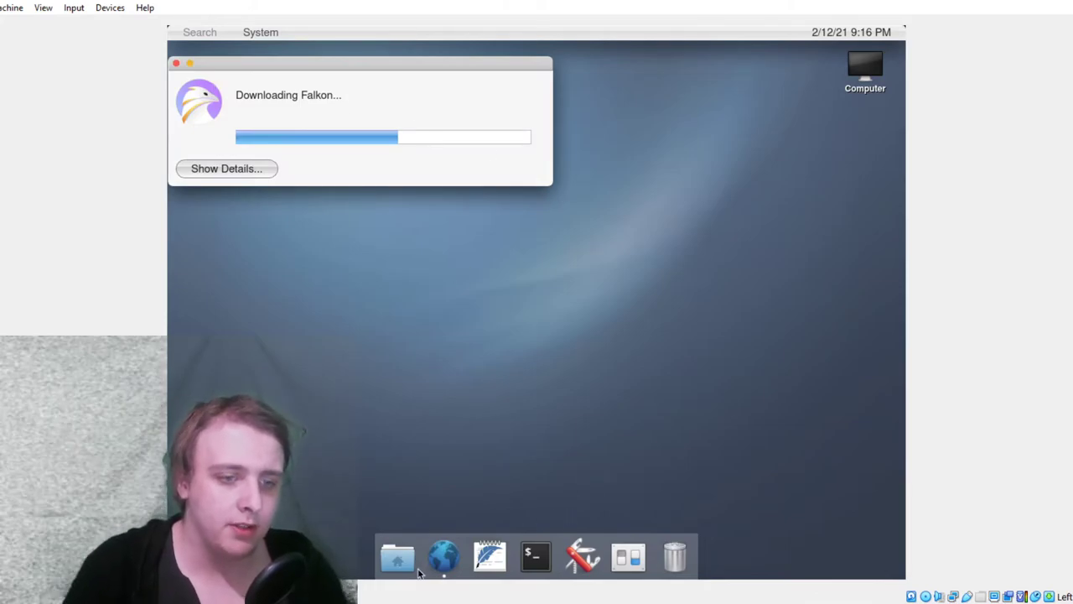
# Type a scratch note in FeatherPad, enable line numbers, and discard it on close
pyautogui.click(490, 556)
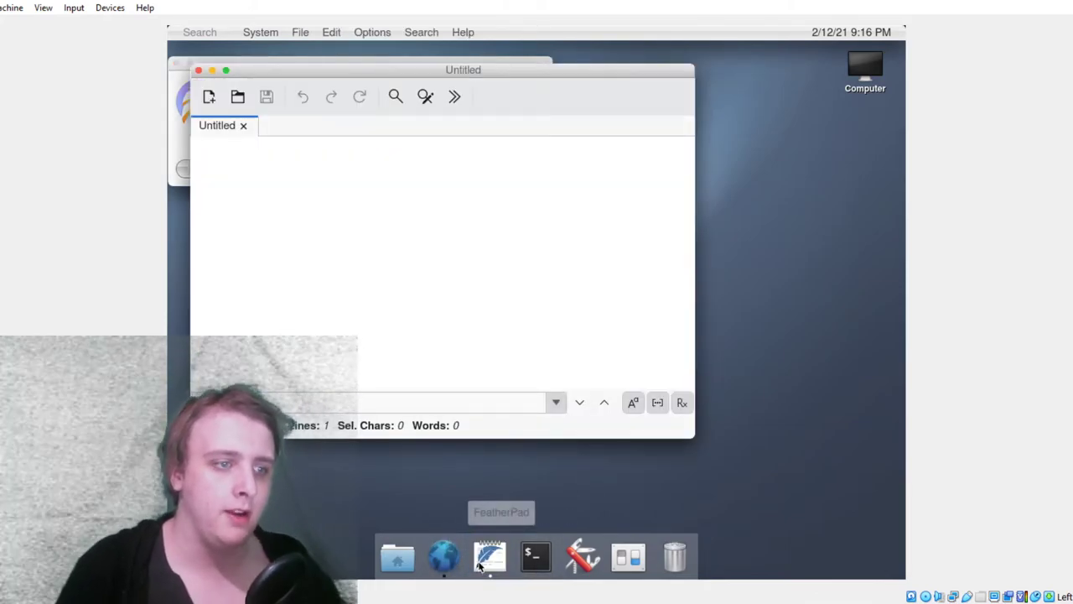
pyautogui.write('kkjhdfshfasdlfh')
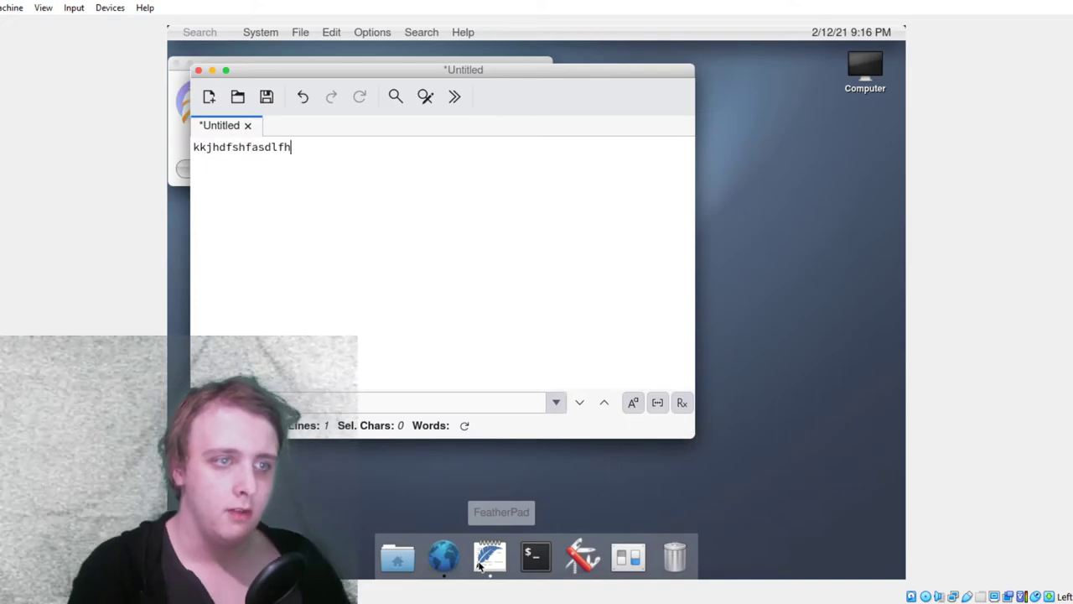
pyautogui.moveTo(385, 29)
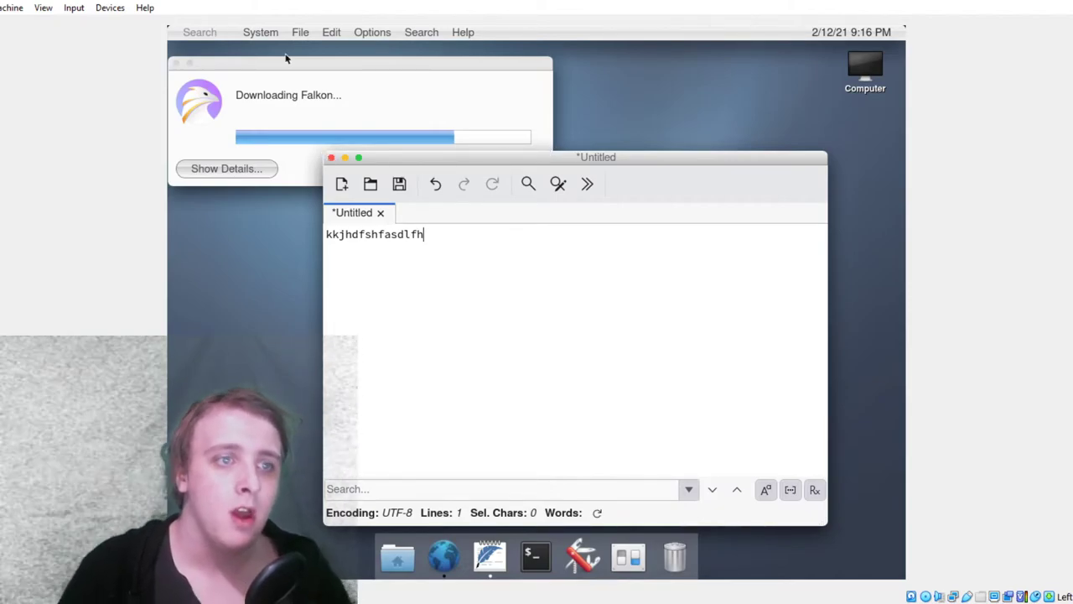
pyautogui.click(372, 32)
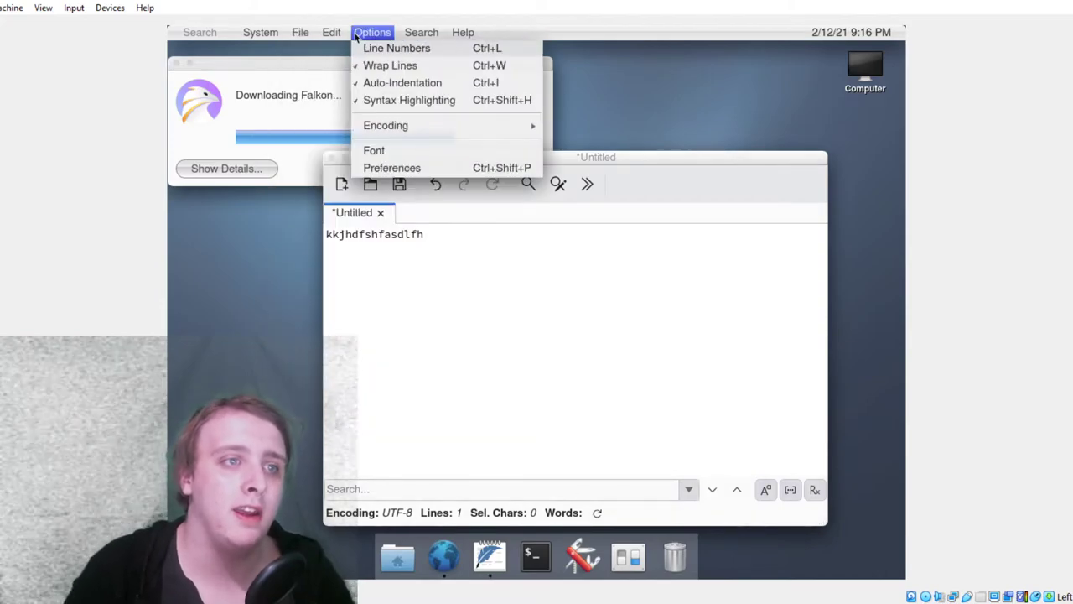
pyautogui.click(421, 32)
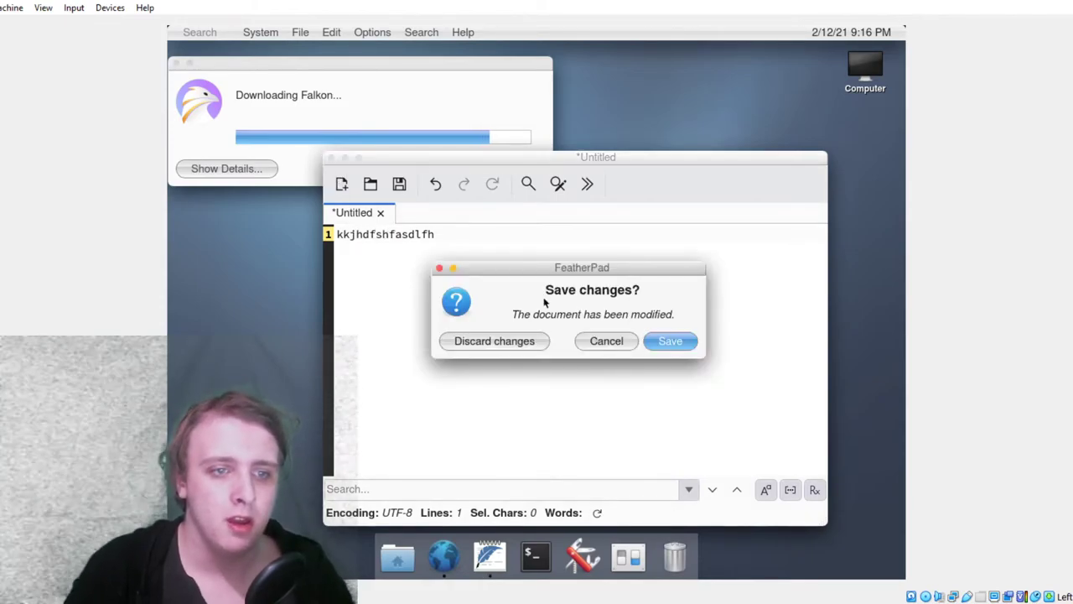
pyautogui.click(493, 342)
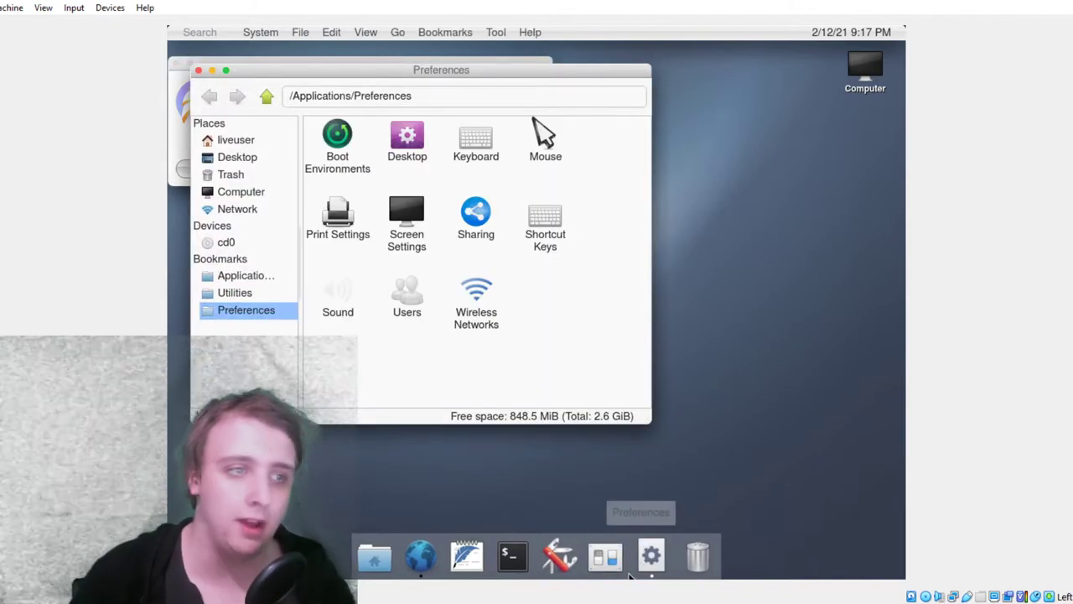
pyautogui.moveTo(406, 214)
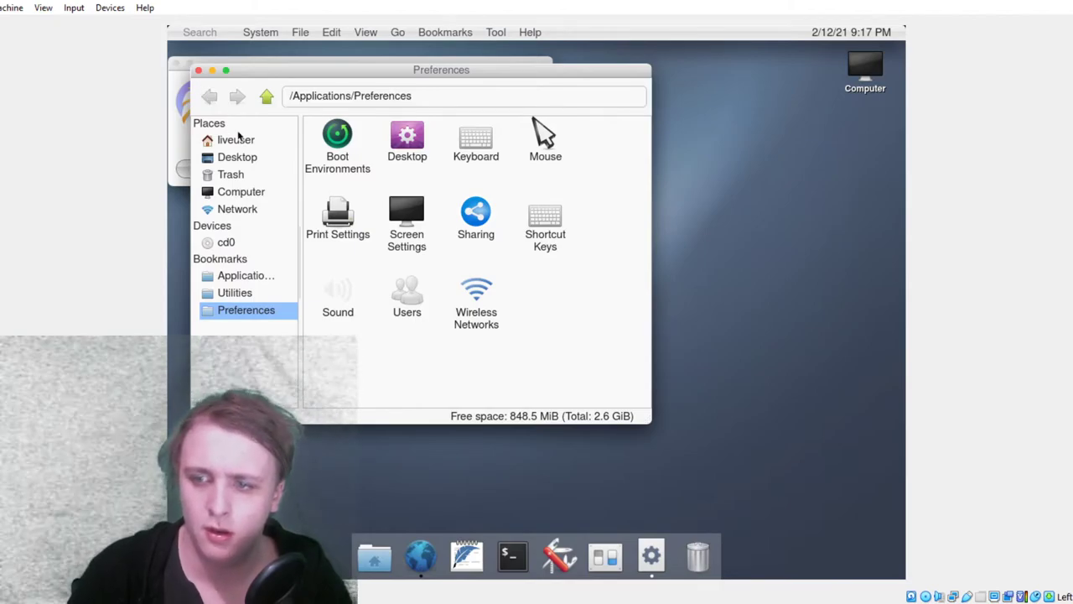
pyautogui.moveTo(518, 391)
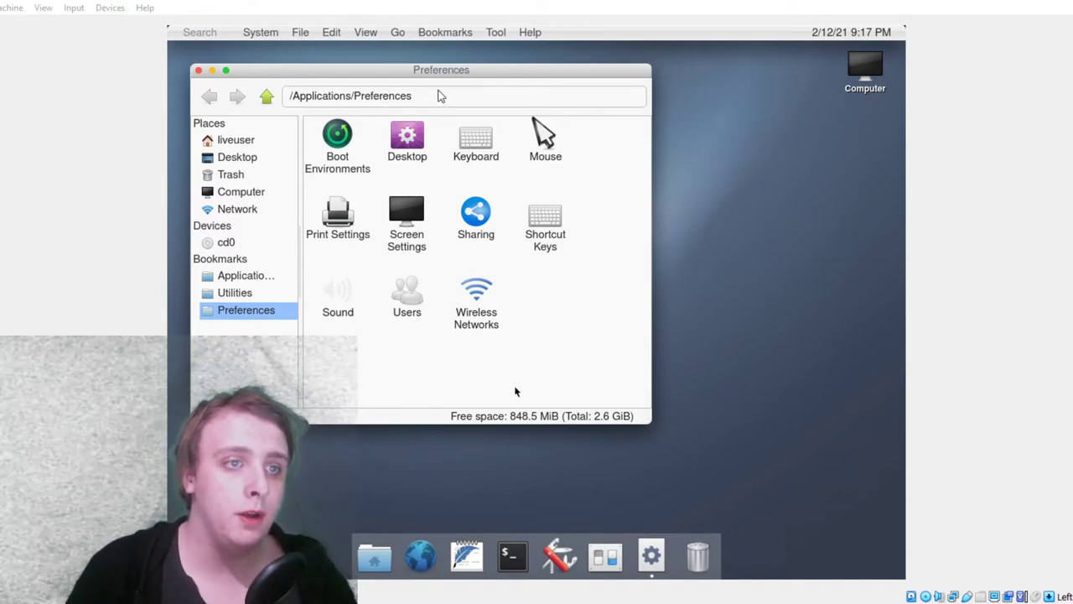
pyautogui.moveTo(388, 204)
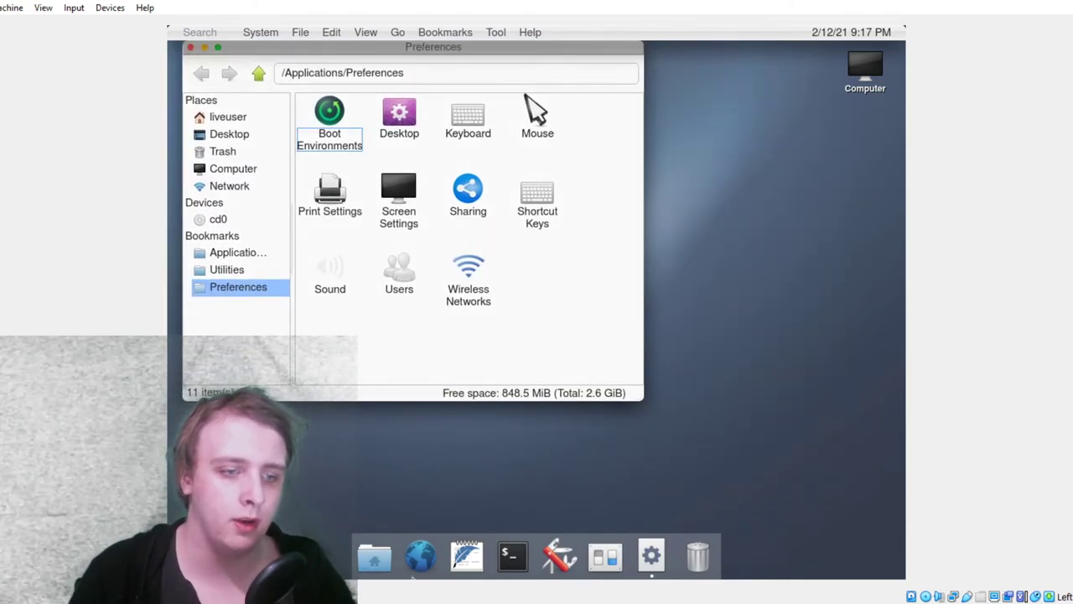
pyautogui.moveTo(416, 554)
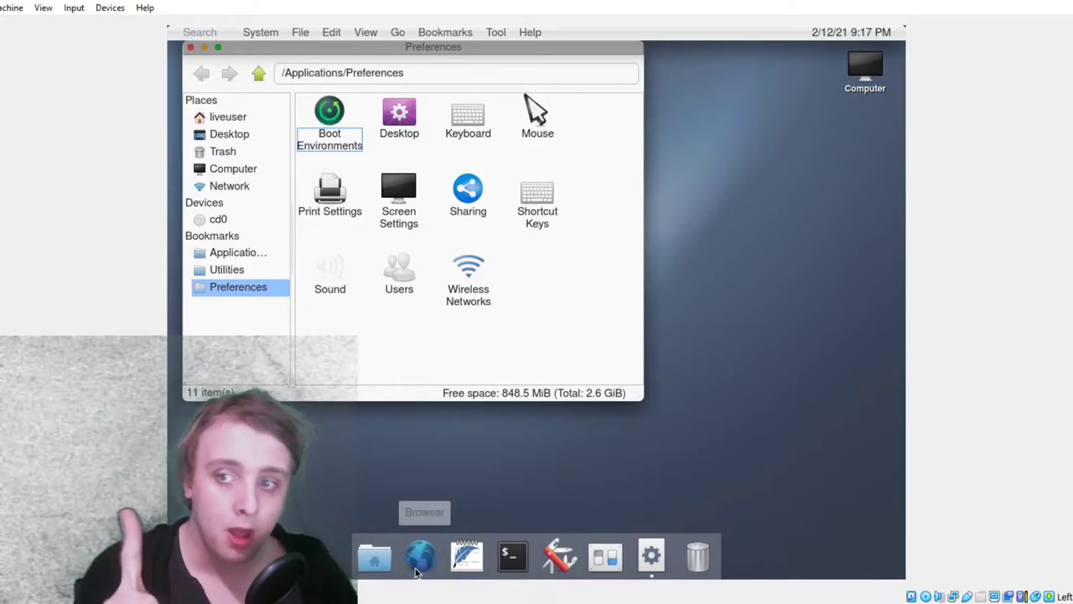
pyautogui.click(416, 556)
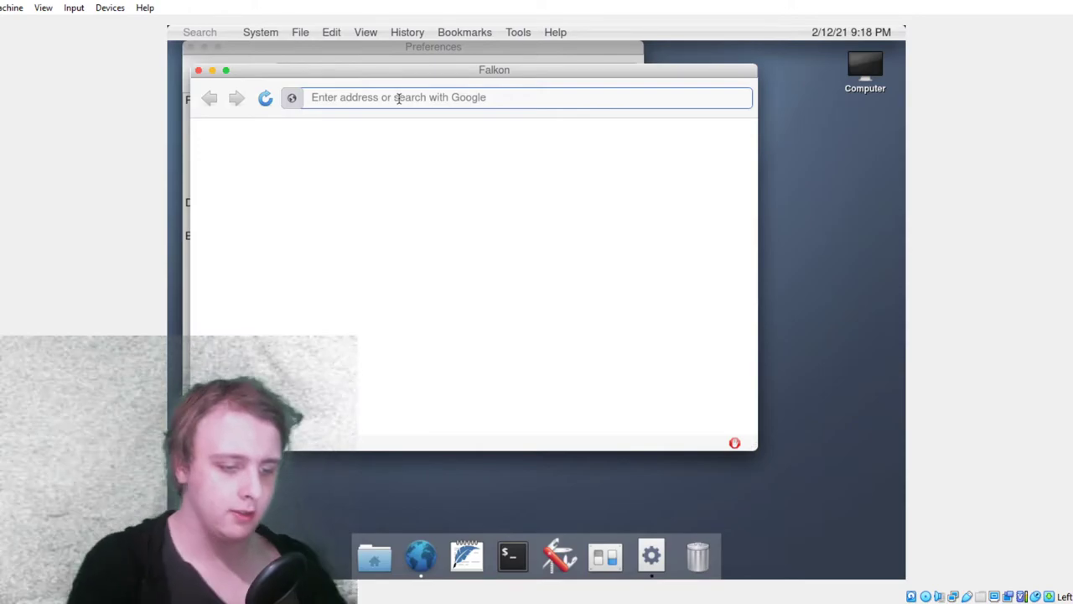
pyautogui.write('you')
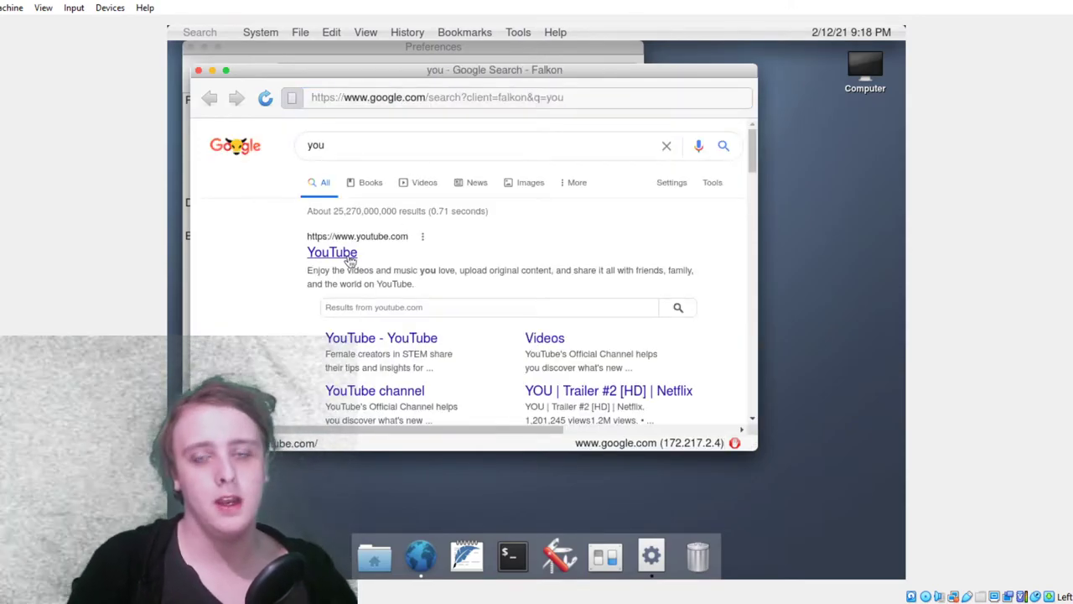
pyautogui.click(332, 251)
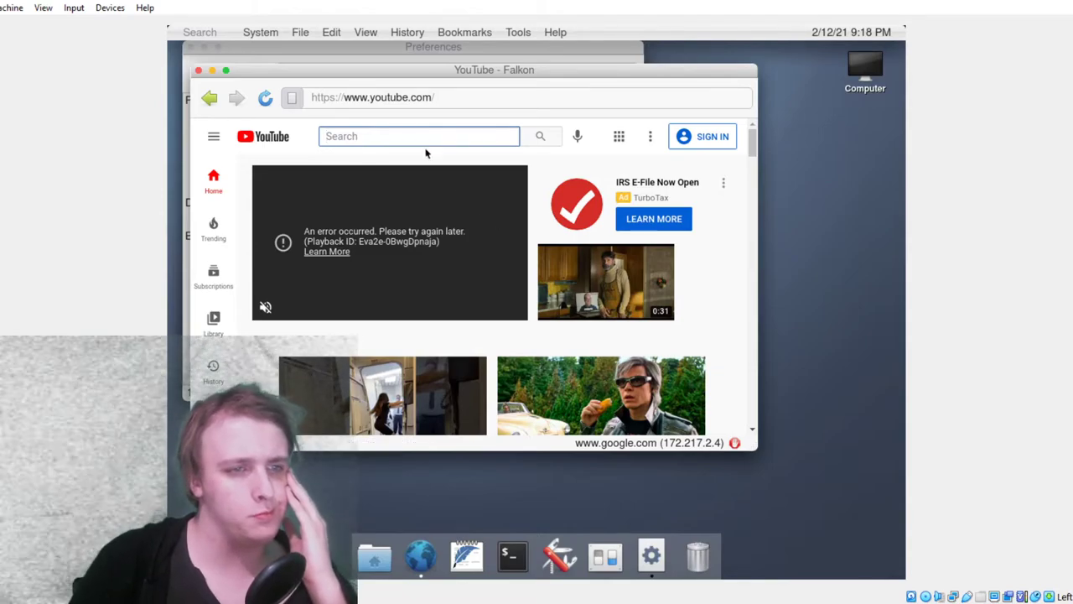
pyautogui.write('kailikeslinux')
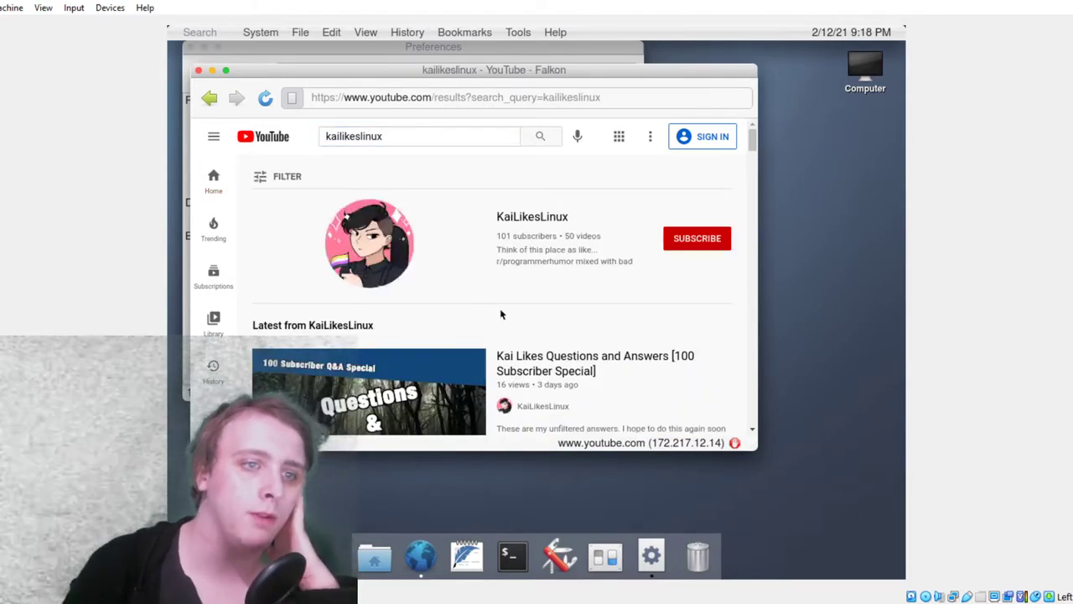
pyautogui.click(369, 392)
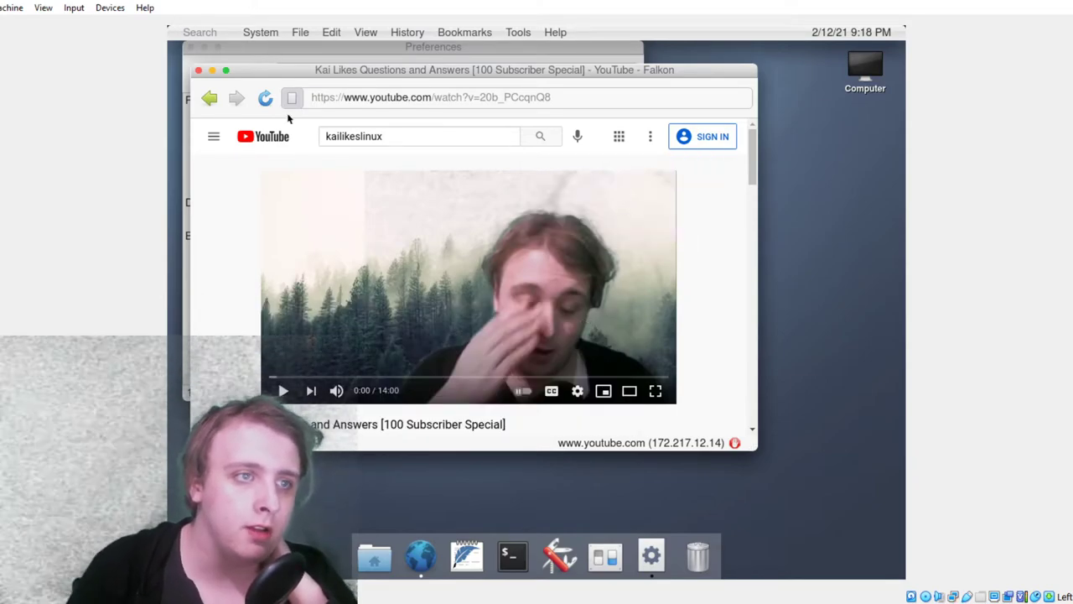
pyautogui.click(432, 97)
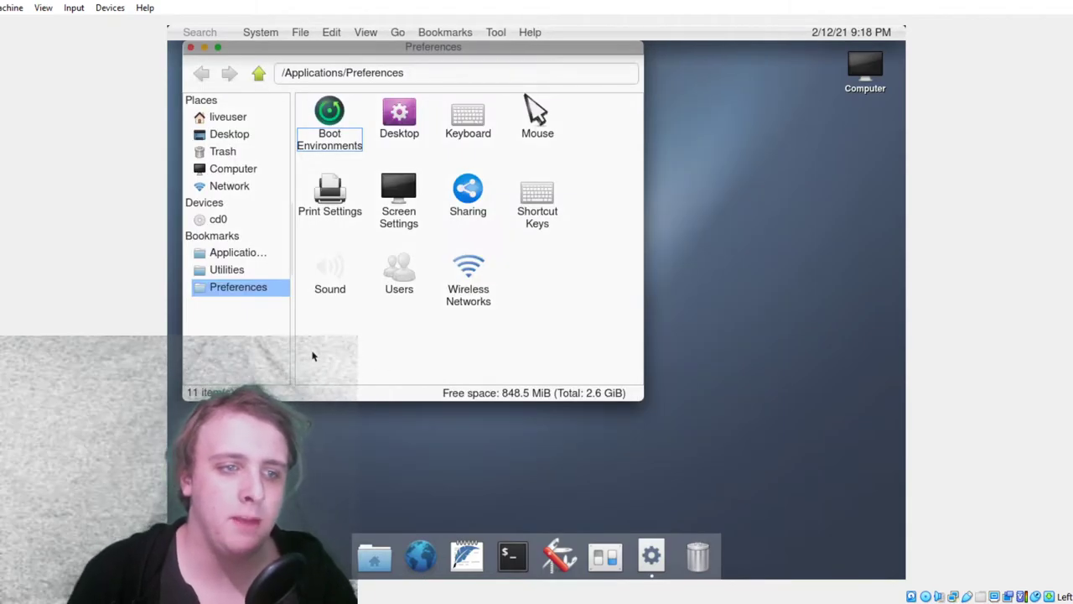
pyautogui.click(398, 193)
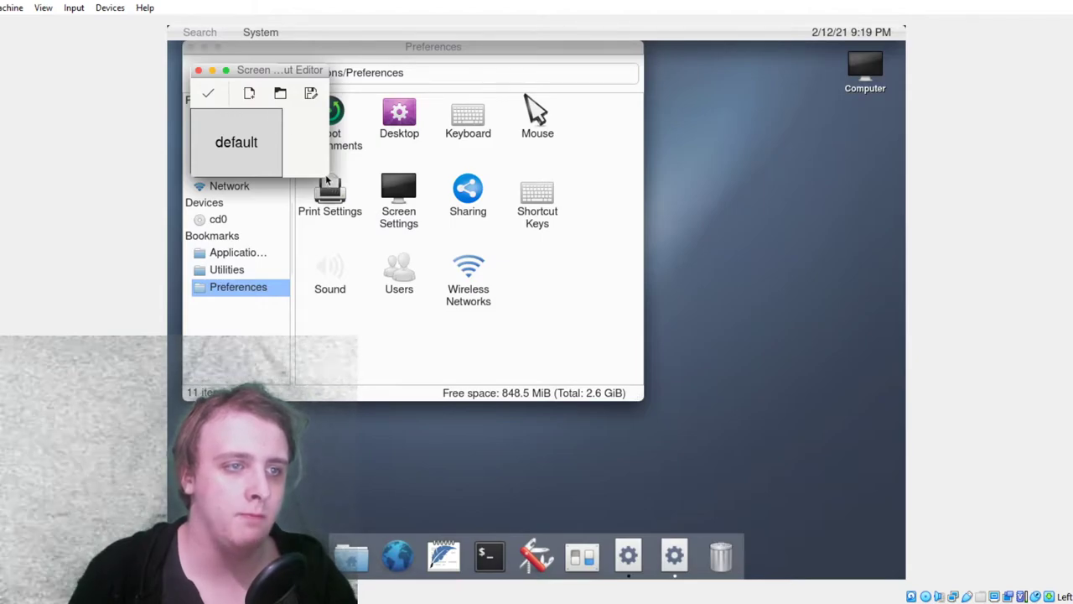
pyautogui.moveTo(261, 146)
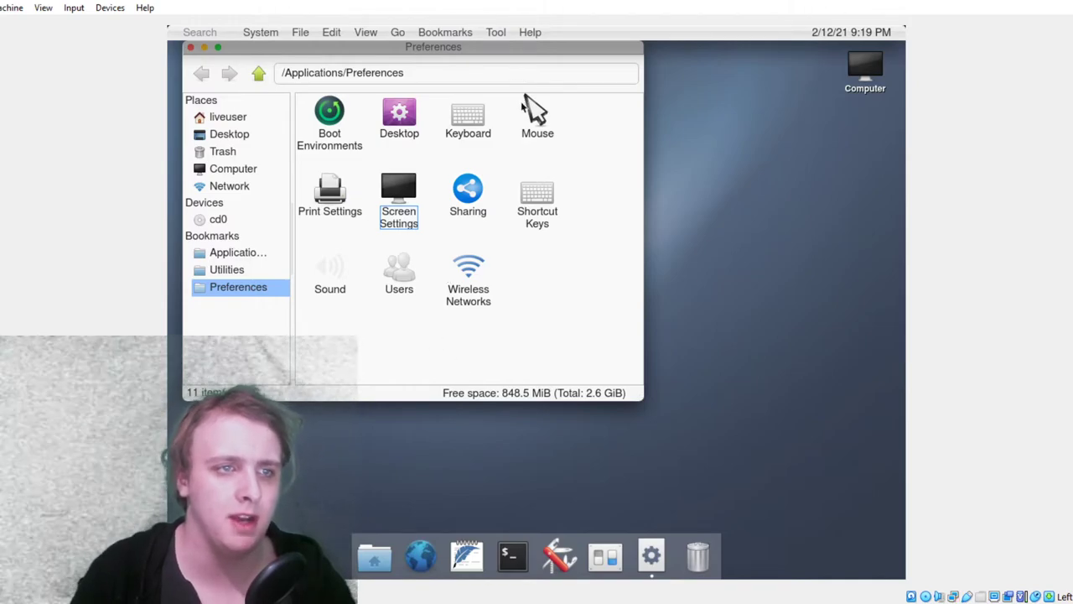
# Set the desktop label font to Monospace and drag the Preferences window lower
pyautogui.doubleClick(399, 113)
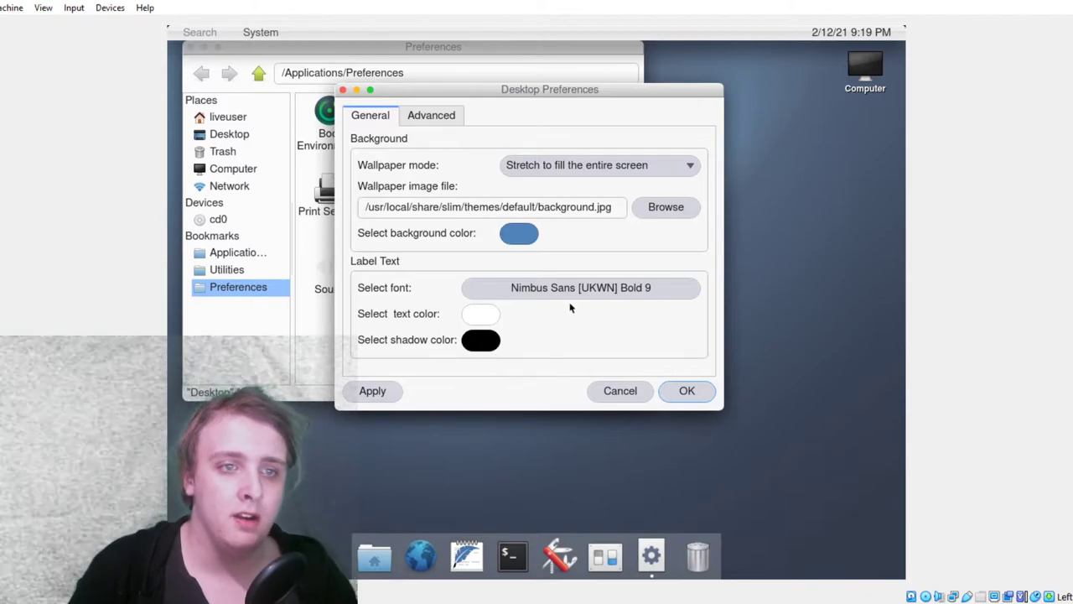
pyautogui.click(581, 287)
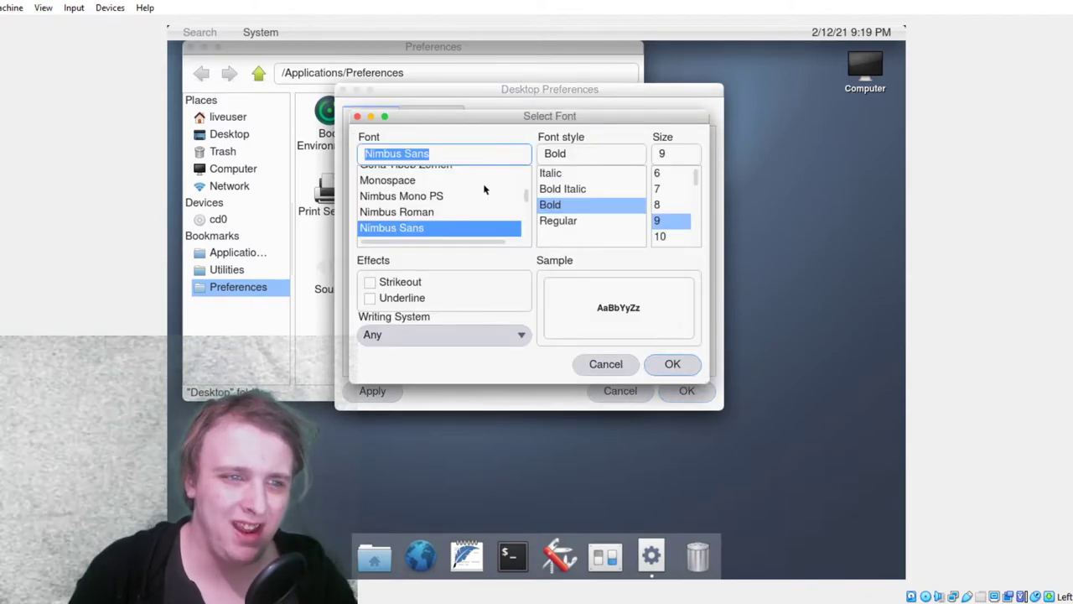
pyautogui.click(387, 180)
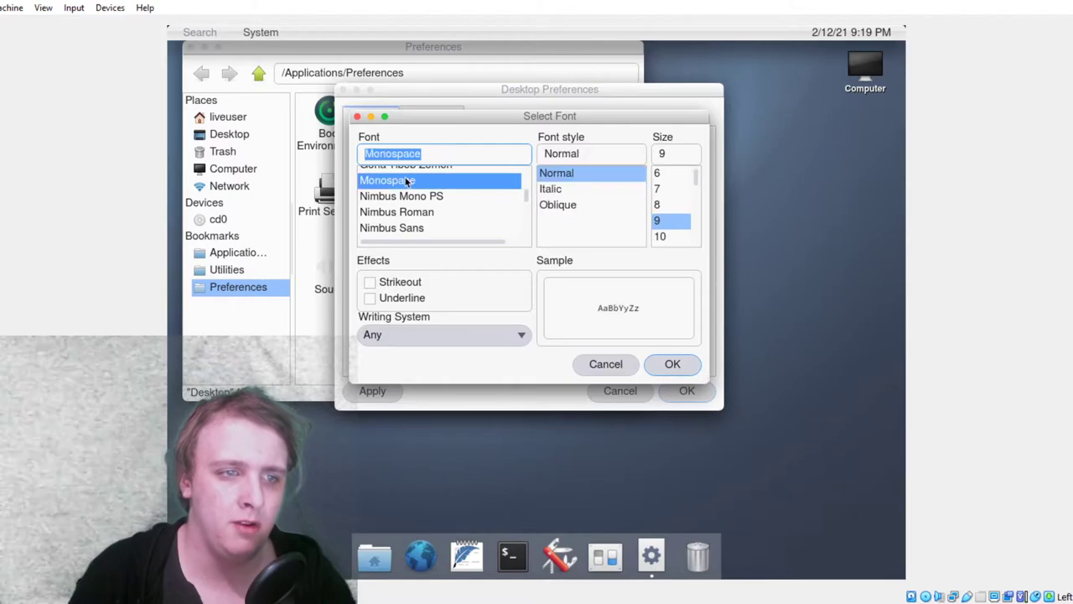
pyautogui.click(672, 365)
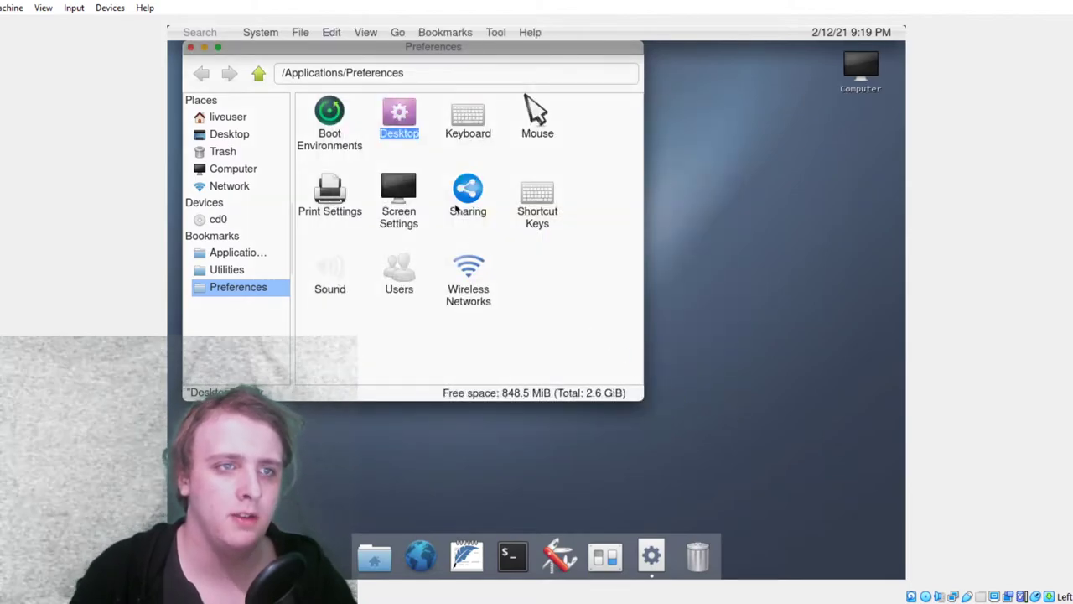
pyautogui.moveTo(433, 46); pyautogui.dragTo(463, 86)
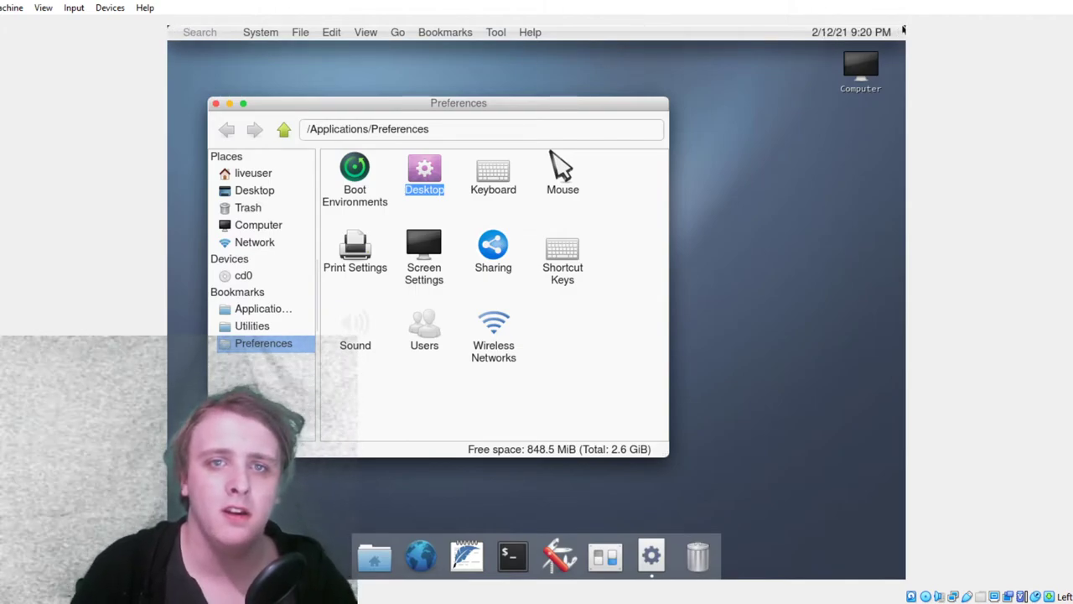
pyautogui.moveTo(823, 114)
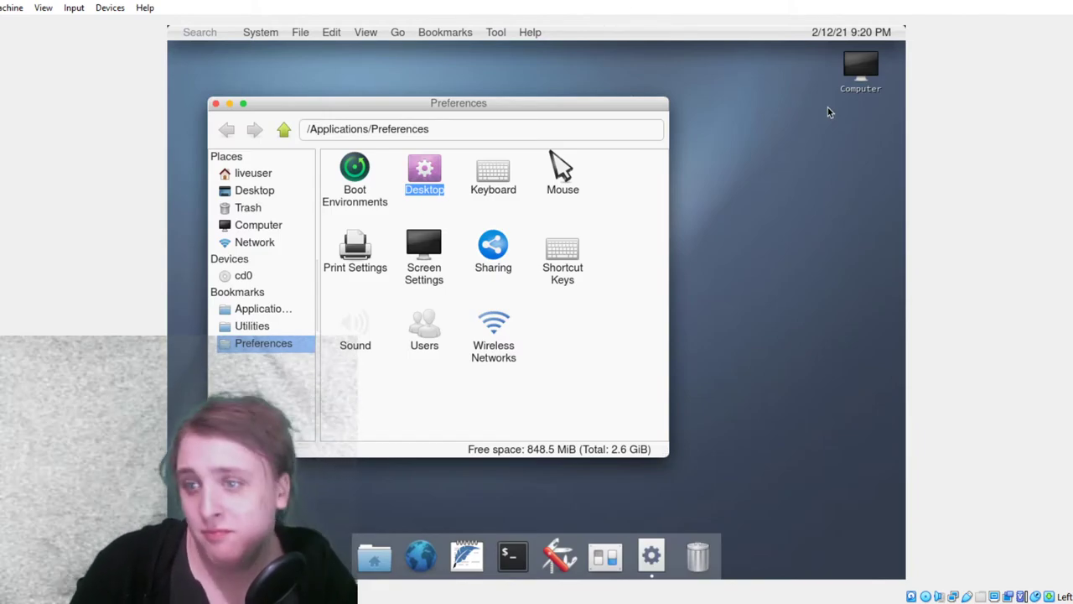
pyautogui.click(355, 168)
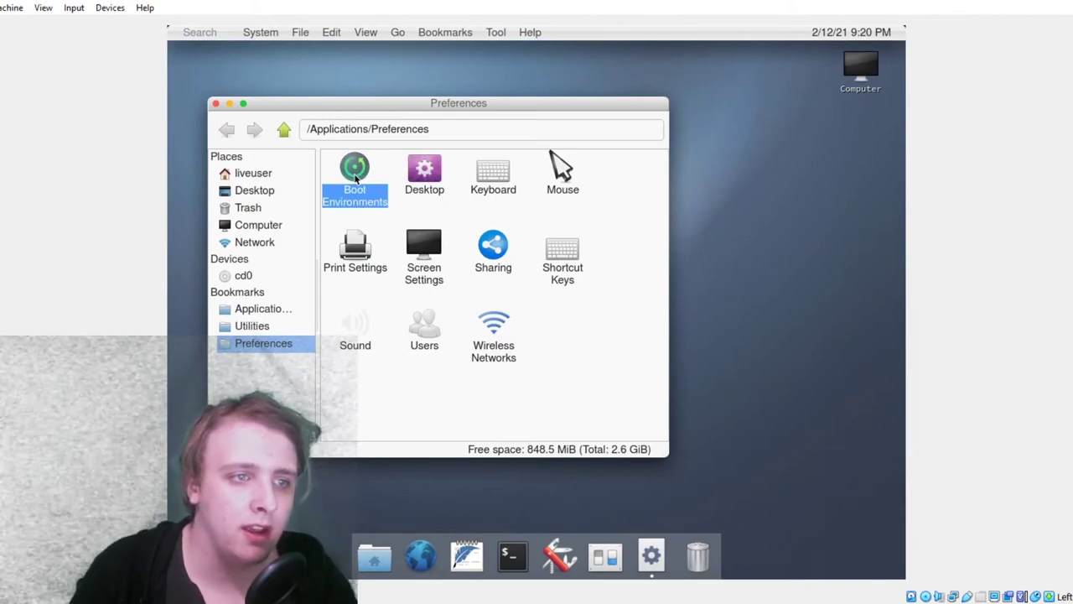
pyautogui.doubleClick(355, 167)
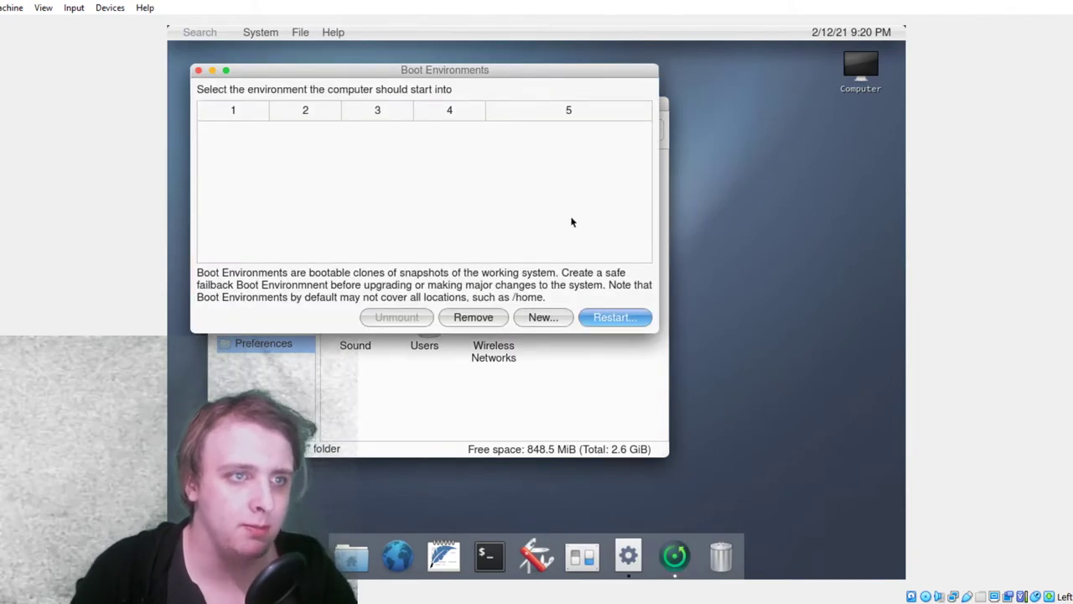
pyautogui.moveTo(315, 219)
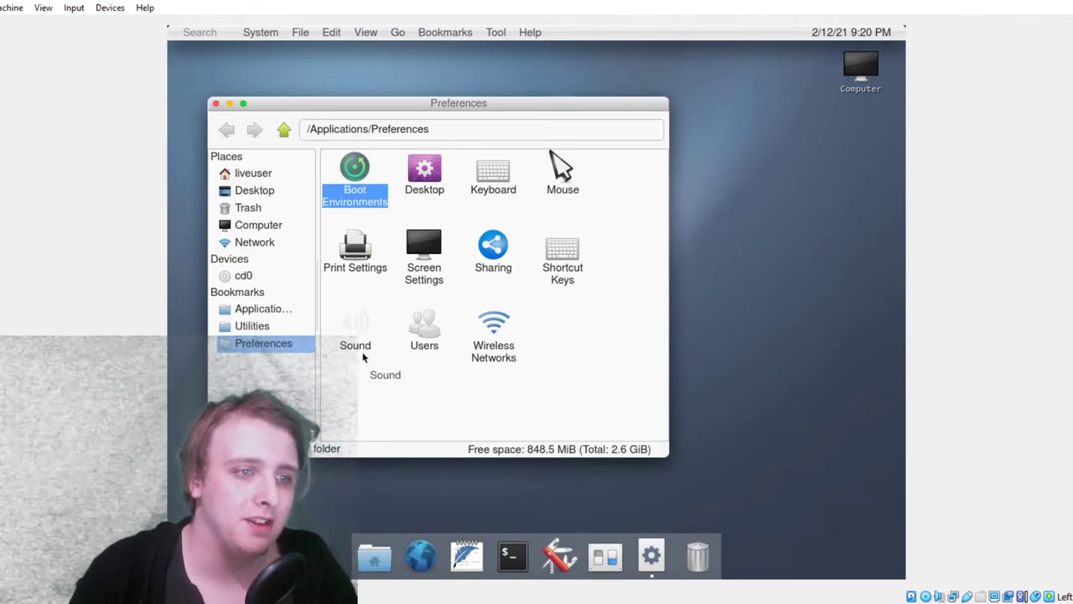
pyautogui.click(425, 327)
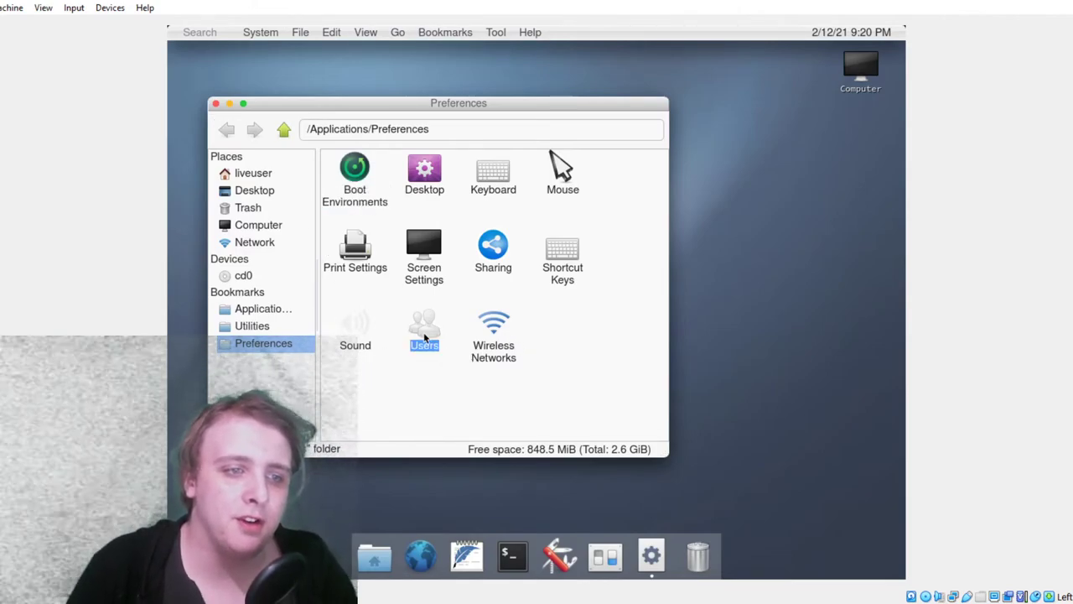
pyautogui.doubleClick(425, 325)
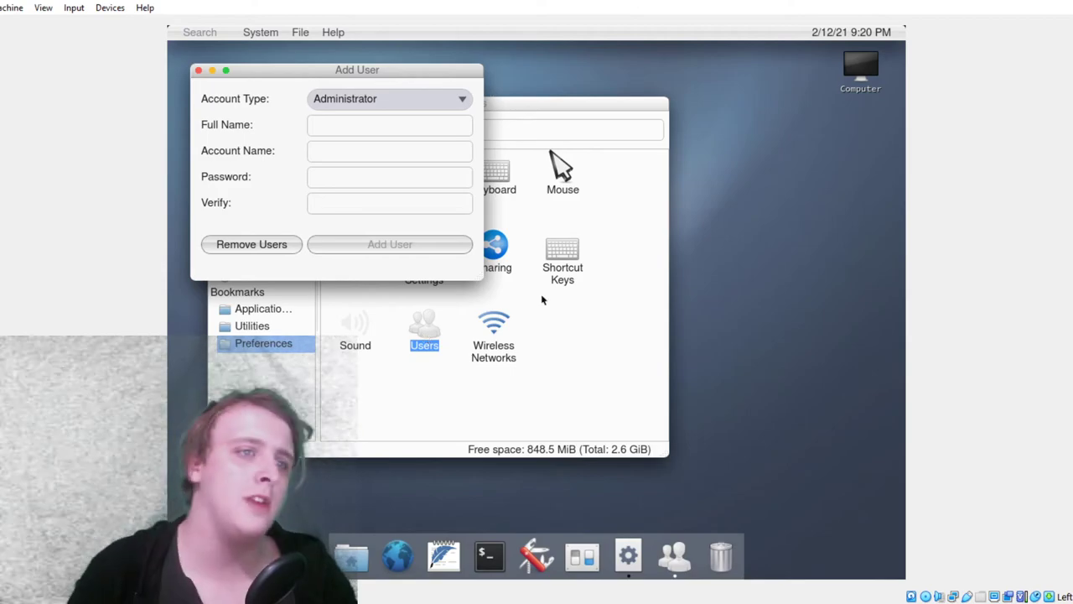
pyautogui.click(389, 124)
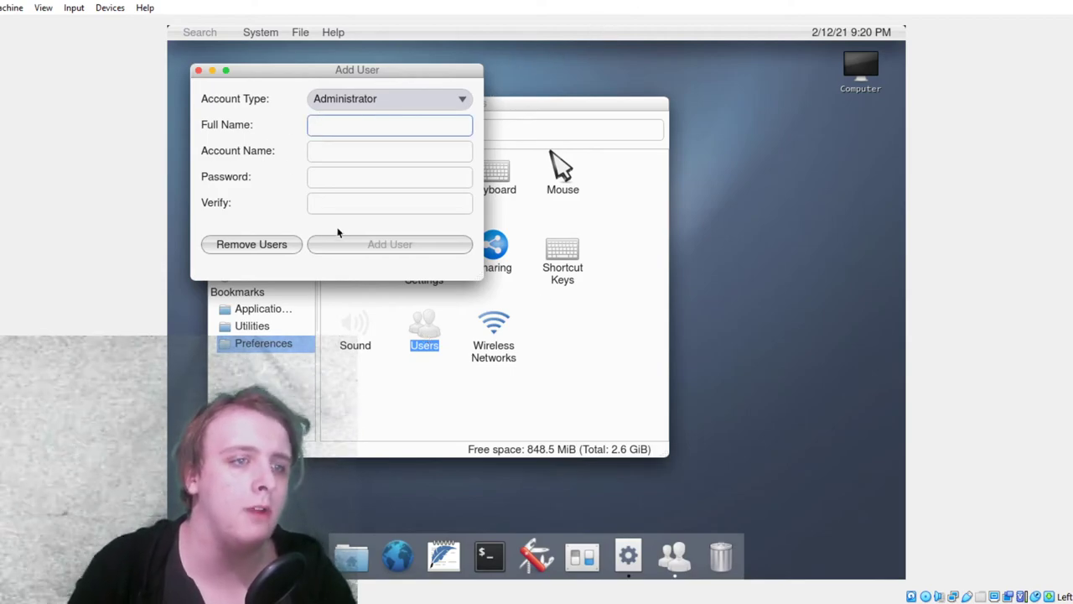
pyautogui.moveTo(305, 259)
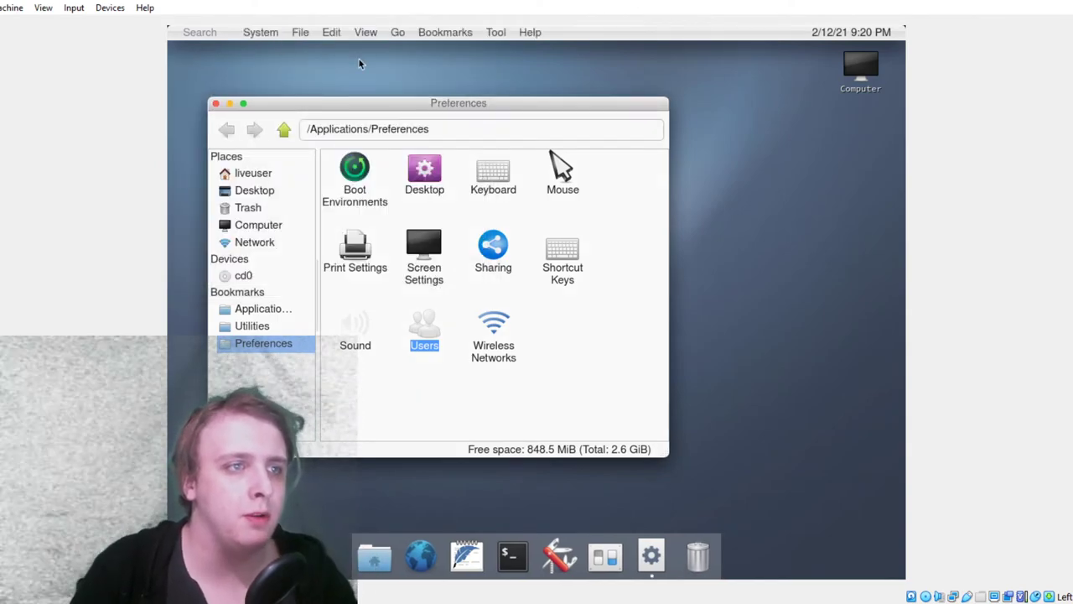
# Open the System menu, dismiss it without launching anything, then reopen it
pyautogui.click(260, 32)
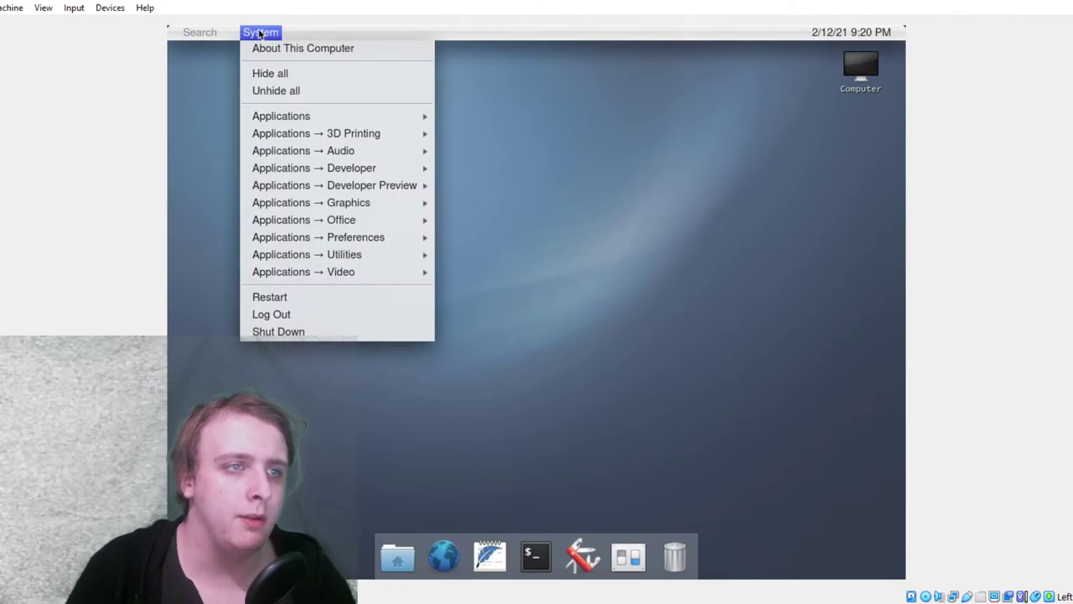
pyautogui.moveTo(316, 133)
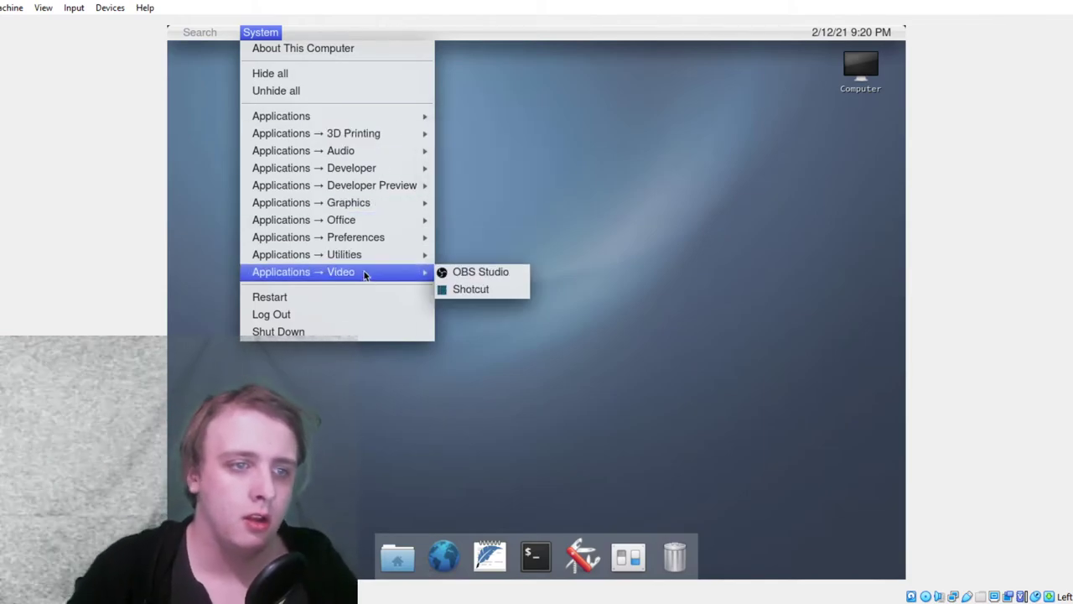
pyautogui.click(501, 283)
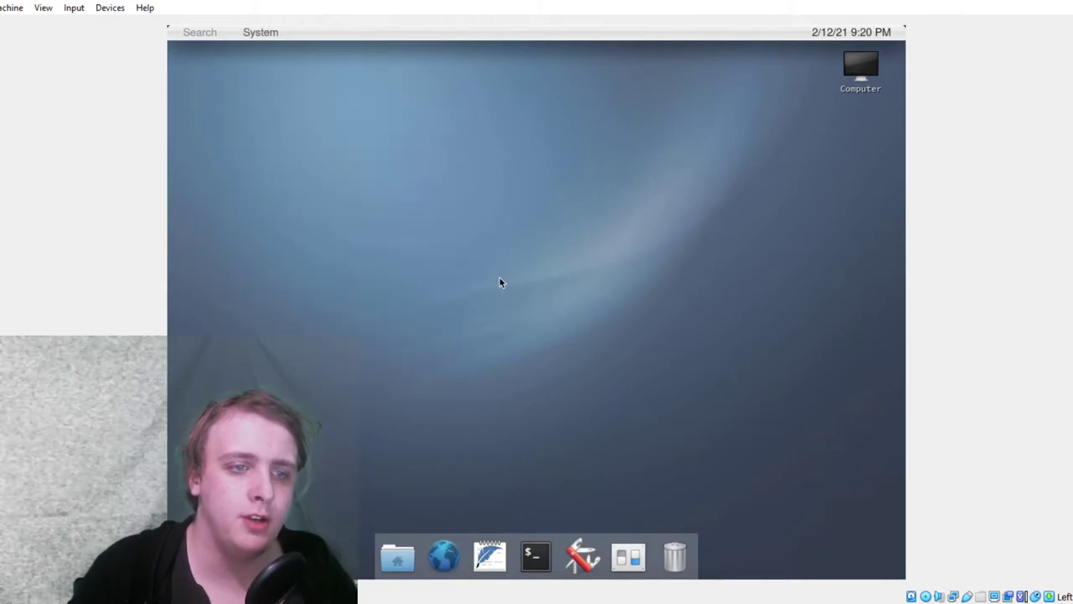
pyautogui.moveTo(167, 25)
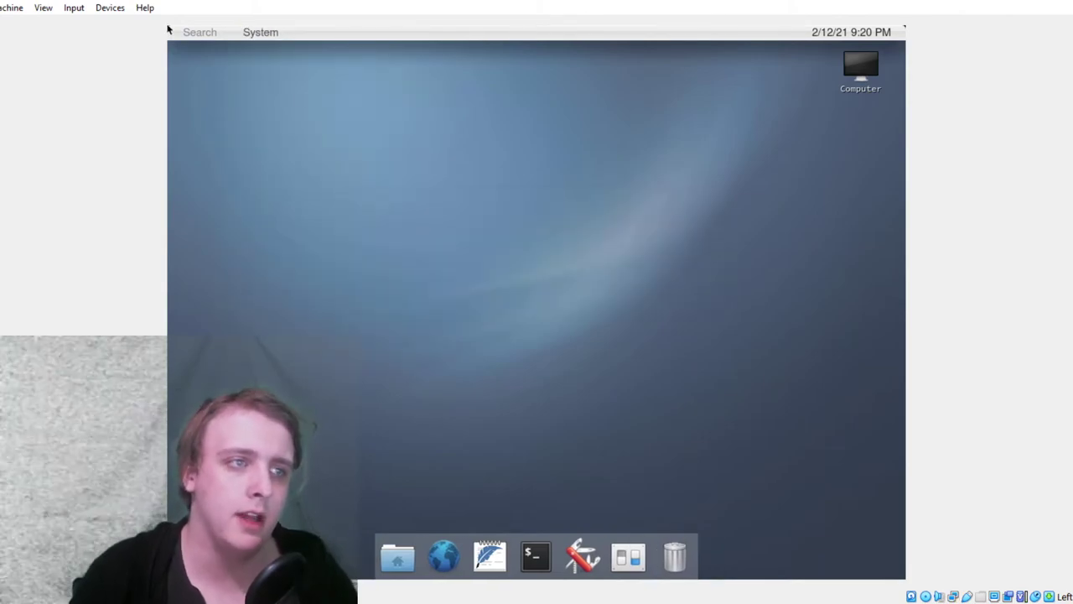
pyautogui.click(260, 32)
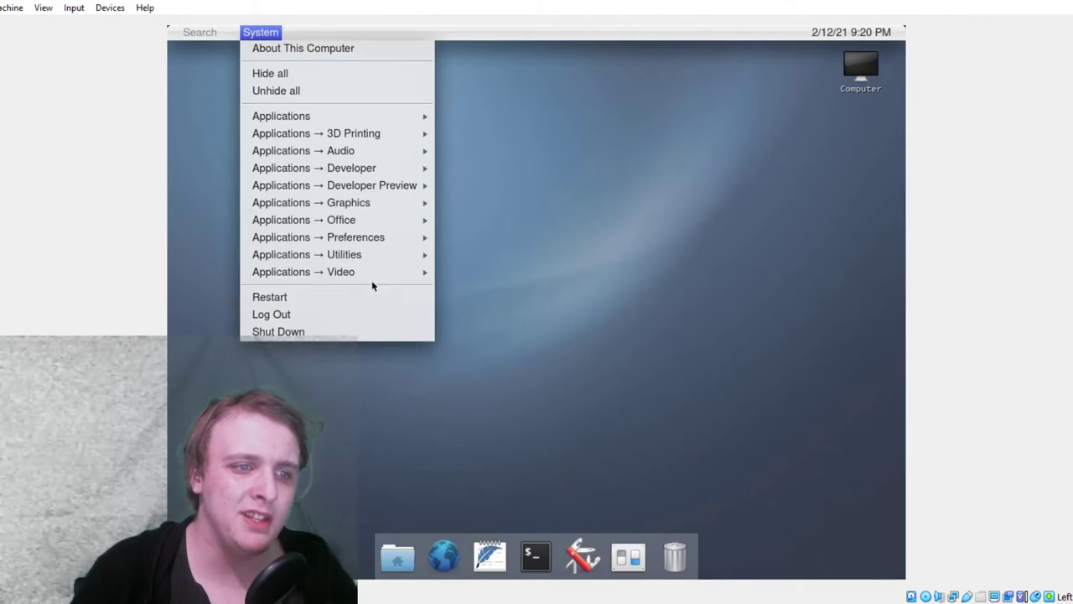
pyautogui.moveTo(335, 271)
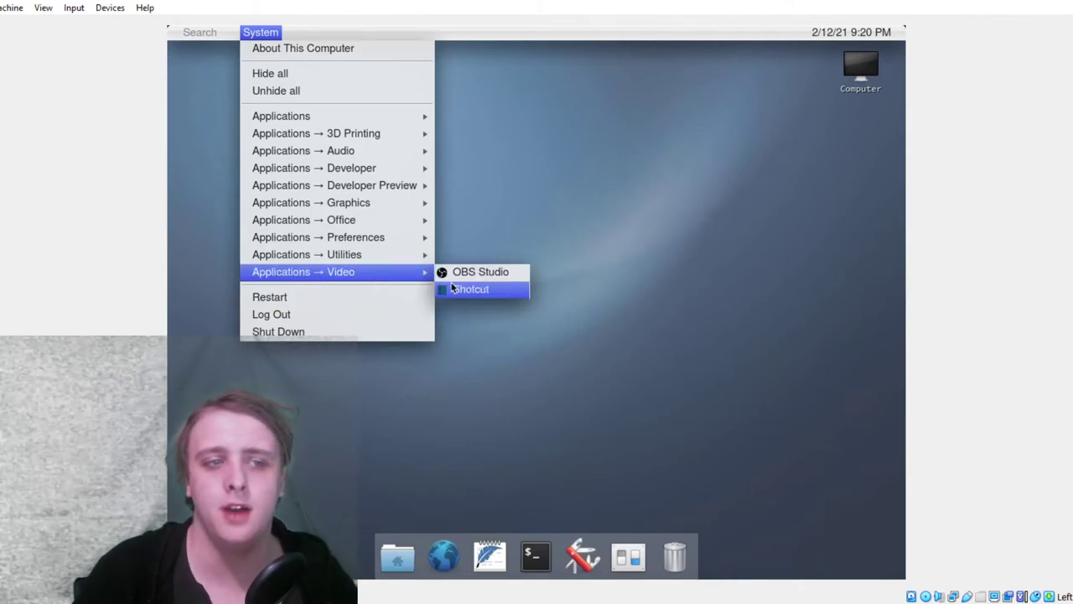
pyautogui.moveTo(399, 219)
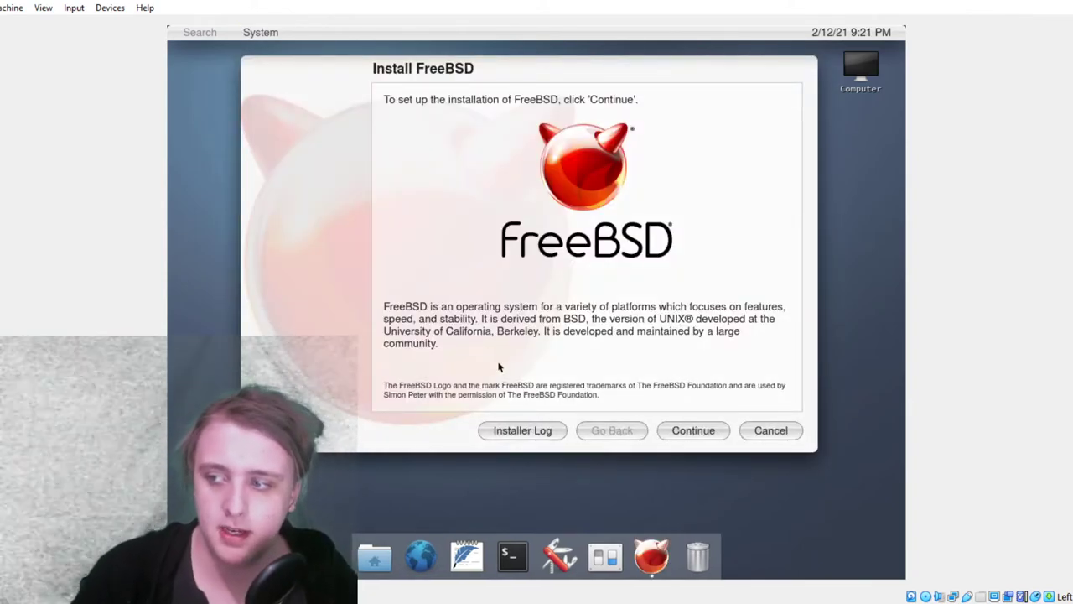
# Pass the license and create account 'Kai Lyon' with matching passwords and ssh login
pyautogui.click(693, 430)
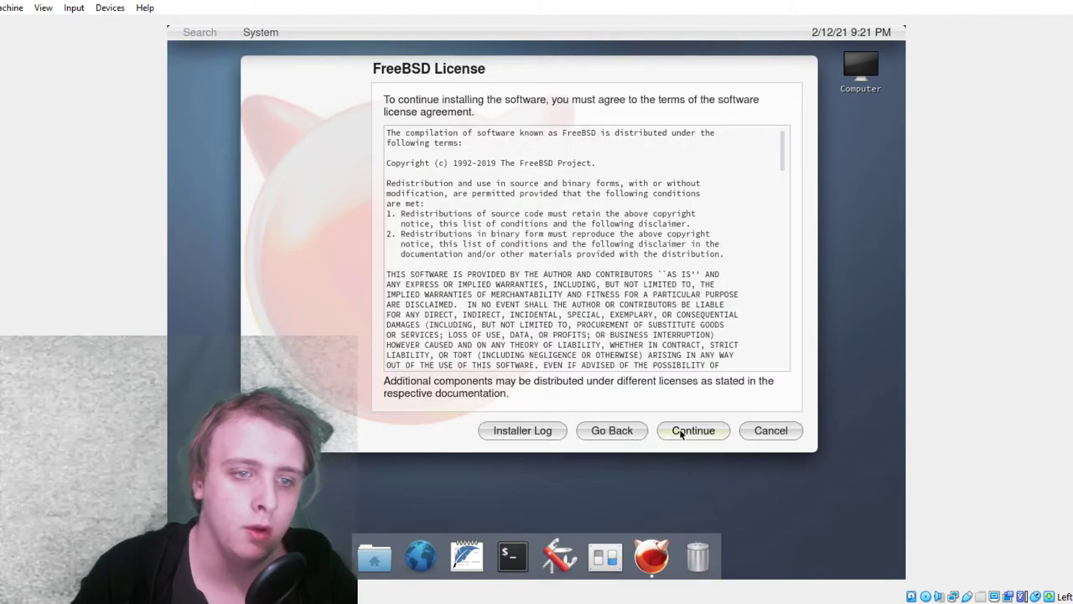
pyautogui.click(694, 430)
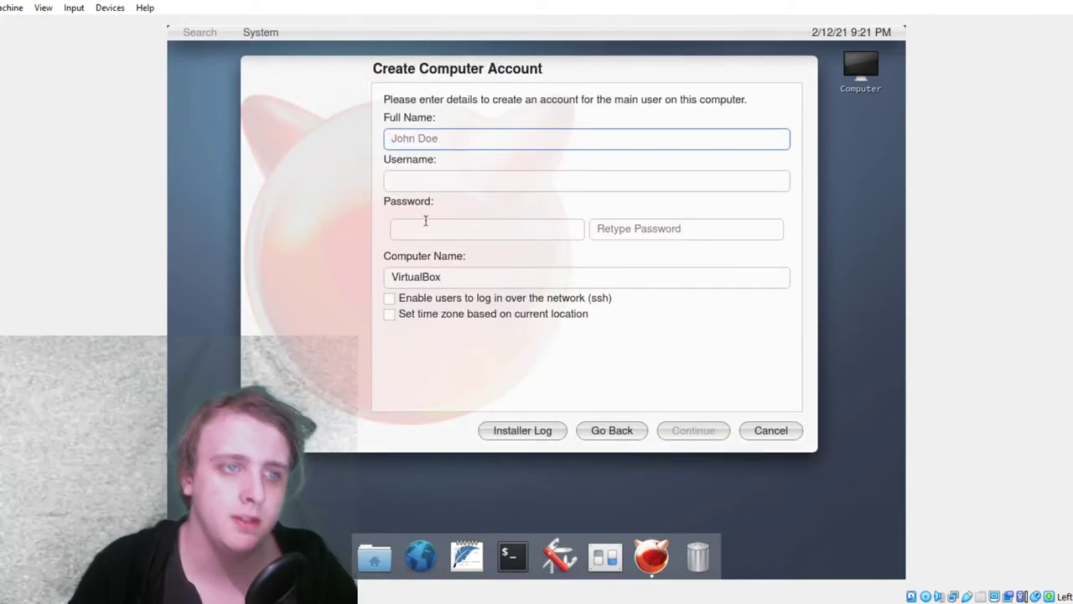
pyautogui.write('Kai Lyons')
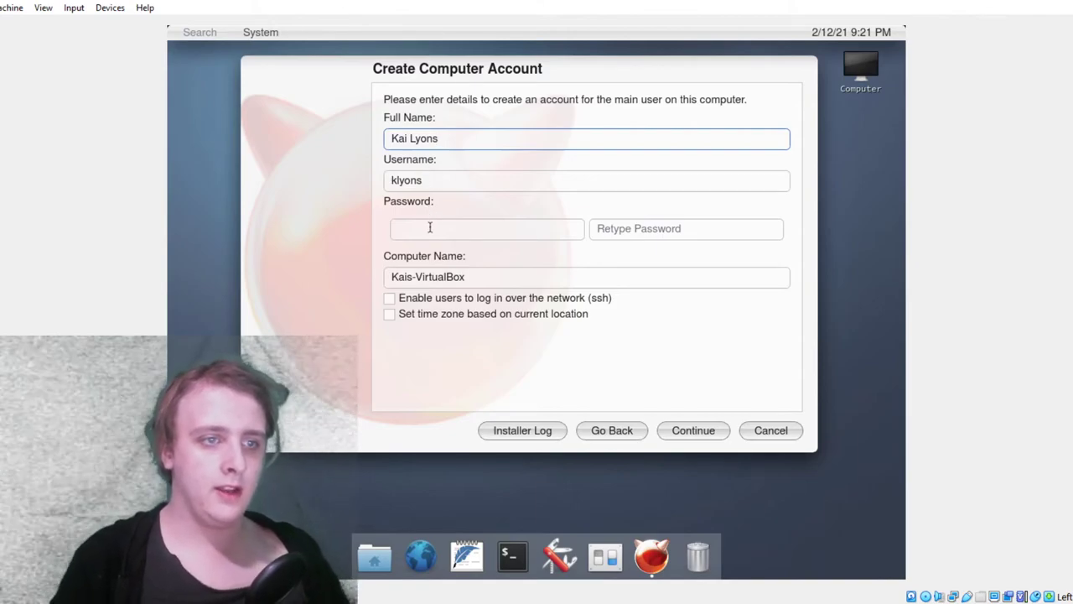
pyautogui.write('••••')
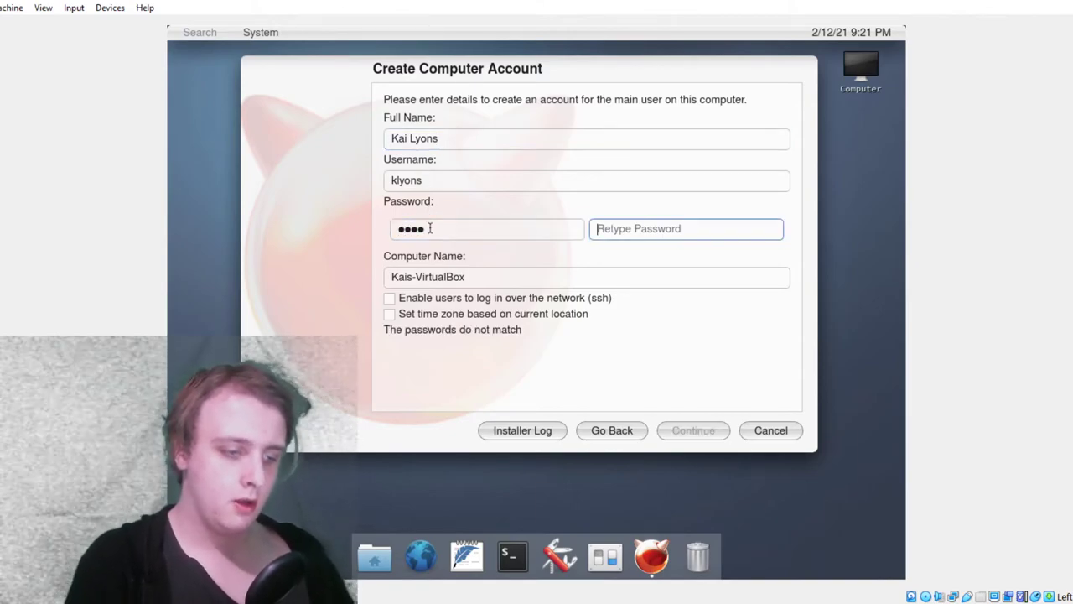
pyautogui.write('••••')
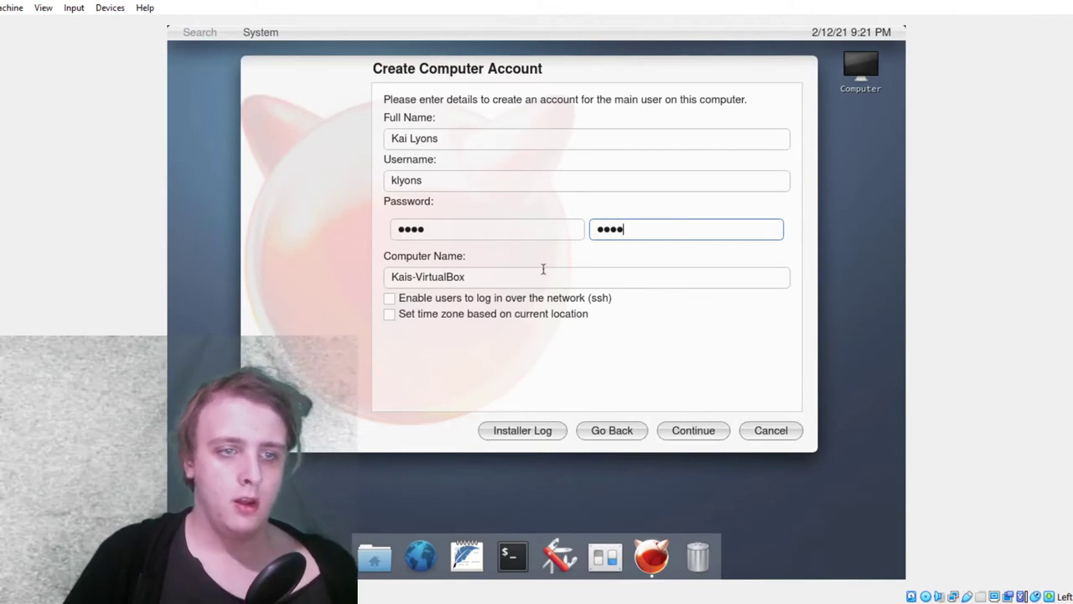
pyautogui.click(389, 298)
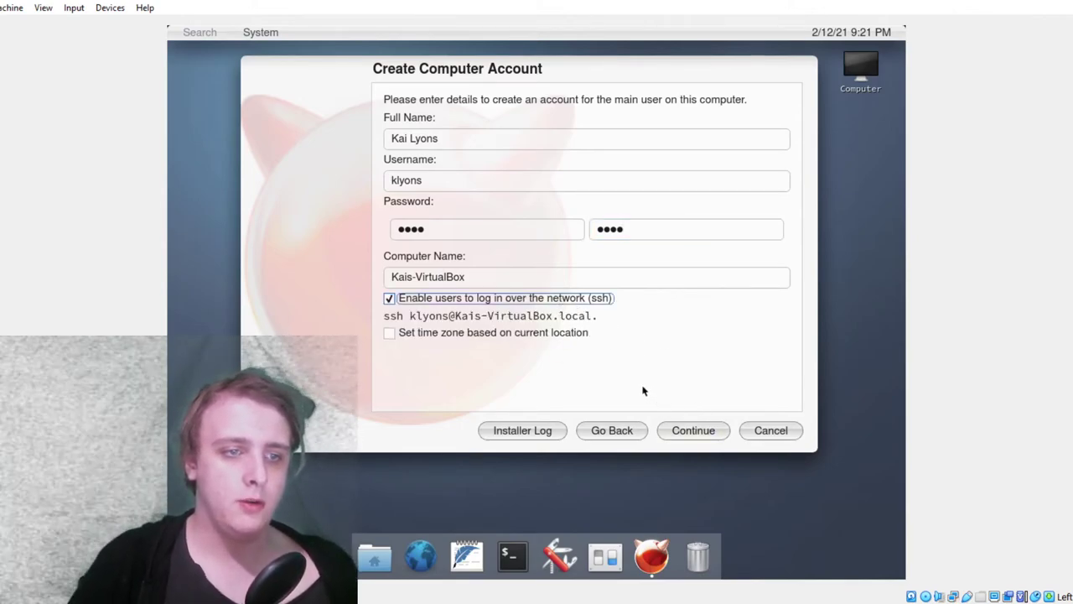
pyautogui.moveTo(503, 326)
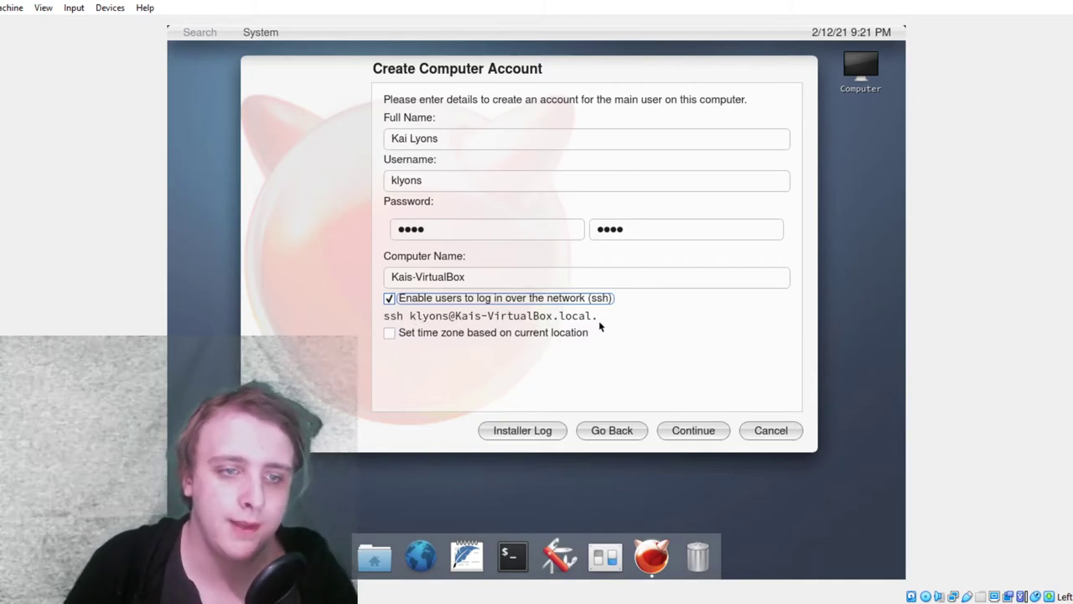
# Submit the account details to start installing FreeBSD, then open the System menu
pyautogui.click(694, 431)
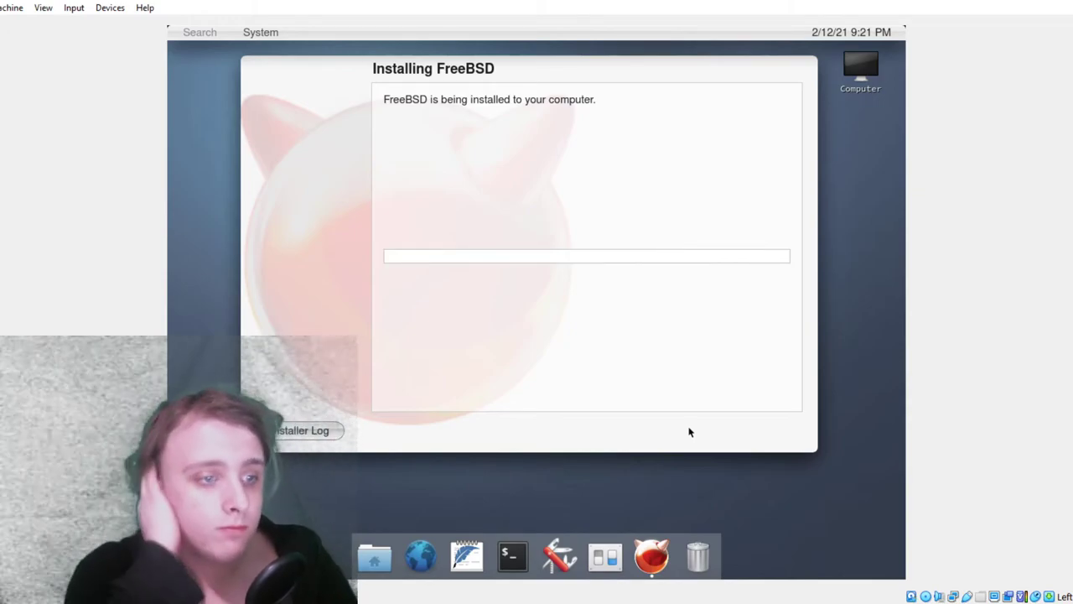
pyautogui.moveTo(344, 74)
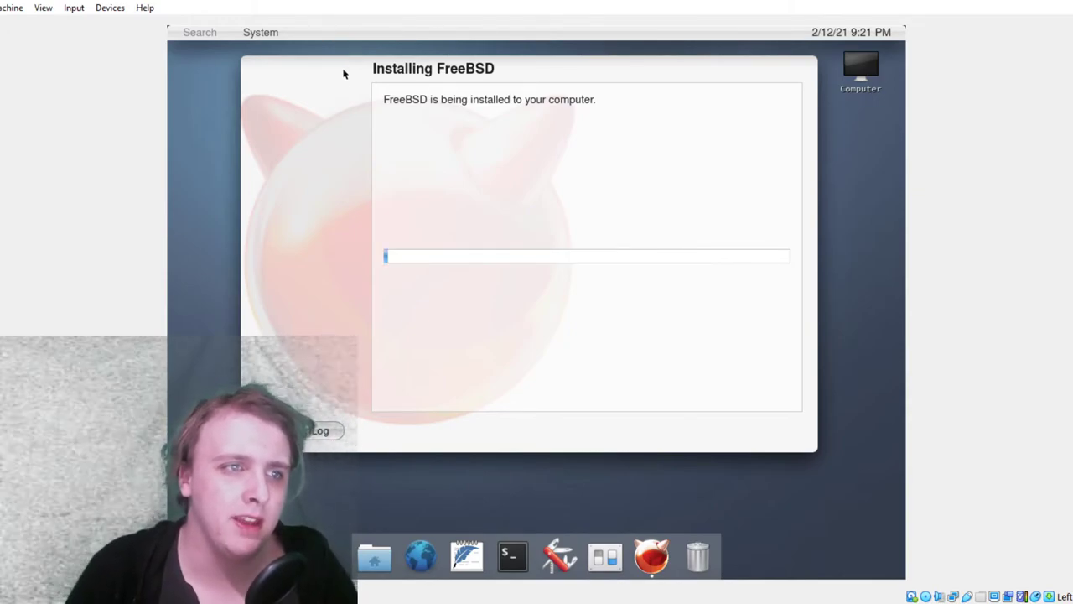
pyautogui.moveTo(249, 41)
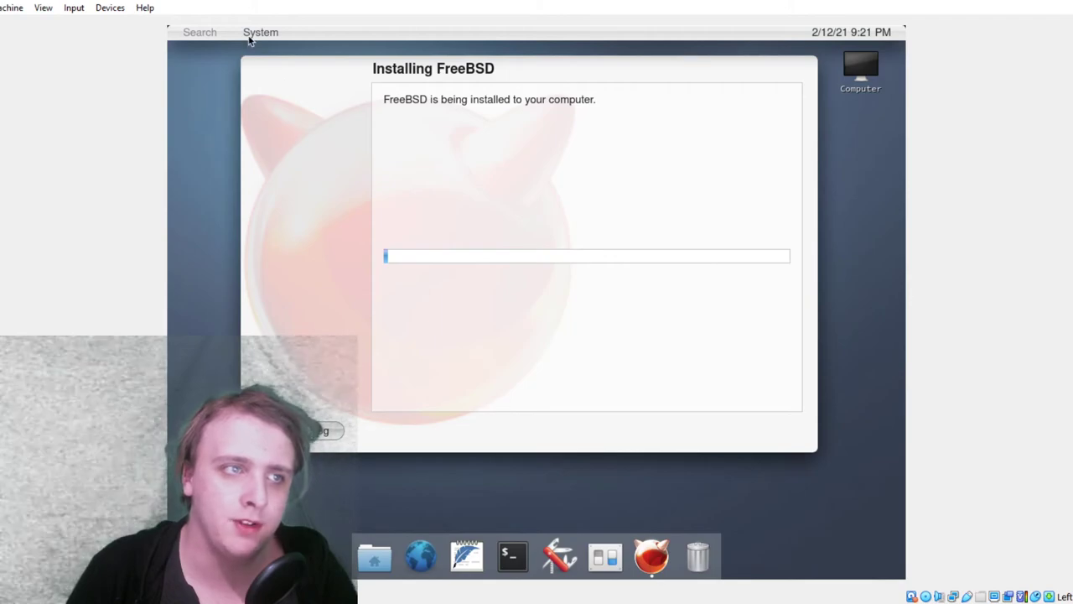
pyautogui.click(260, 32)
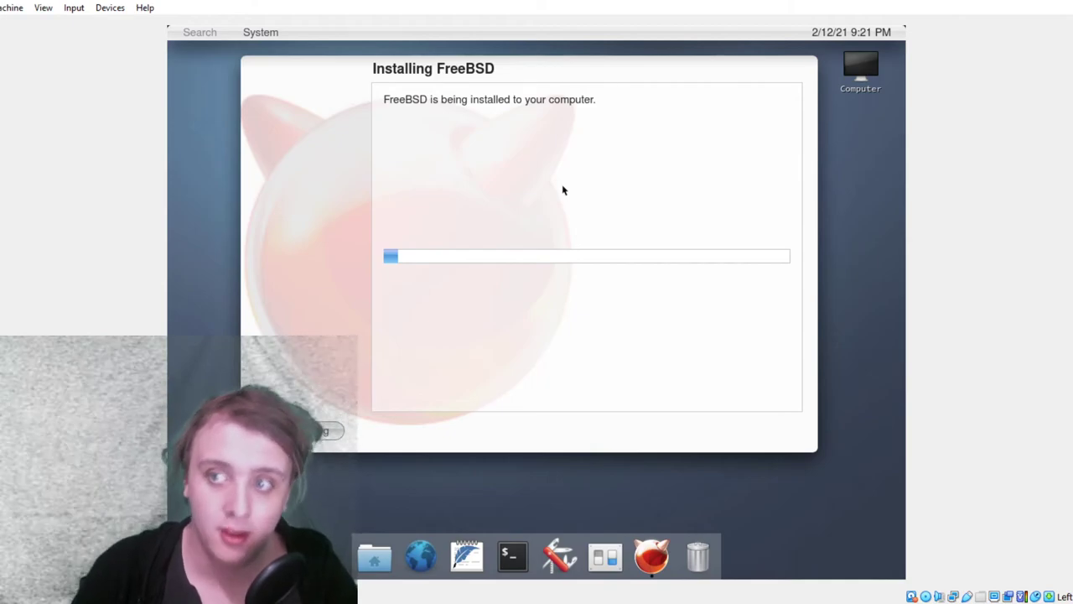
# Launch the Screencast developer preview, accept its warning, and reopen the applications menu on Audio
pyautogui.click(260, 32)
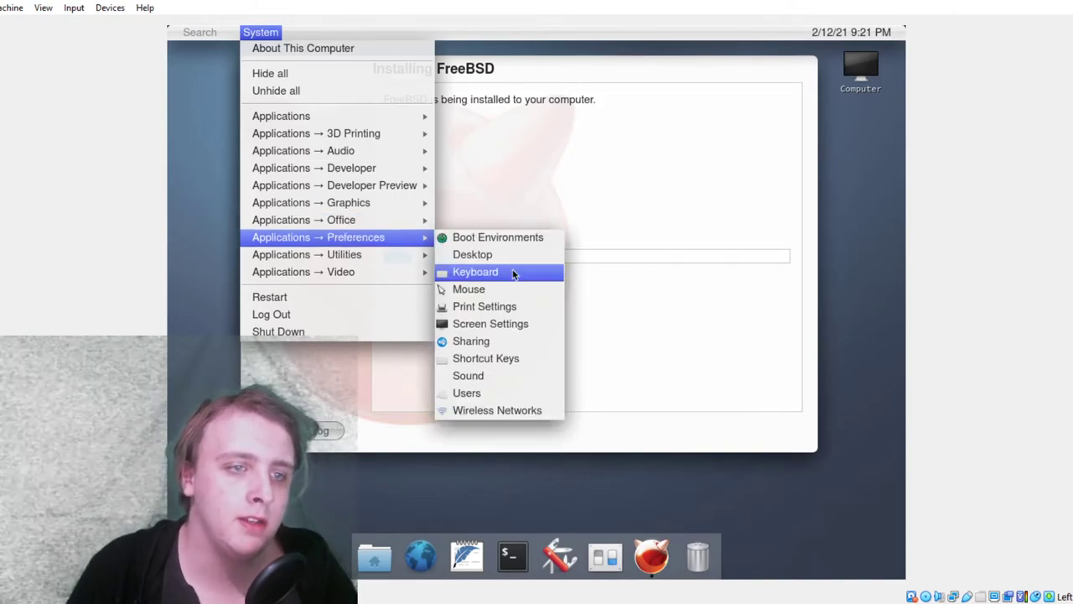
pyautogui.moveTo(486, 358)
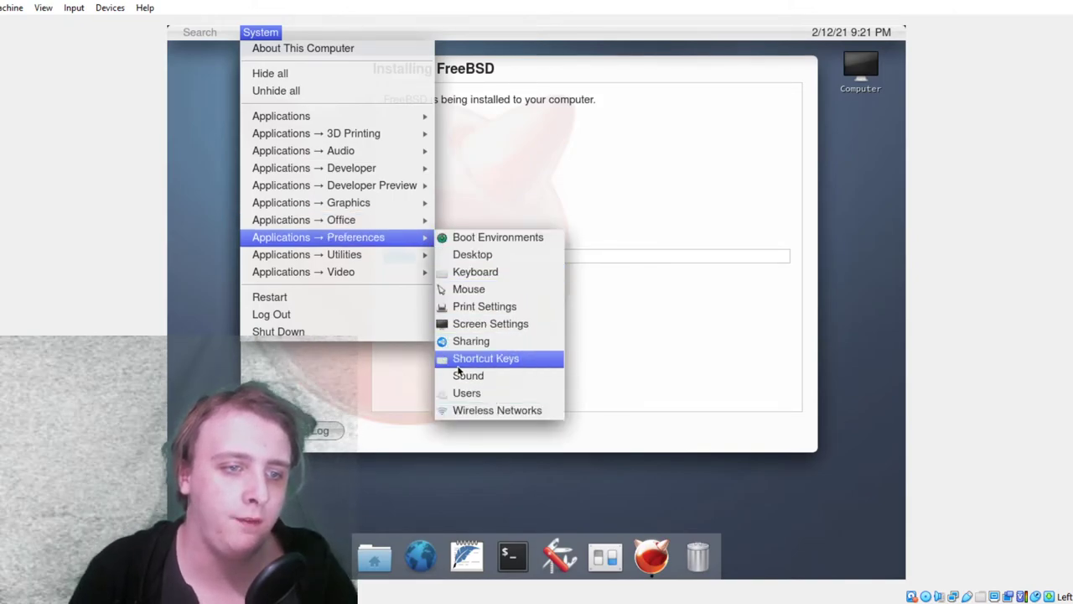
pyautogui.moveTo(335, 186)
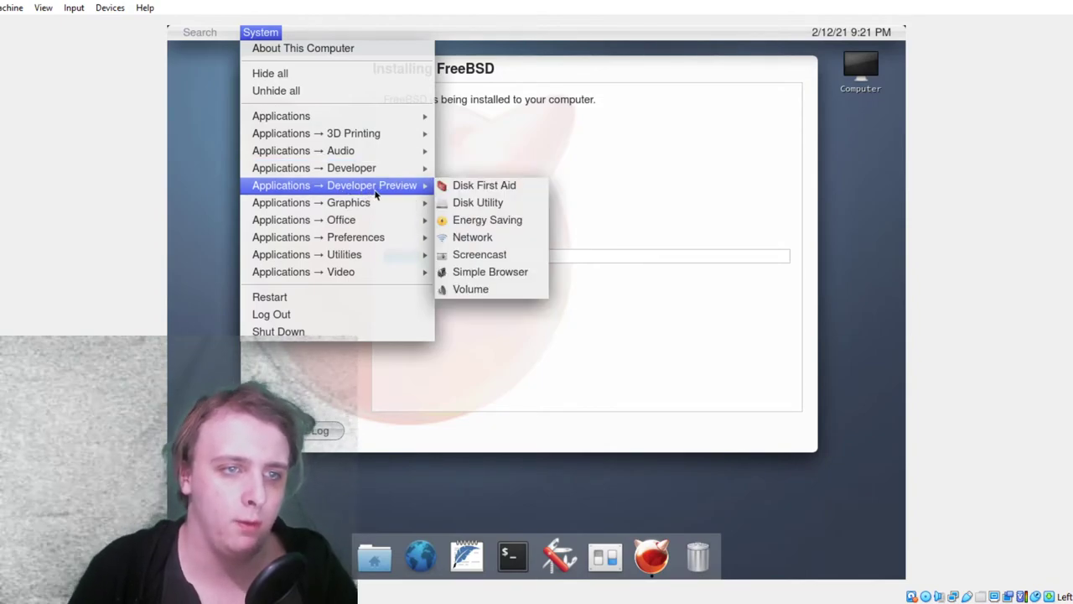
pyautogui.moveTo(478, 254)
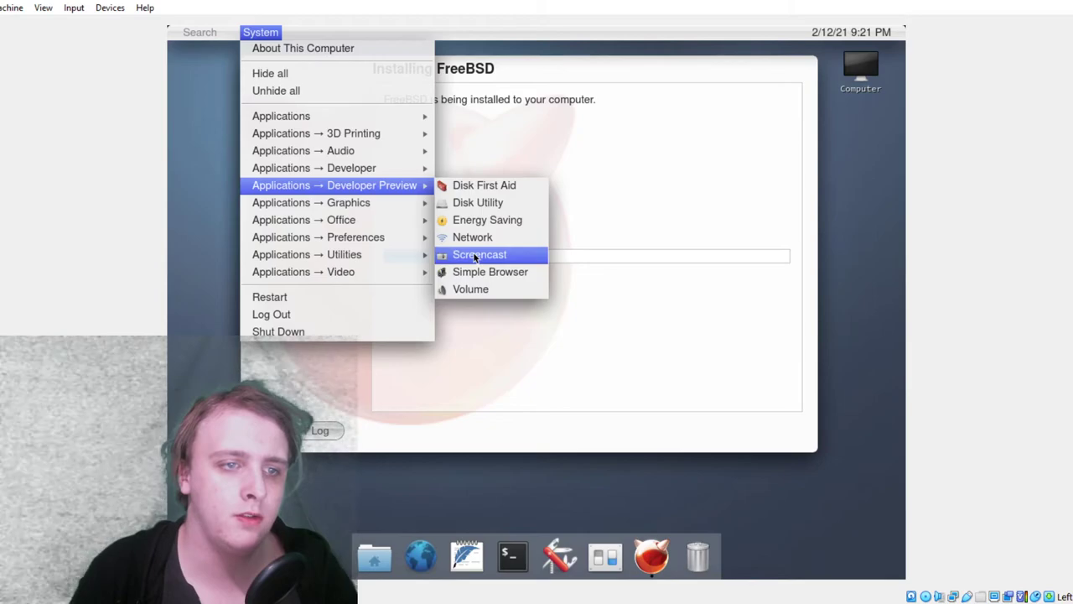
pyautogui.click(479, 254)
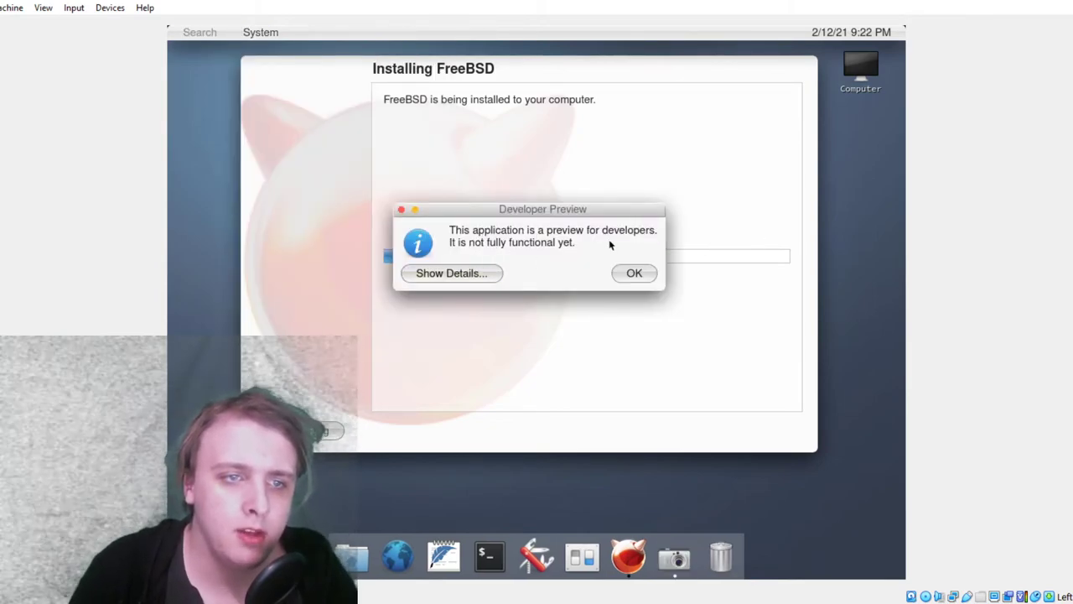
pyautogui.click(636, 274)
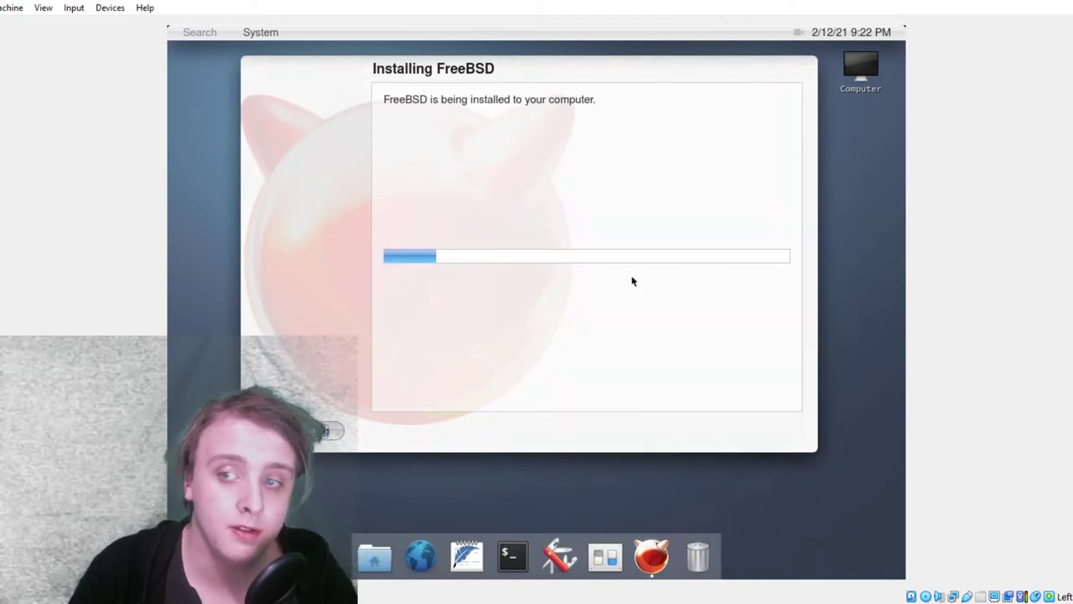
pyautogui.click(260, 32)
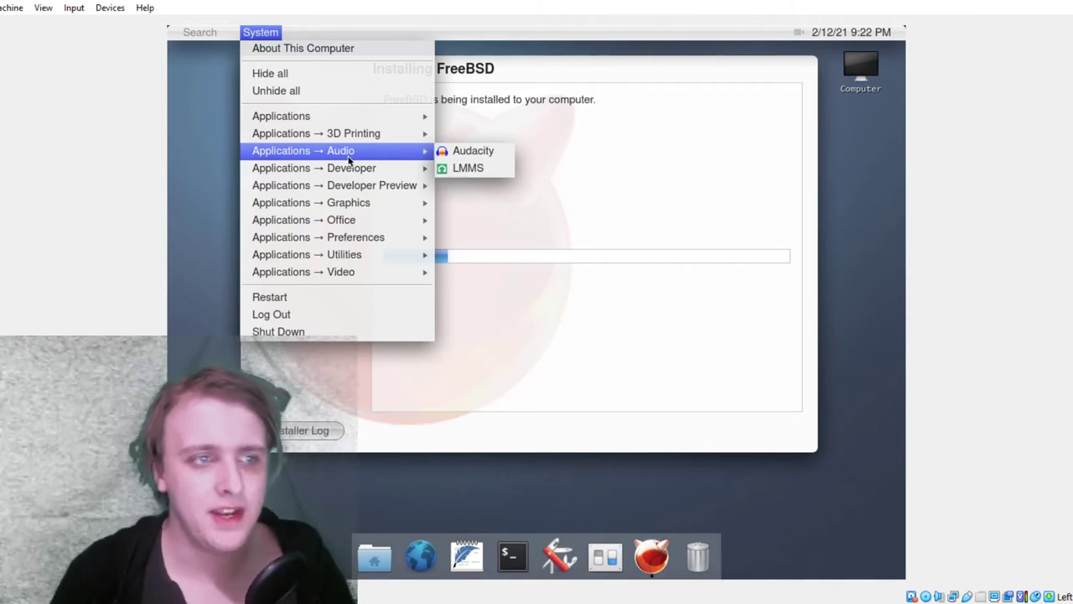
pyautogui.moveTo(474, 150)
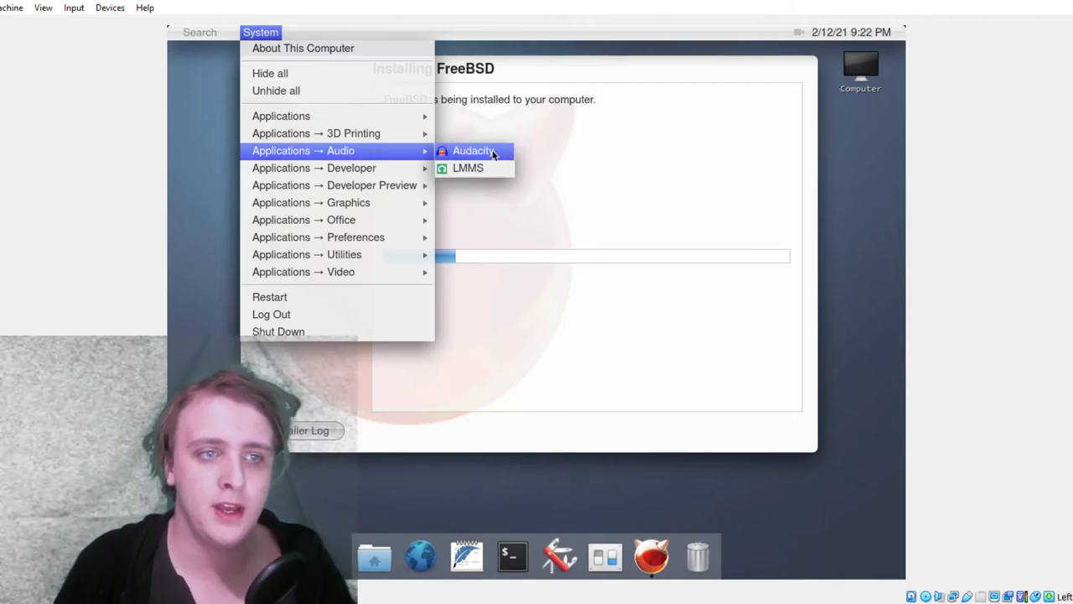
pyautogui.moveTo(386, 272)
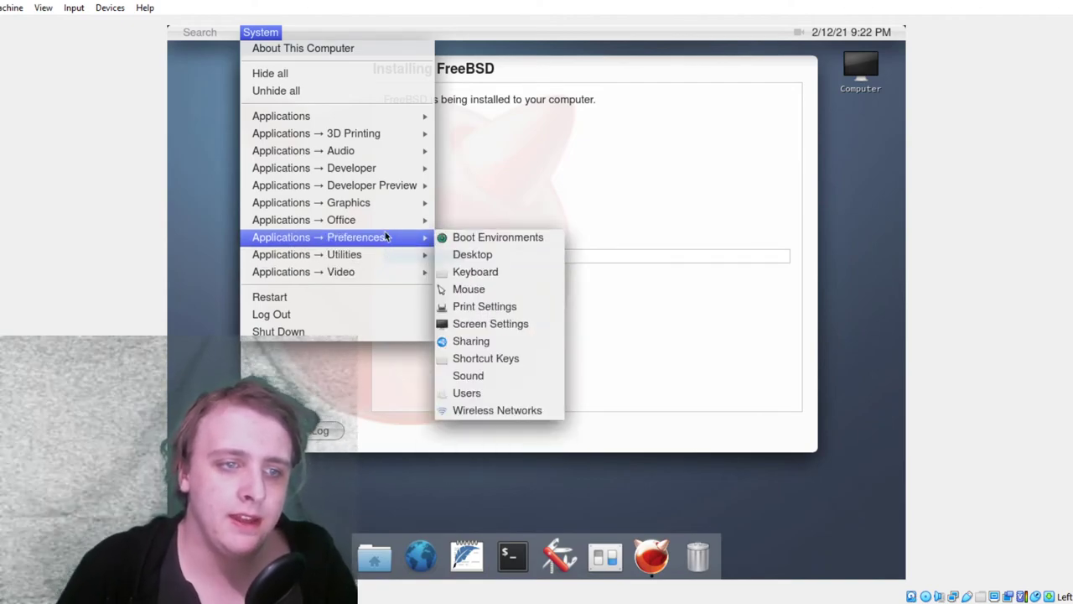
pyautogui.moveTo(386, 202)
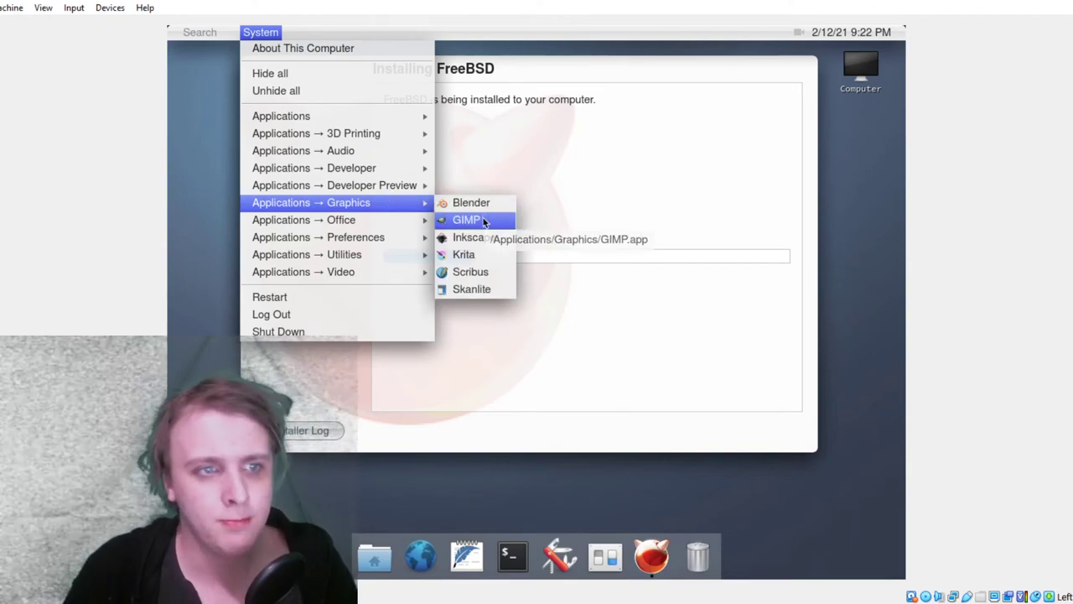
pyautogui.moveTo(471, 271)
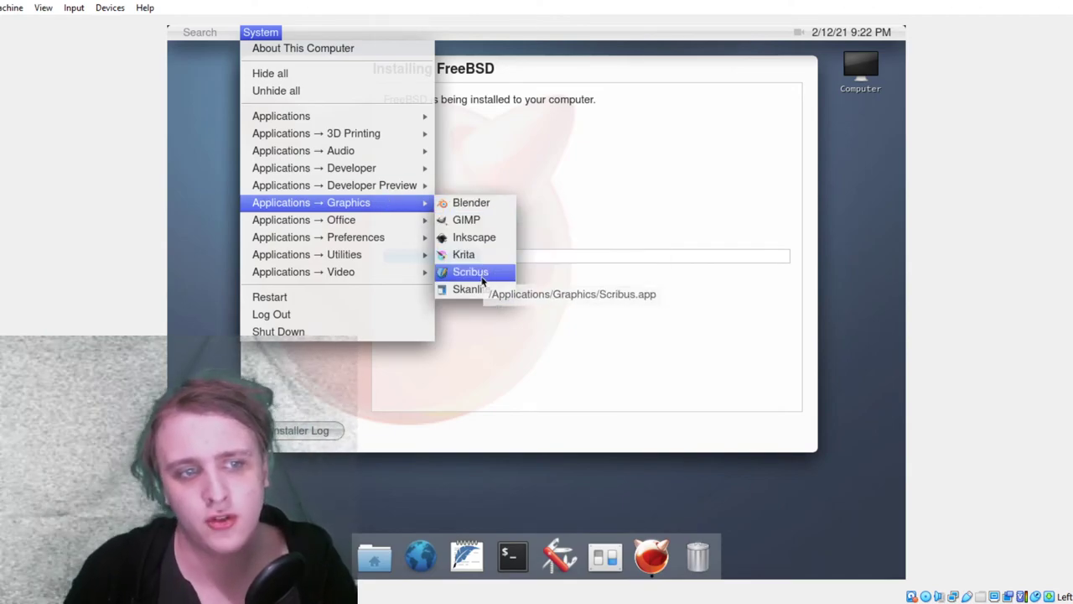
pyautogui.moveTo(496, 289)
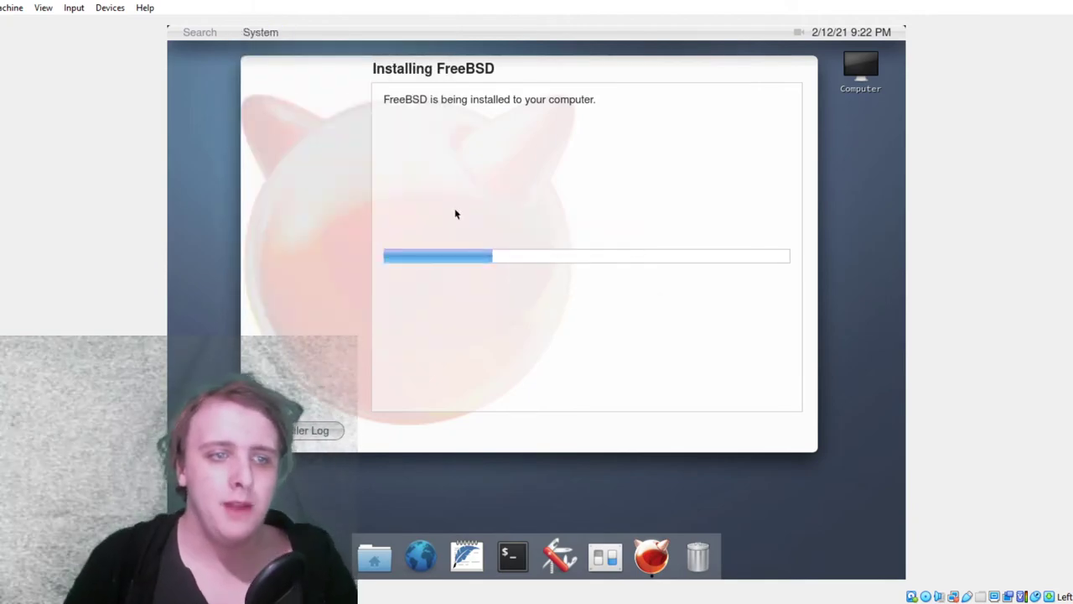
pyautogui.moveTo(615, 275)
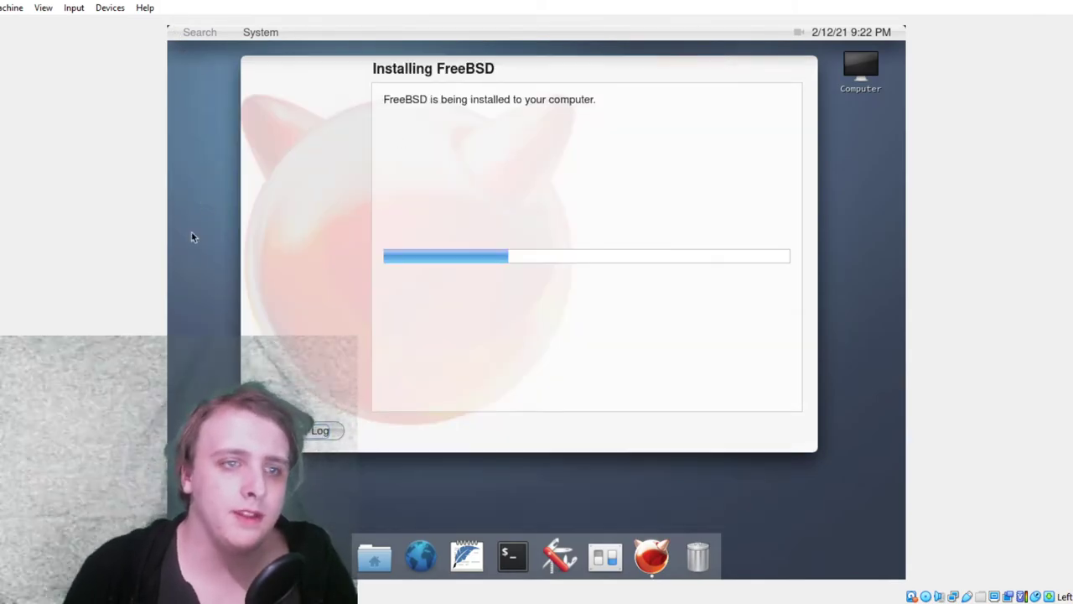
pyautogui.moveTo(433, 219)
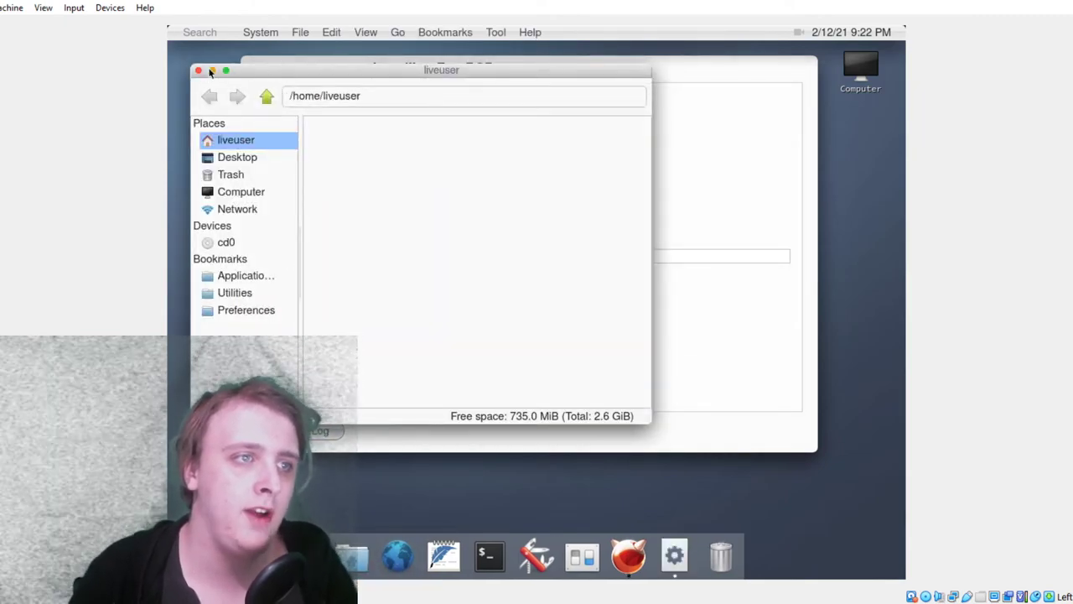
pyautogui.click(199, 70)
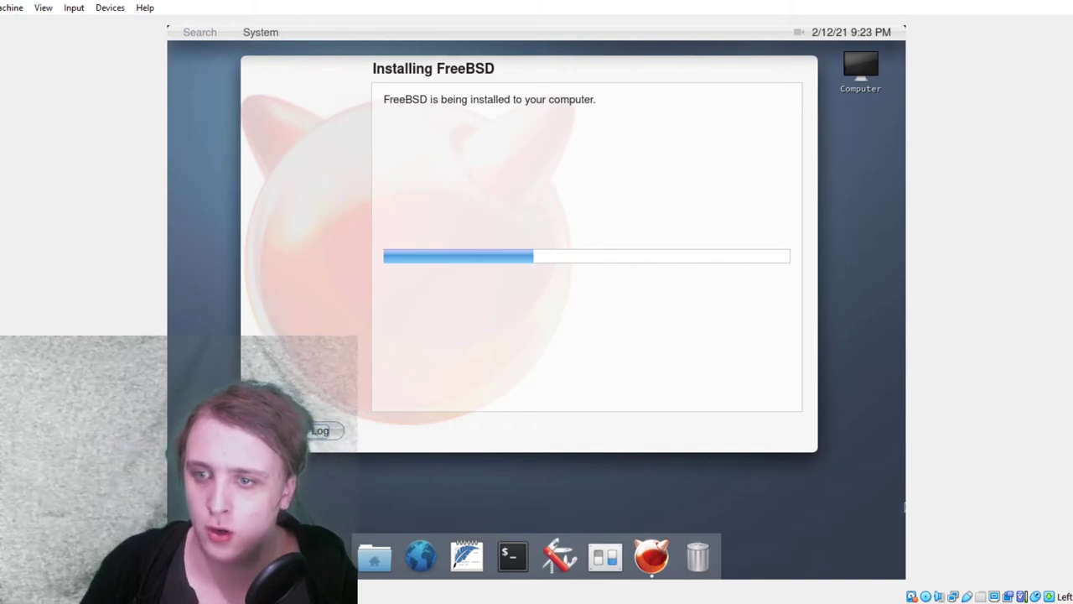
pyautogui.moveTo(616, 436)
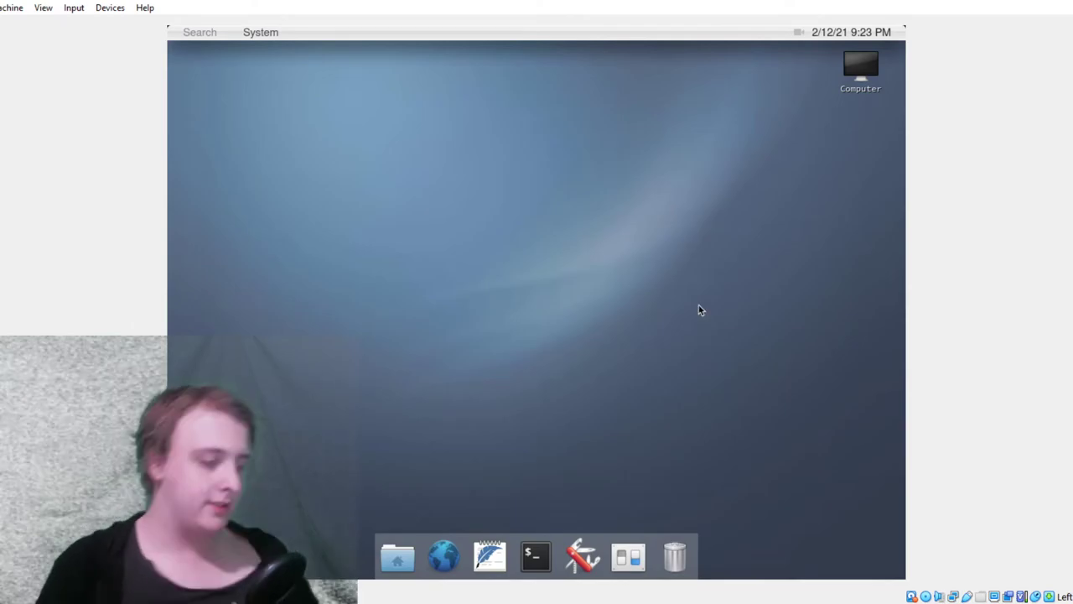
pyautogui.moveTo(741, 198)
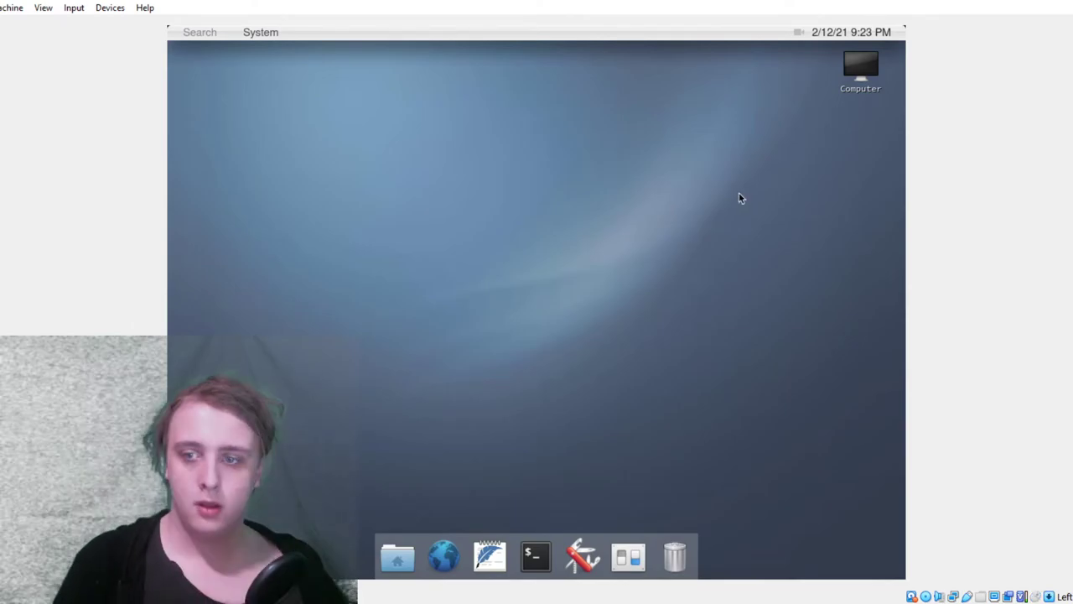